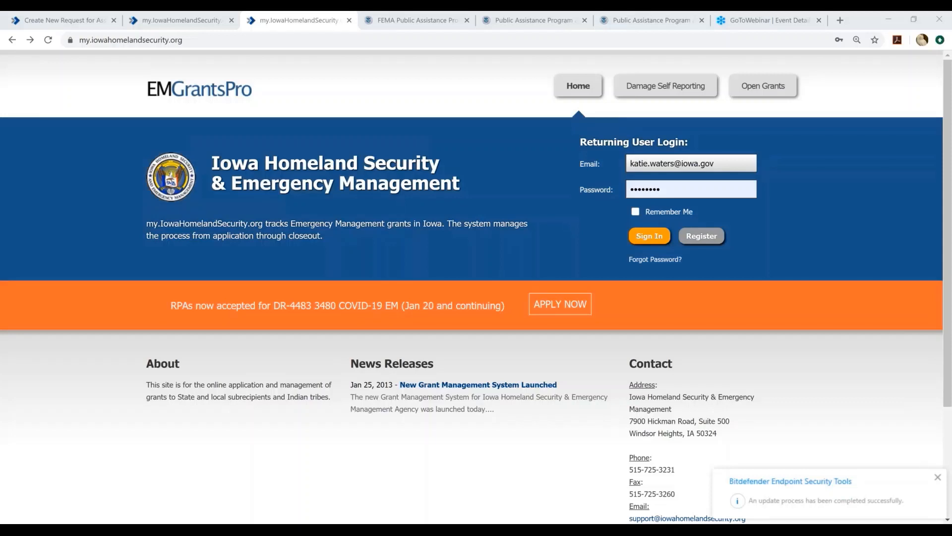
- Search Google for 'fema public assistance program and policy guide' and open the fema.gov result
left_click(929, 461)
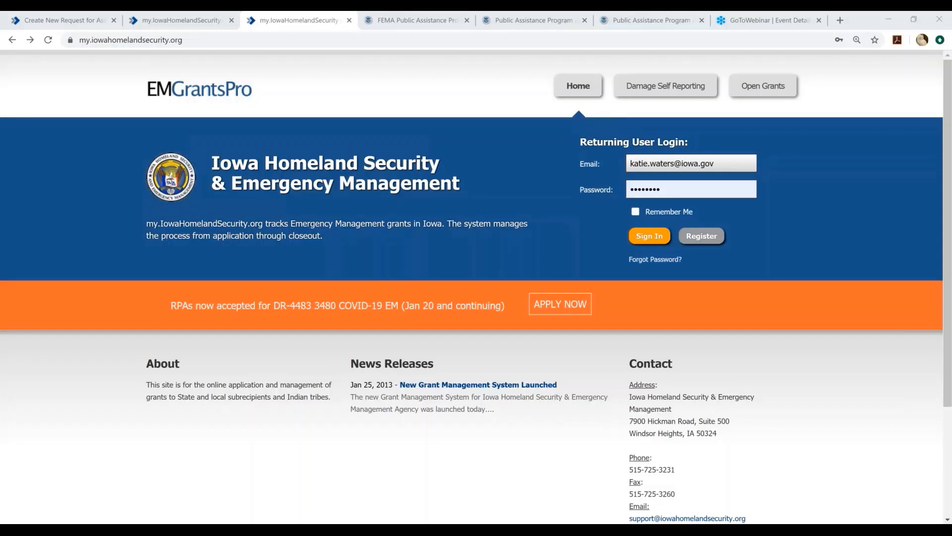
mouse_move(201, 149)
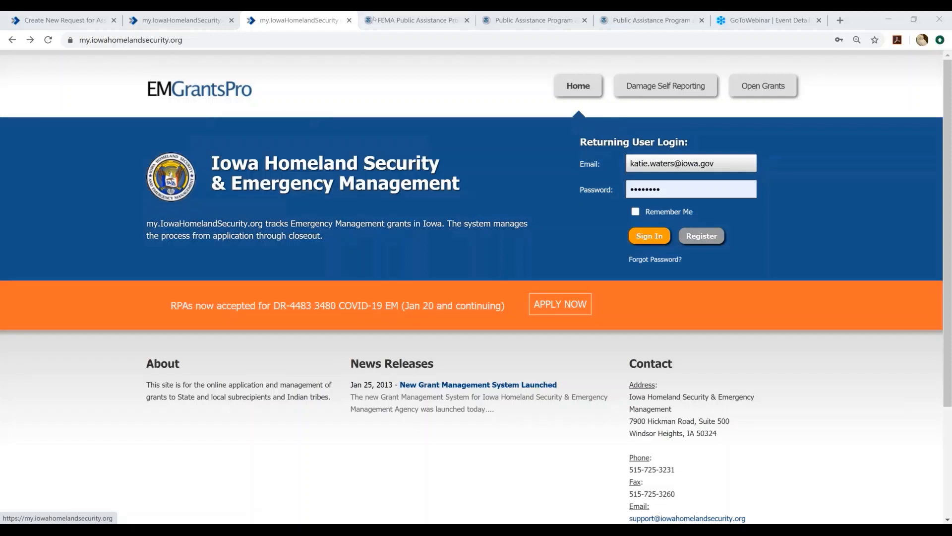
left_click(416, 20)
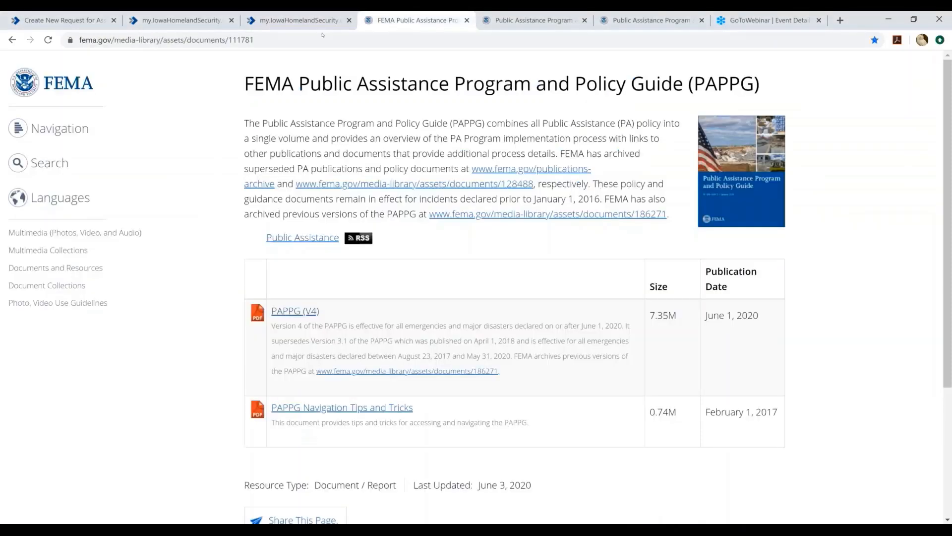
left_click(164, 41)
type("fema")
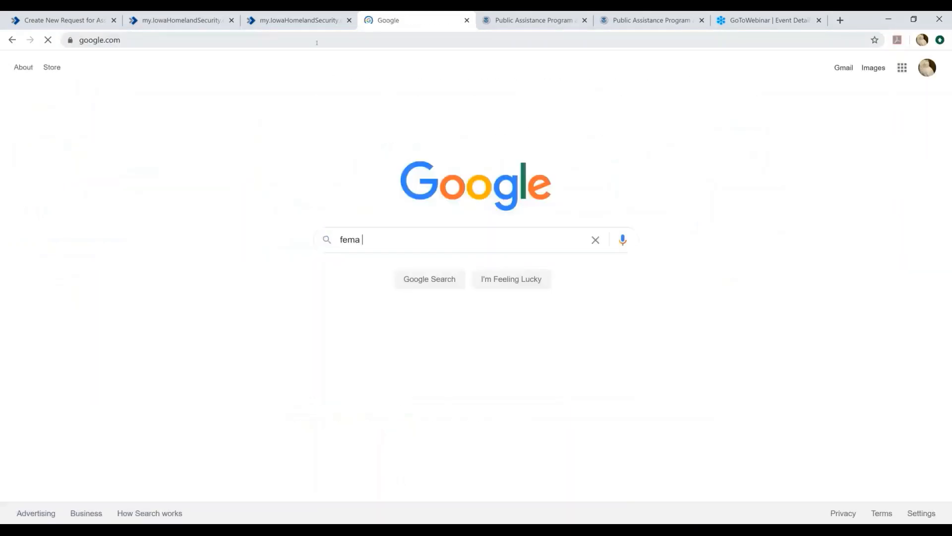
type("pu")
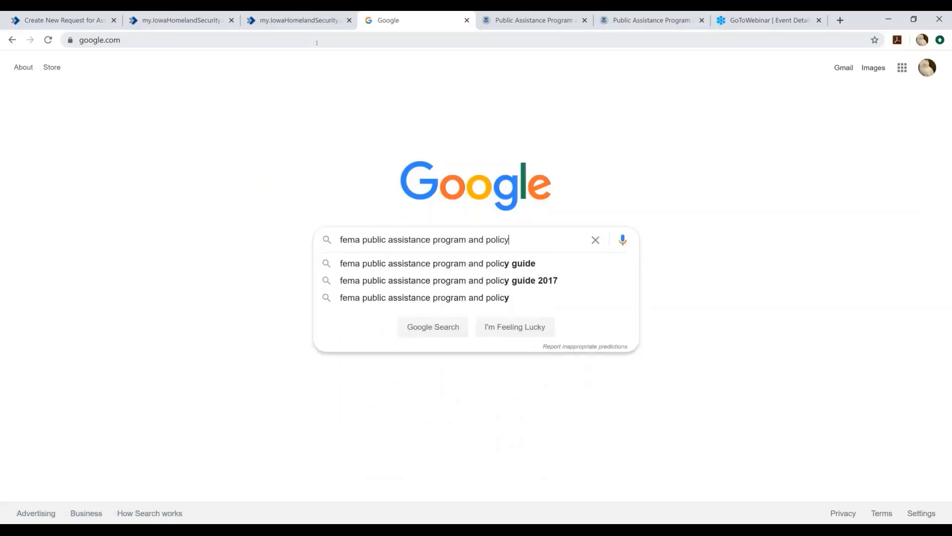
left_click(437, 263)
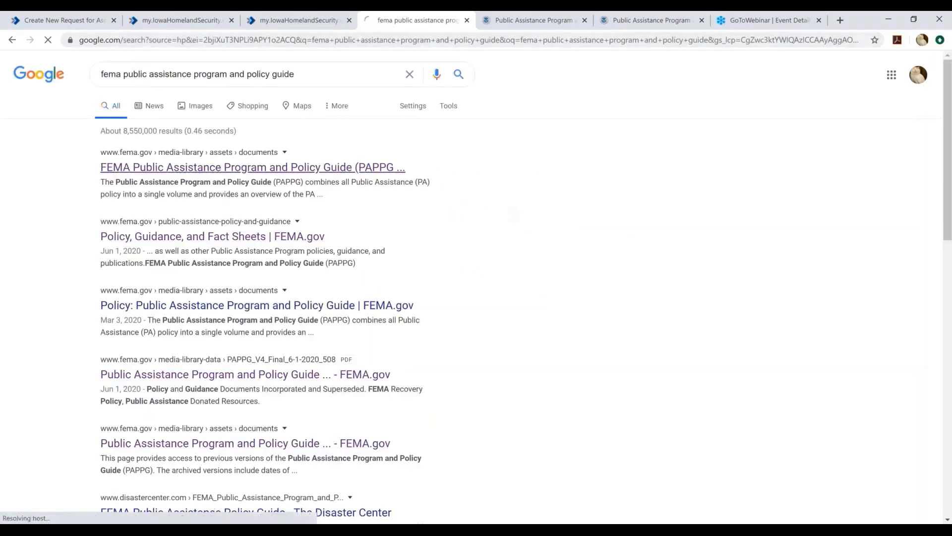
left_click(251, 167)
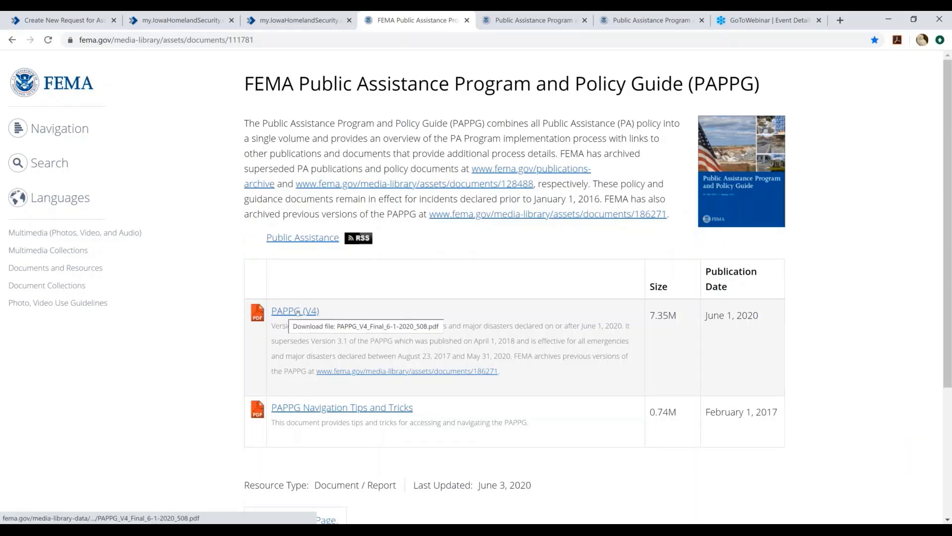
- Open the PAPPG V4 PDF, review its contents through Chapter 3, then return to EMGrantsPro
left_click(295, 311)
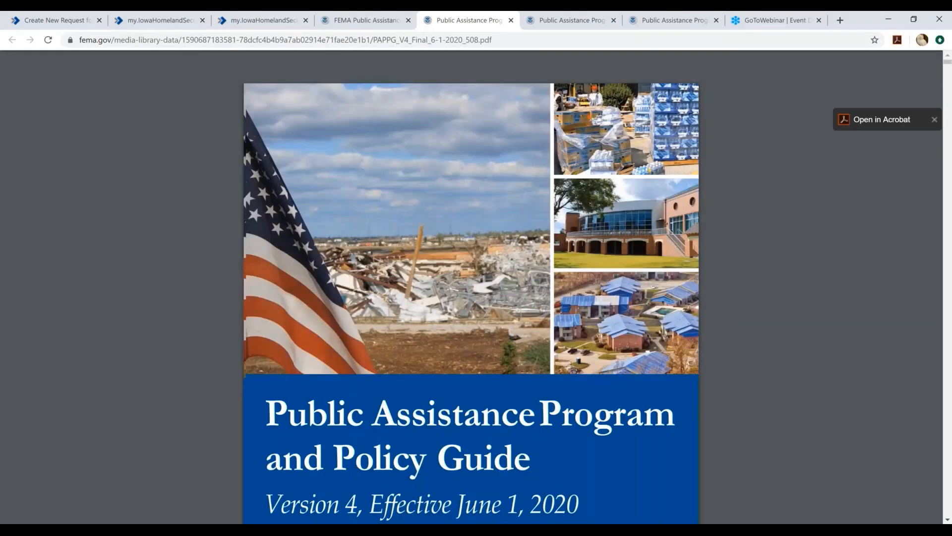
scroll("down", 3)
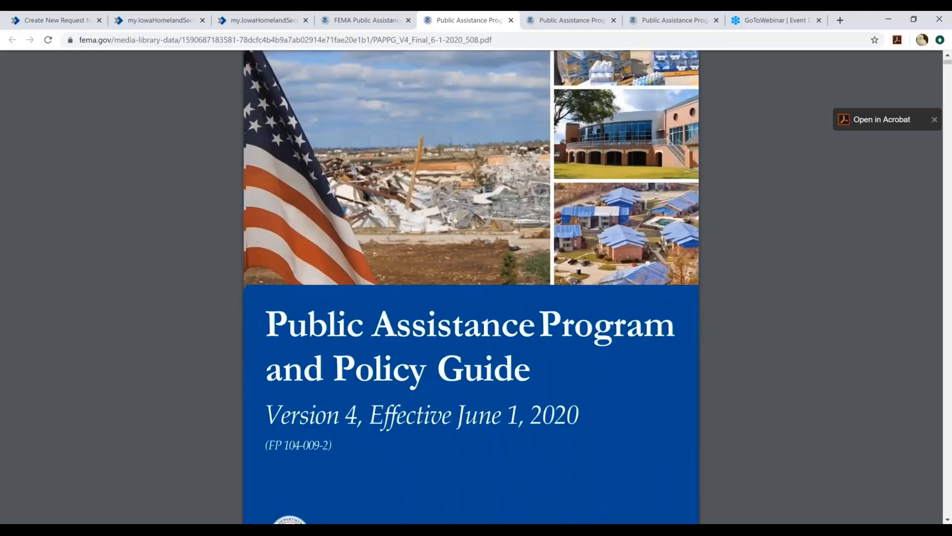
scroll("down", 3)
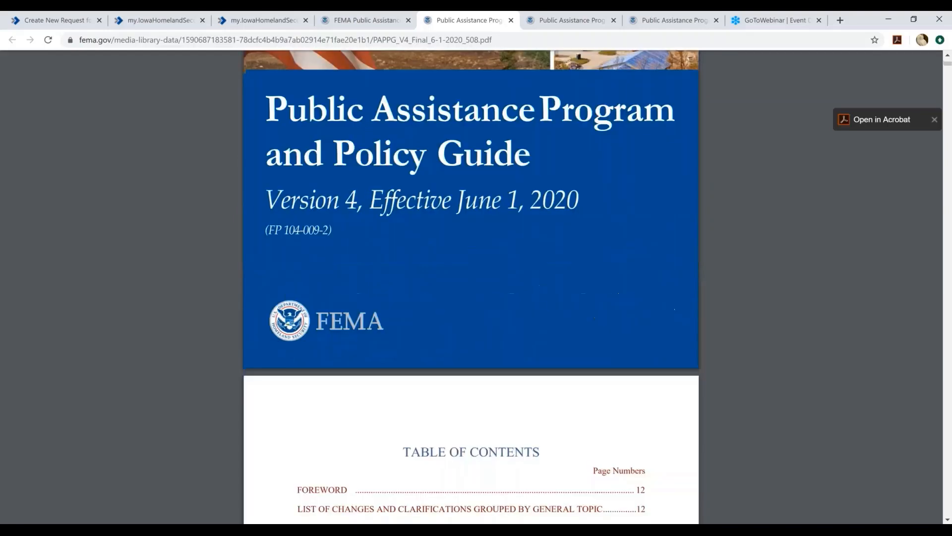
scroll("down", 3)
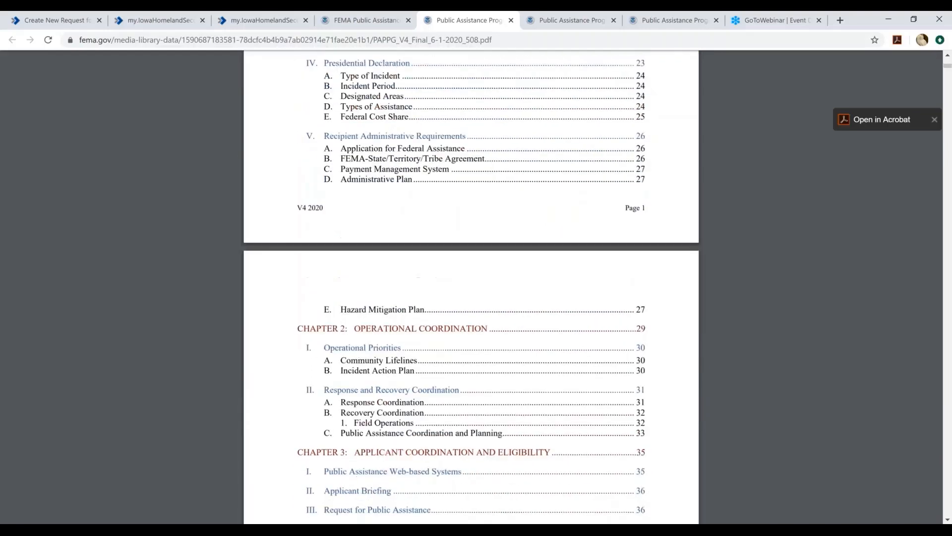
scroll("down", 3)
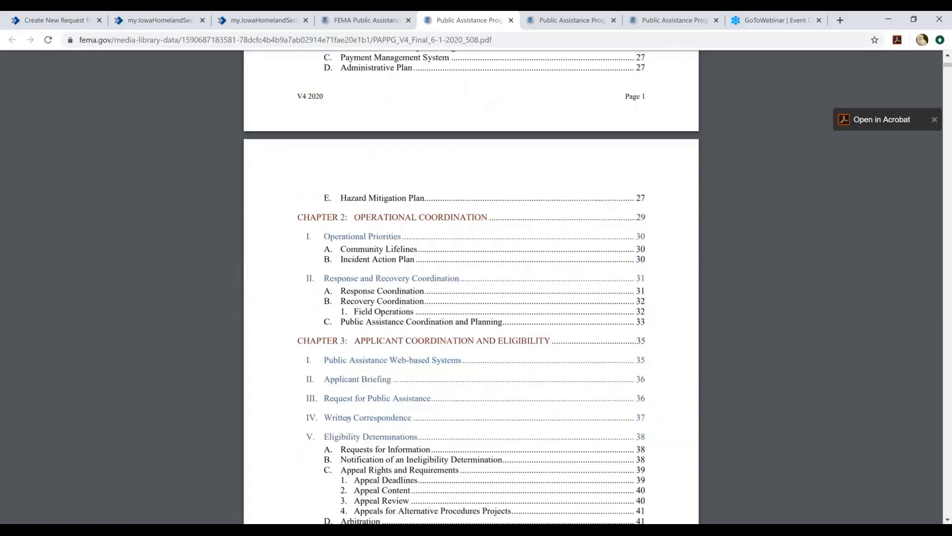
scroll("down", 3)
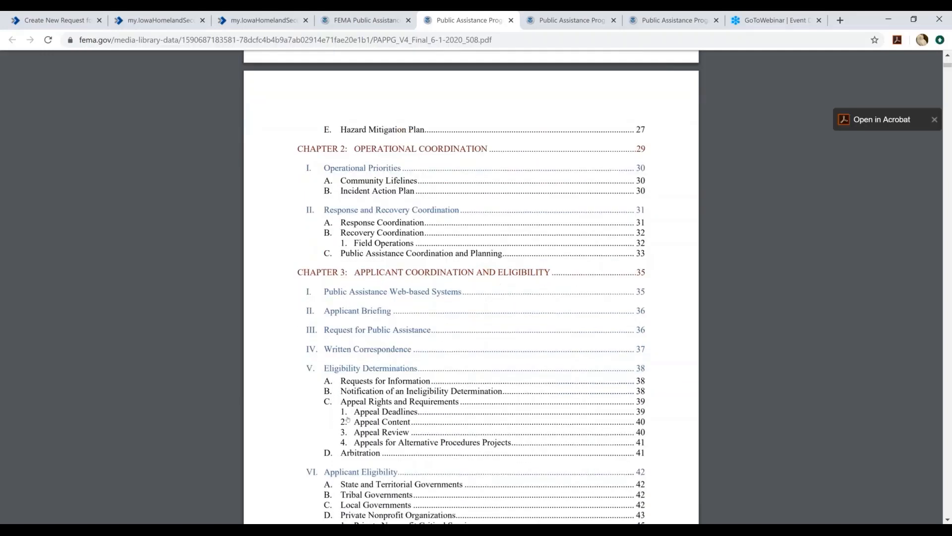
scroll("down", 3)
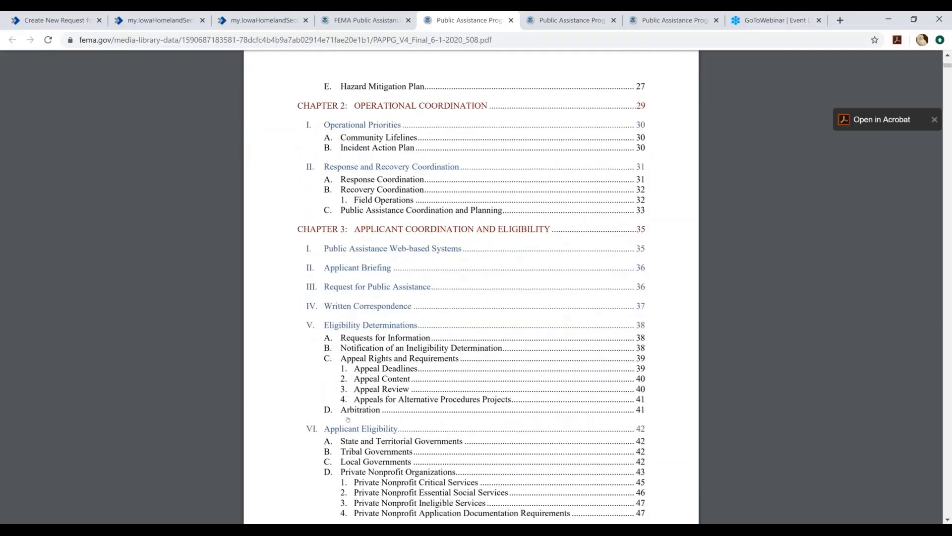
scroll("down", 3)
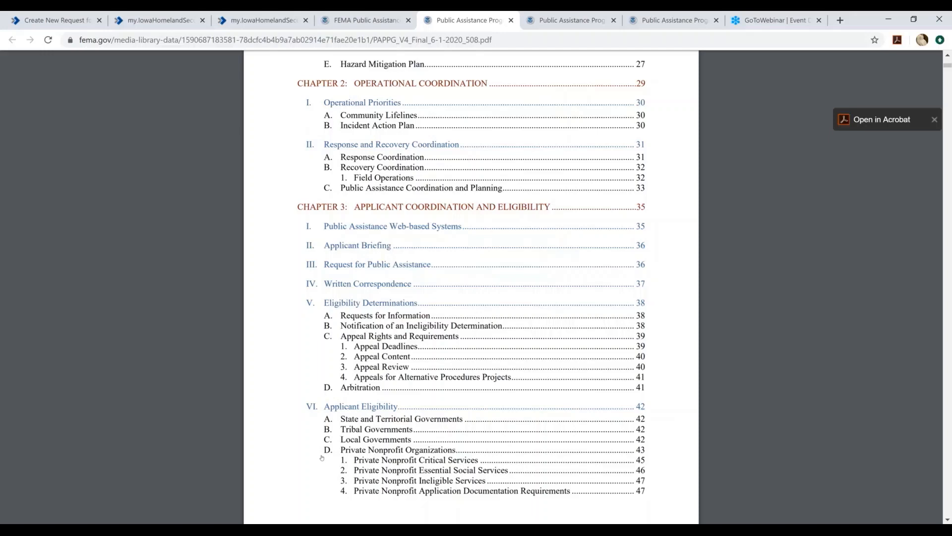
mouse_move(337, 451)
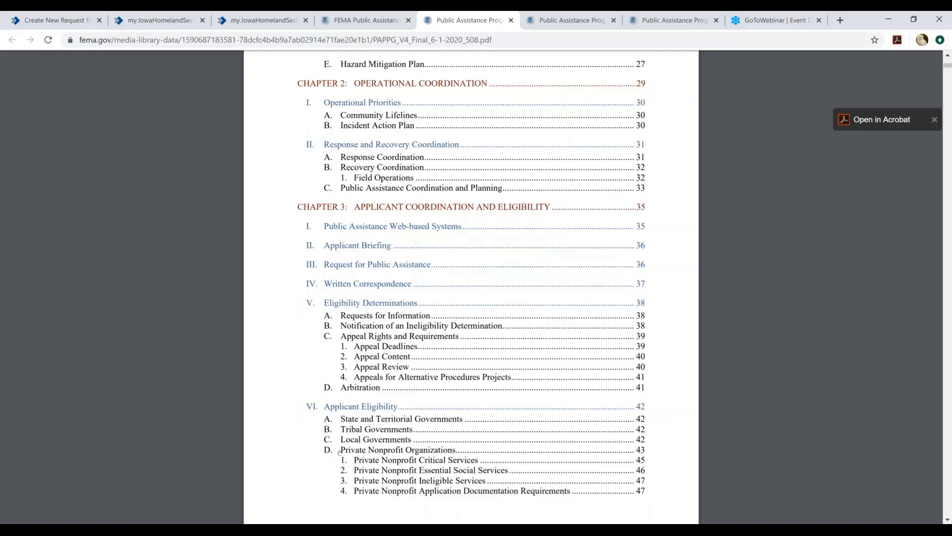
mouse_move(347, 453)
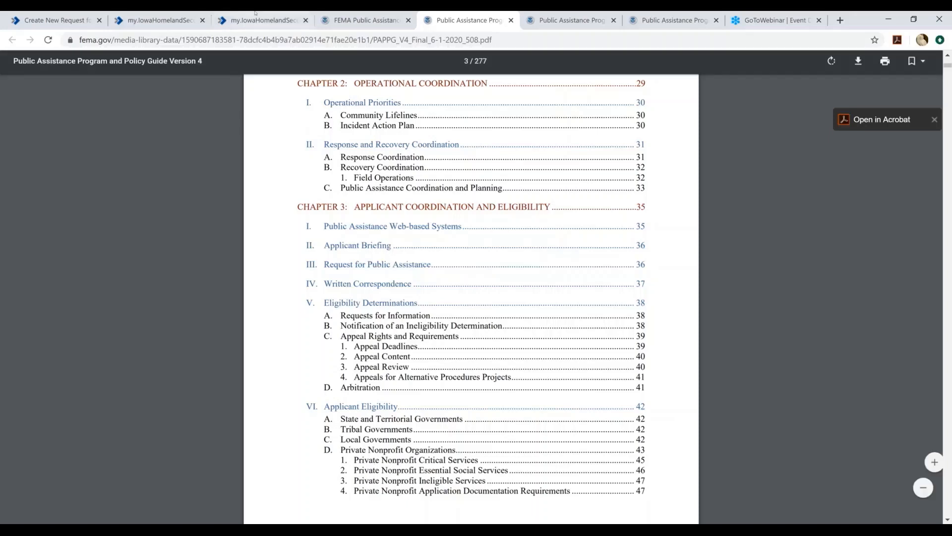
left_click(261, 19)
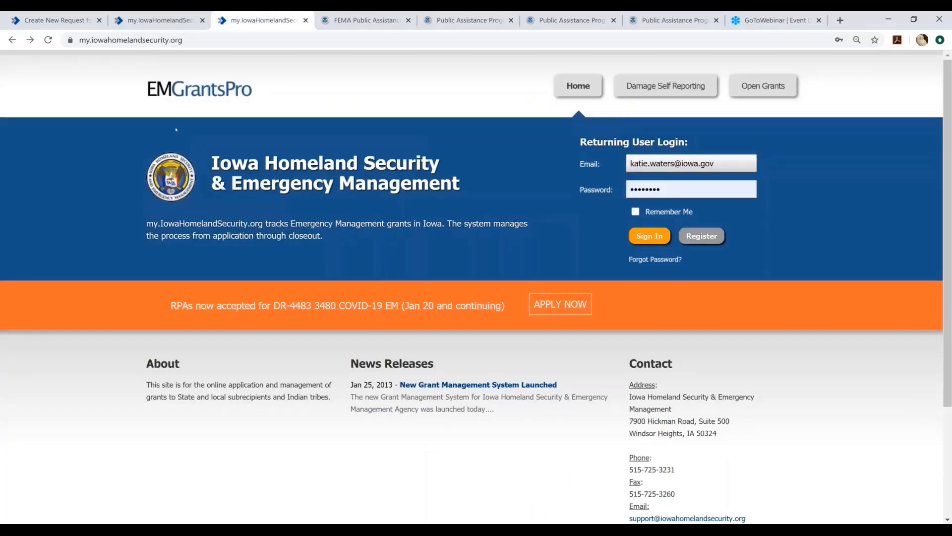
mouse_move(275, 123)
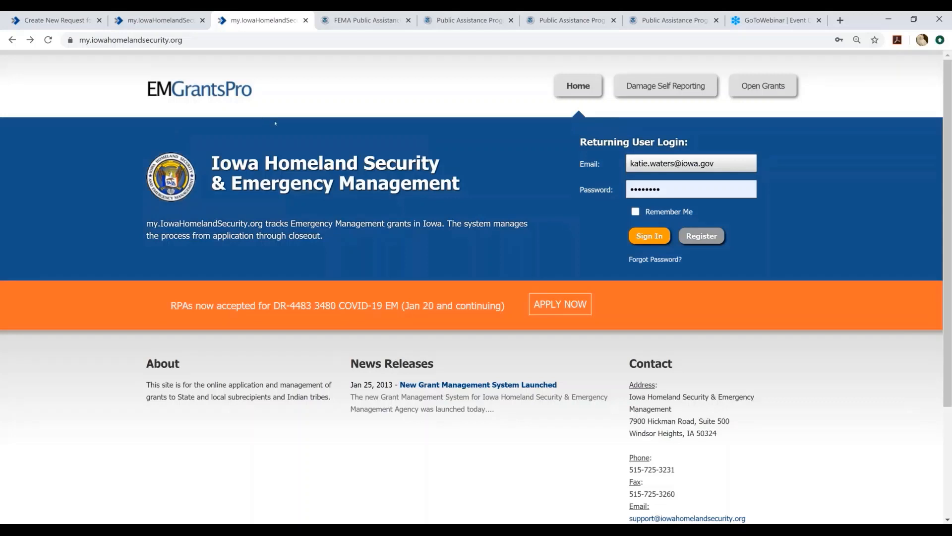
mouse_move(476, 264)
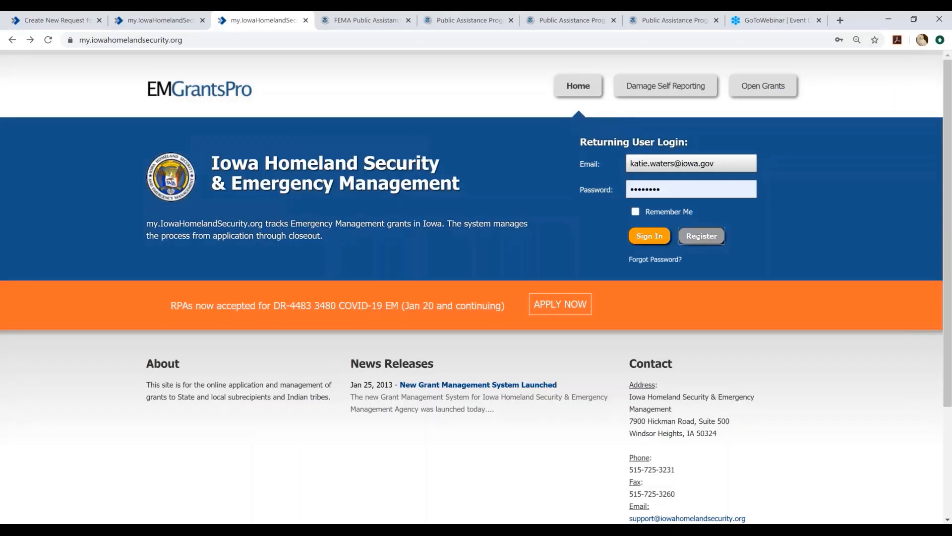
- Go to Register from the EMGrantsPro login form
left_click(702, 236)
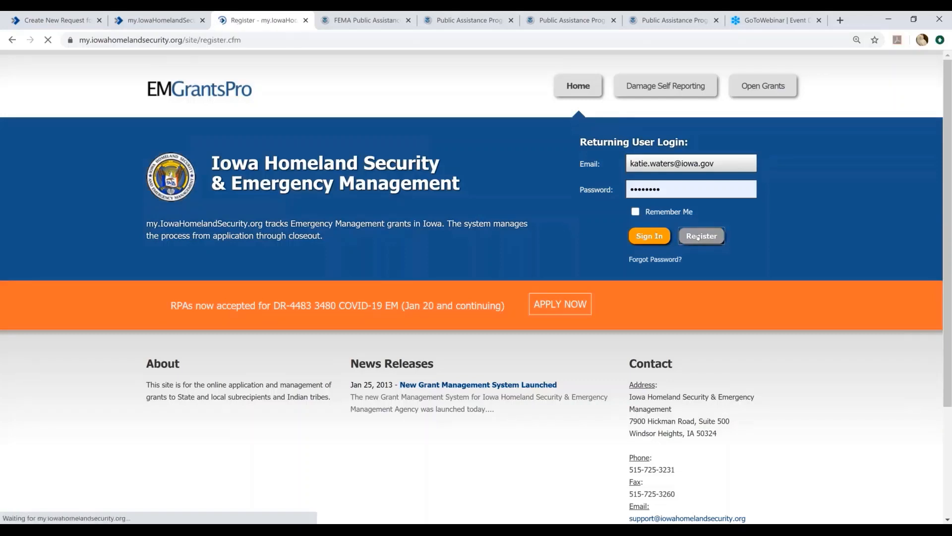
- Review the Register for Access form down to the Applicant Organization field
left_click(702, 237)
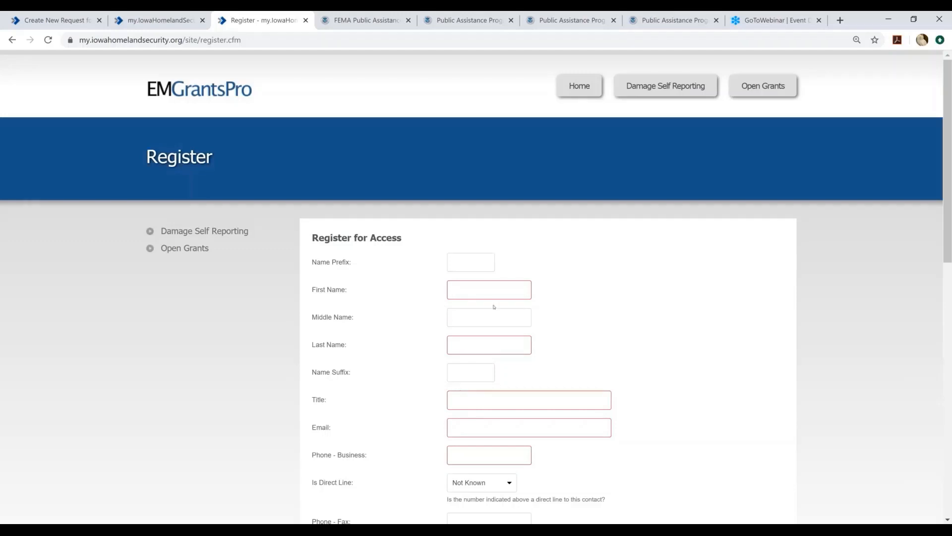
scroll("down", 3)
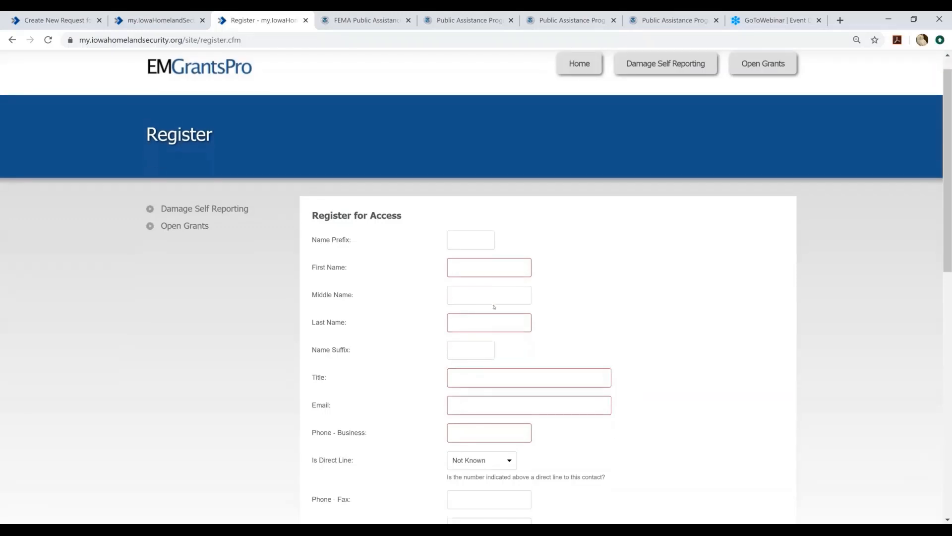
scroll("down", 3)
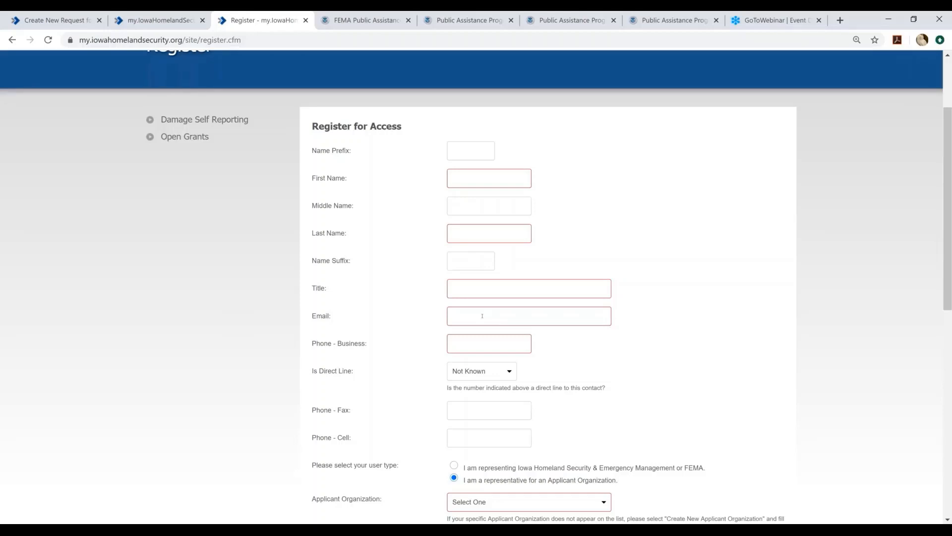
scroll("down", 3)
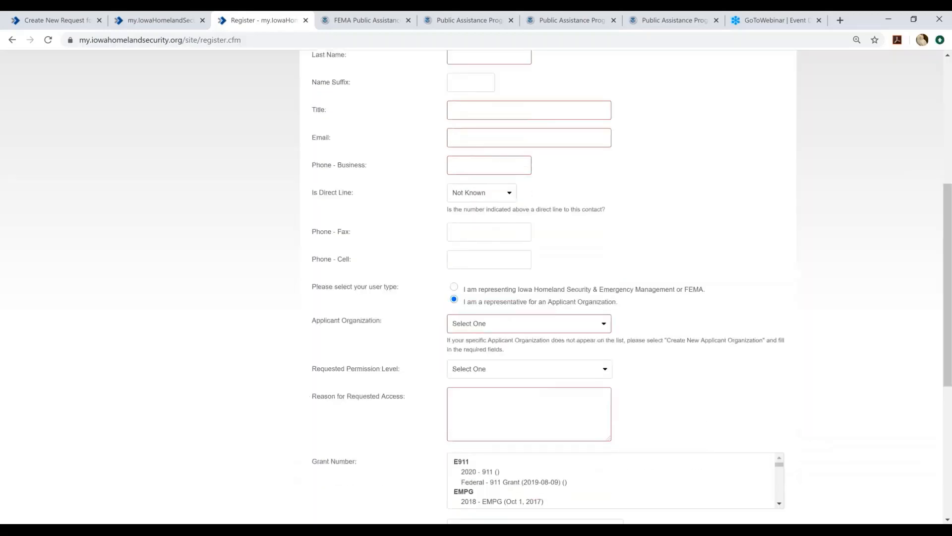
scroll("down", 3)
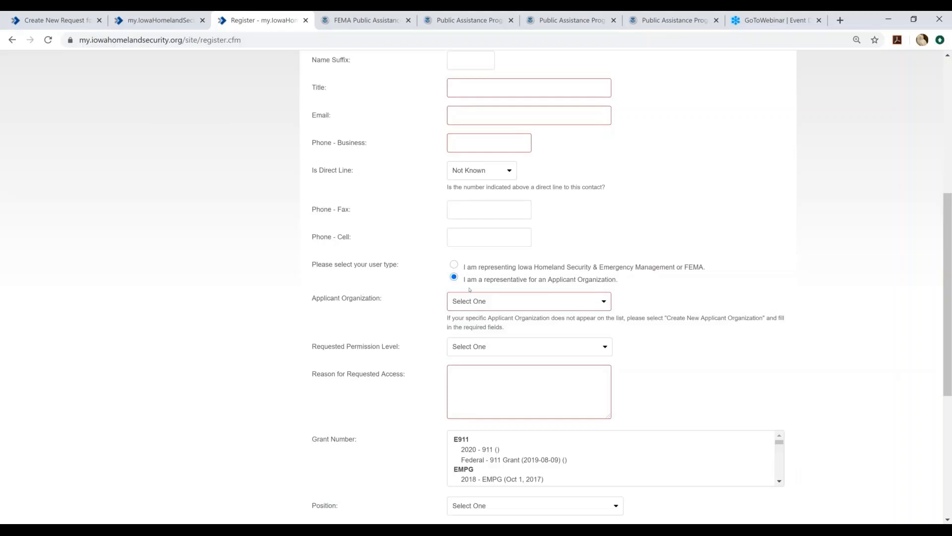
- Set Applicant Organization to Create New Applicant Organization
left_click(529, 302)
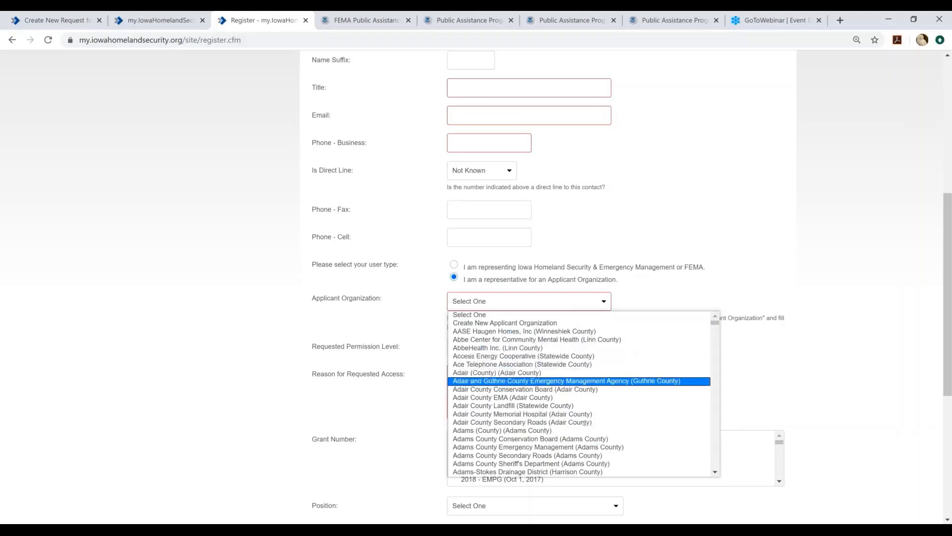
mouse_move(522, 355)
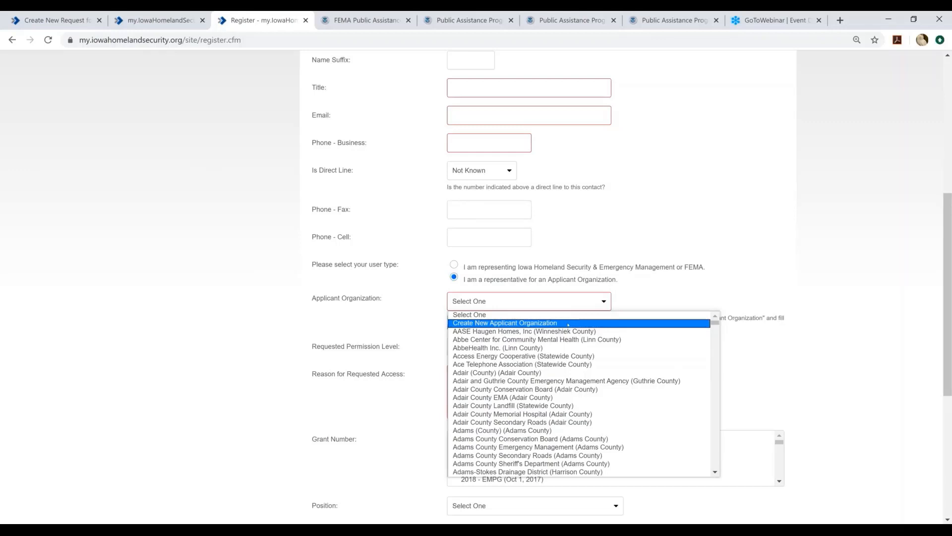
left_click(505, 323)
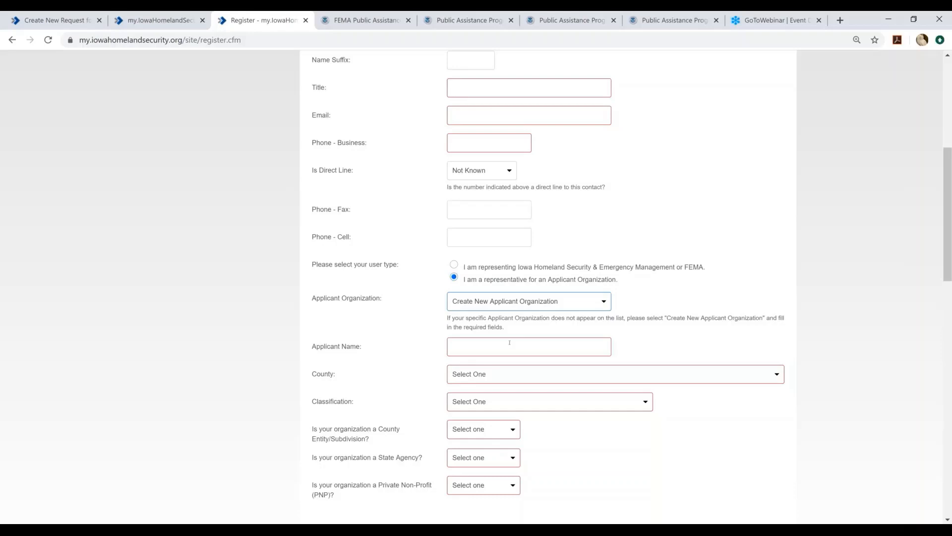
- Choose AASE Haugen Homes and enter the reason requesting access for 2020 COVID-19 public assistance
left_click(528, 302)
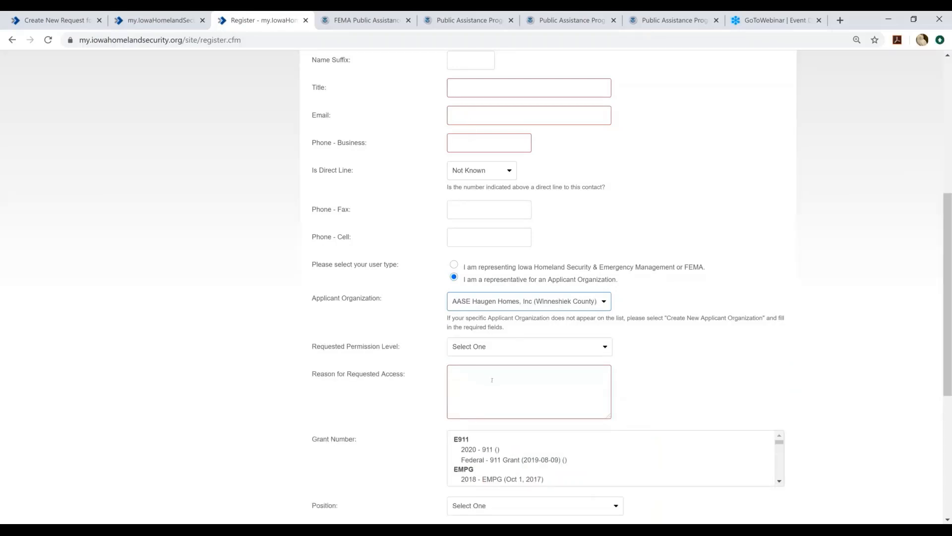
left_click(529, 392)
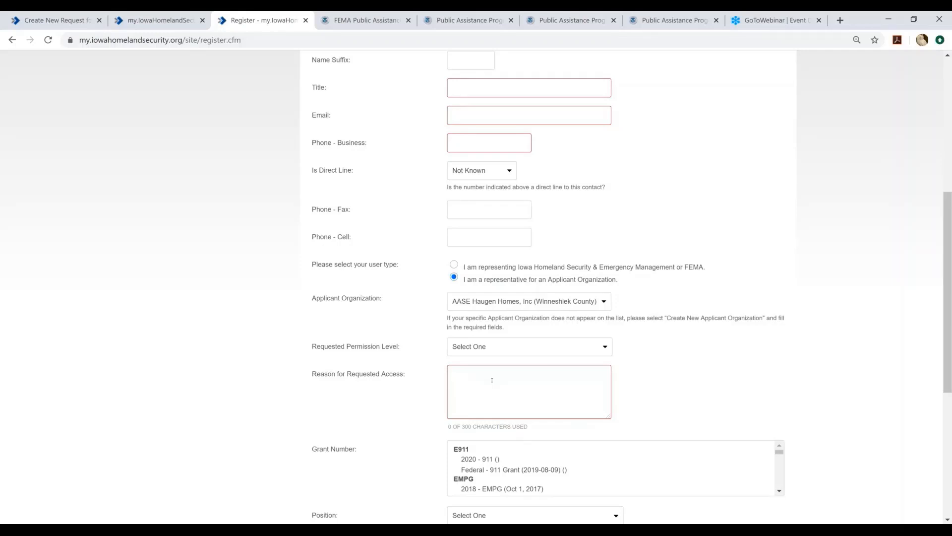
type("Request")
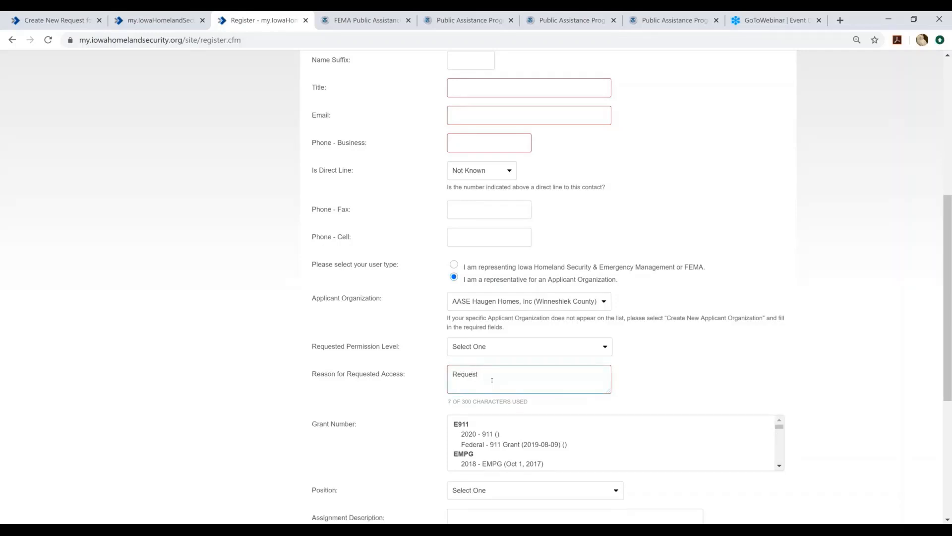
type("Requesting access to submit a request for public")
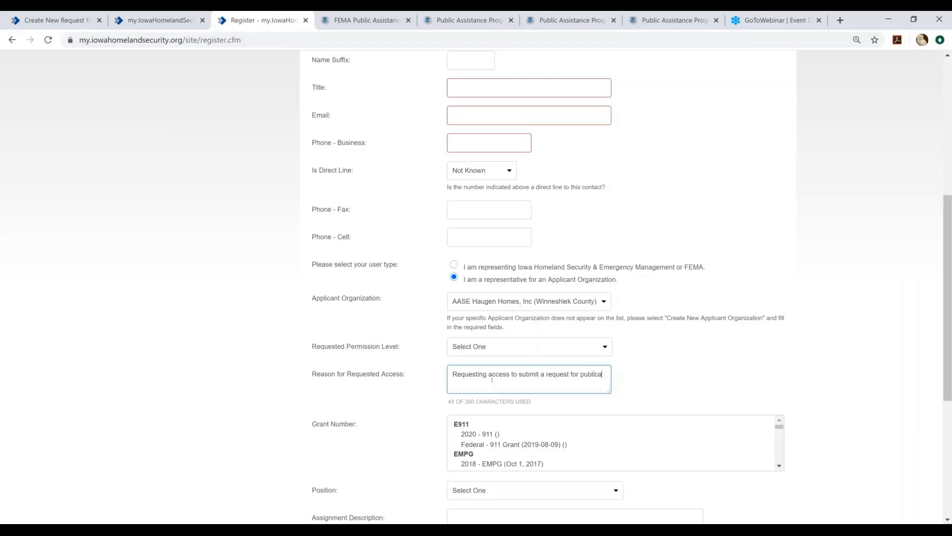
type("assistance for")
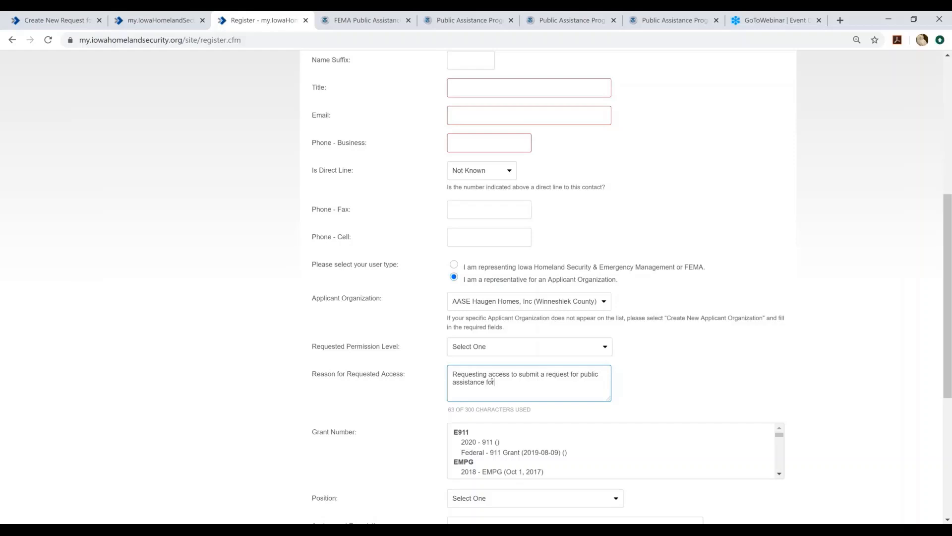
type("\" \"")
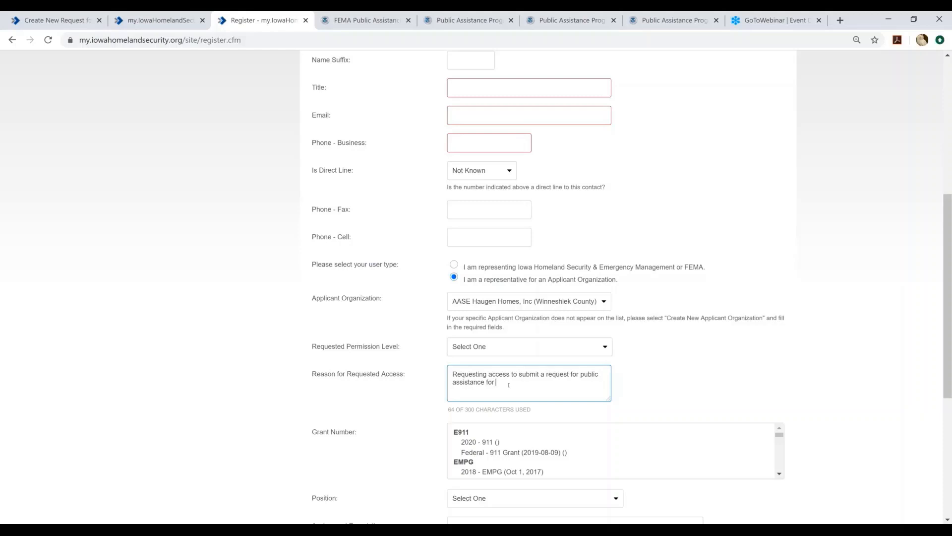
type("209")
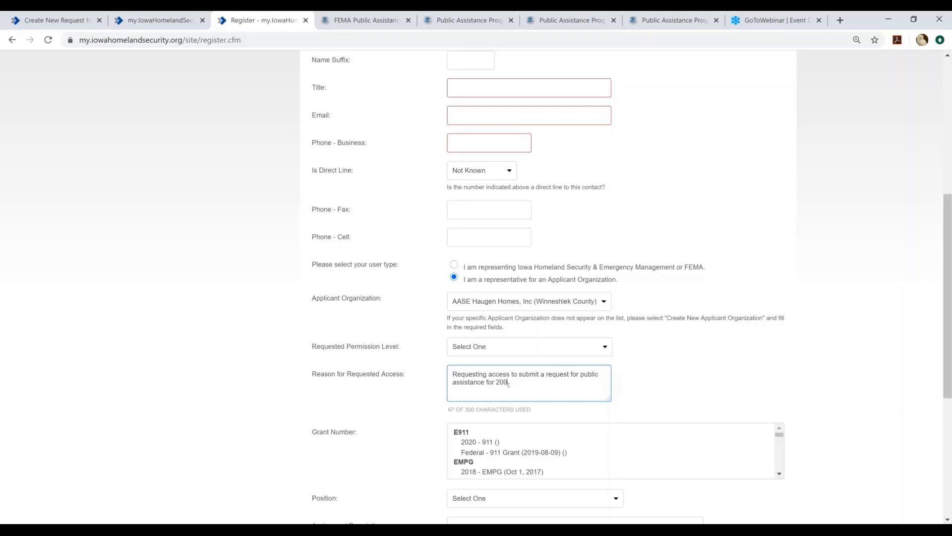
key("Backspace")
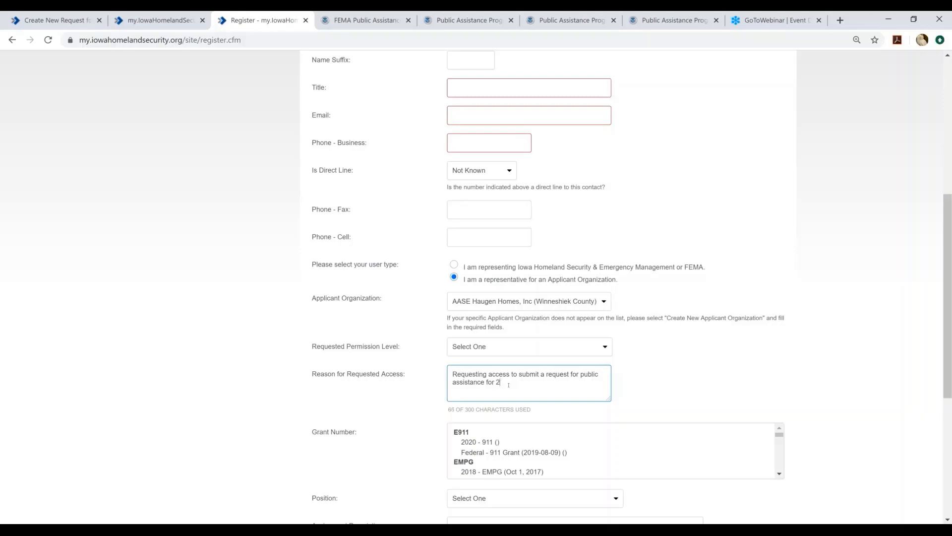
type("020")
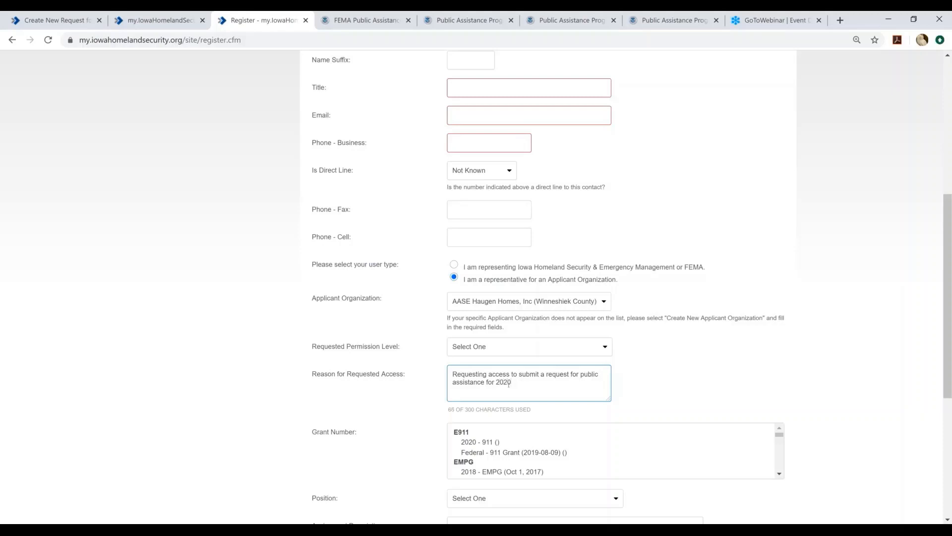
type("COVID-19")
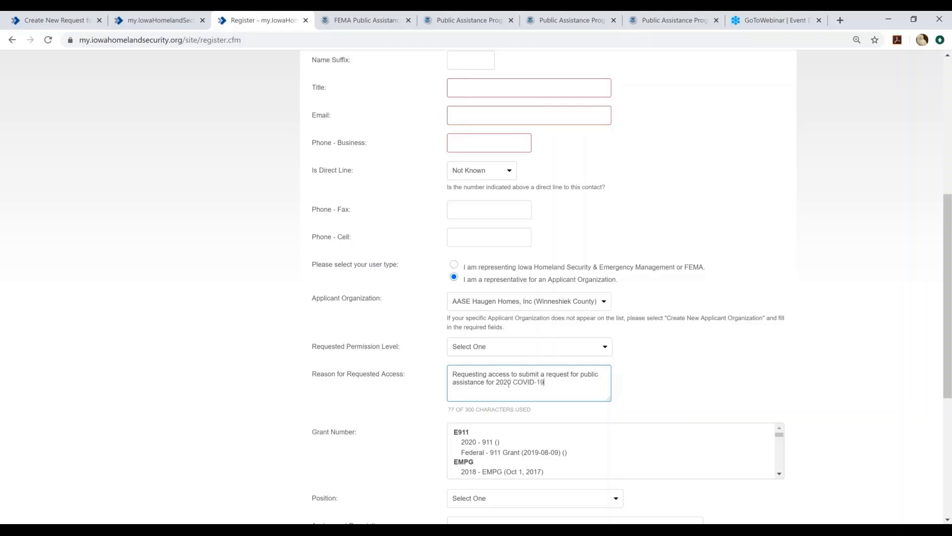
type("event.")
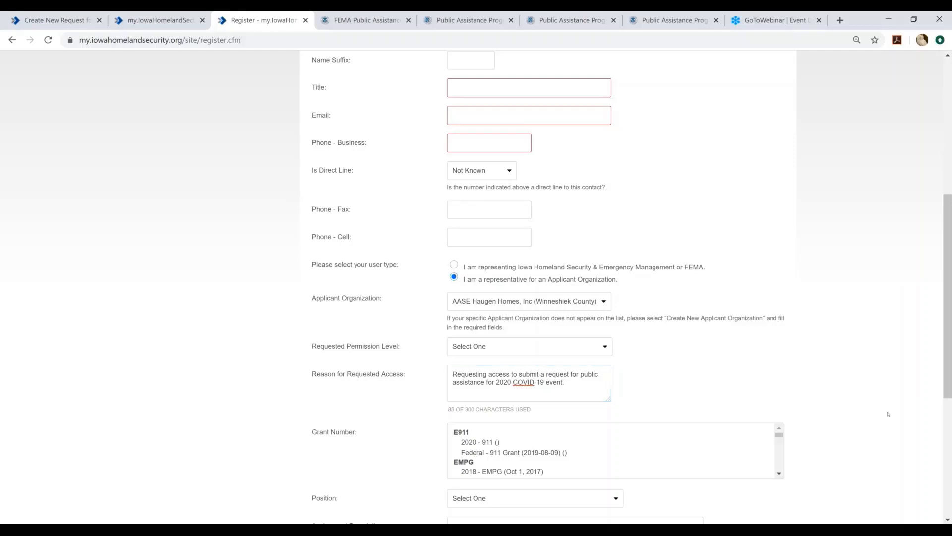
scroll("down", 3)
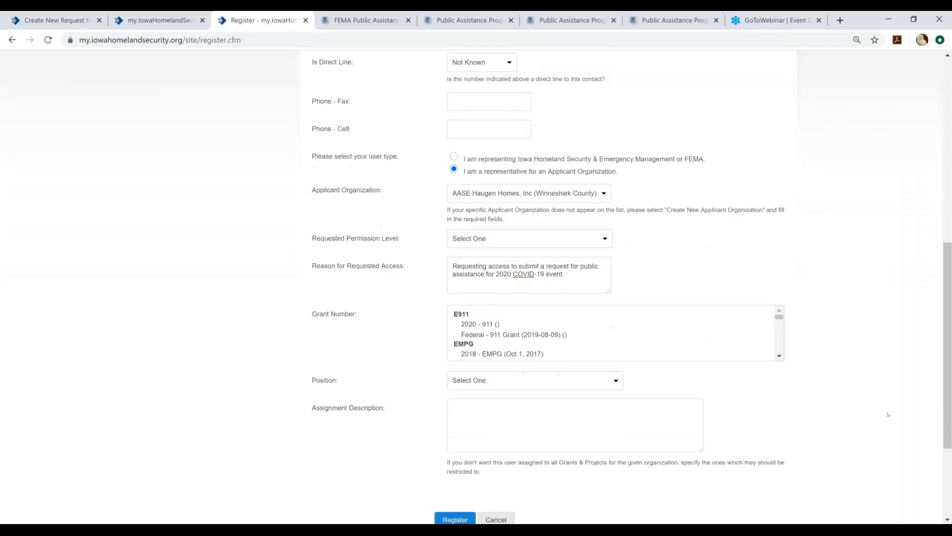
scroll("down", 3)
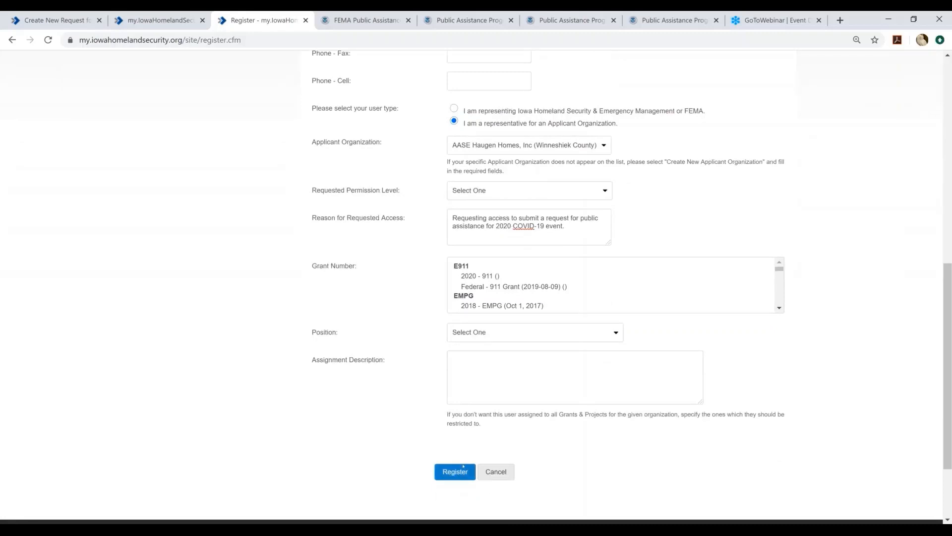
mouse_move(462, 469)
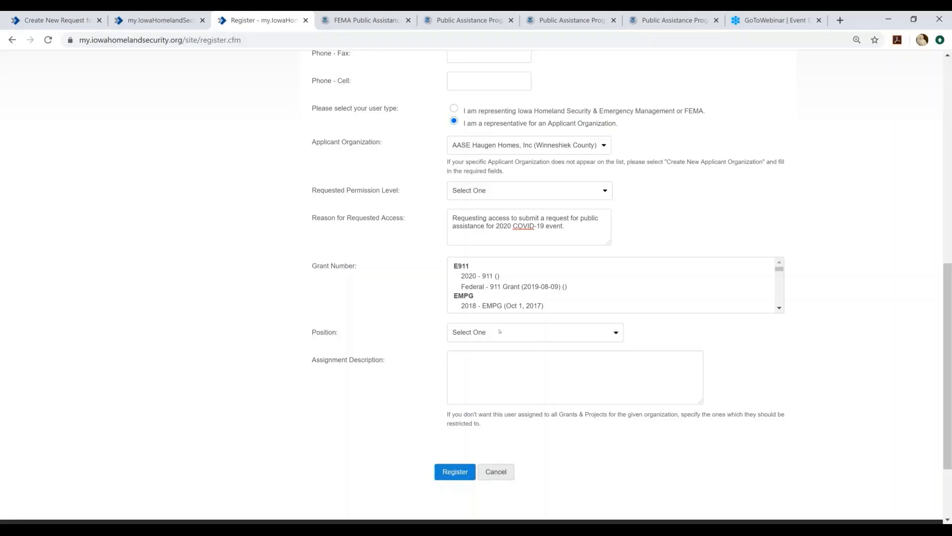
left_click(534, 331)
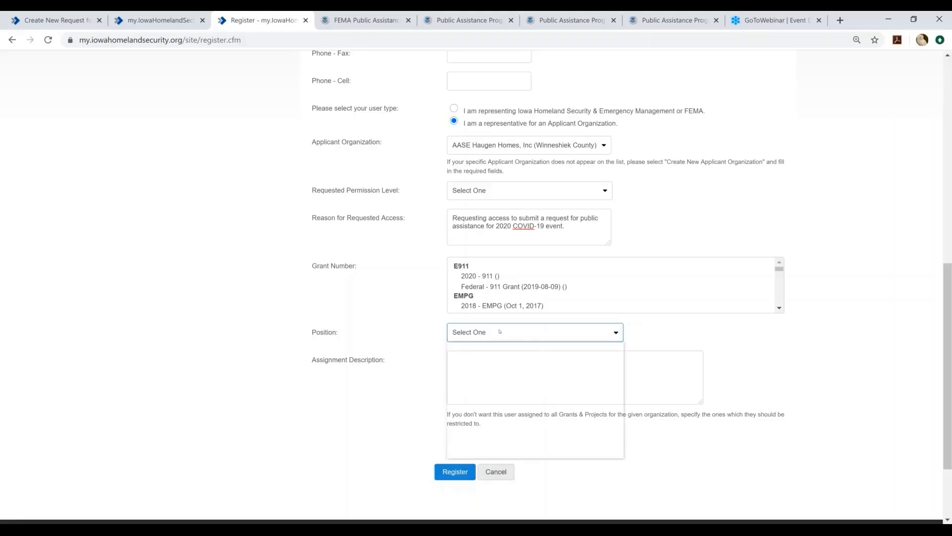
left_click(534, 333)
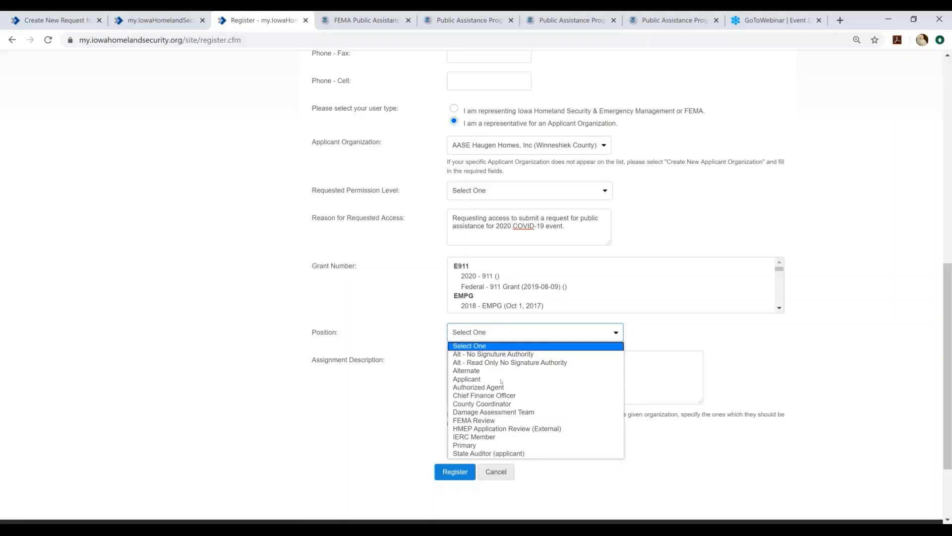
mouse_move(466, 379)
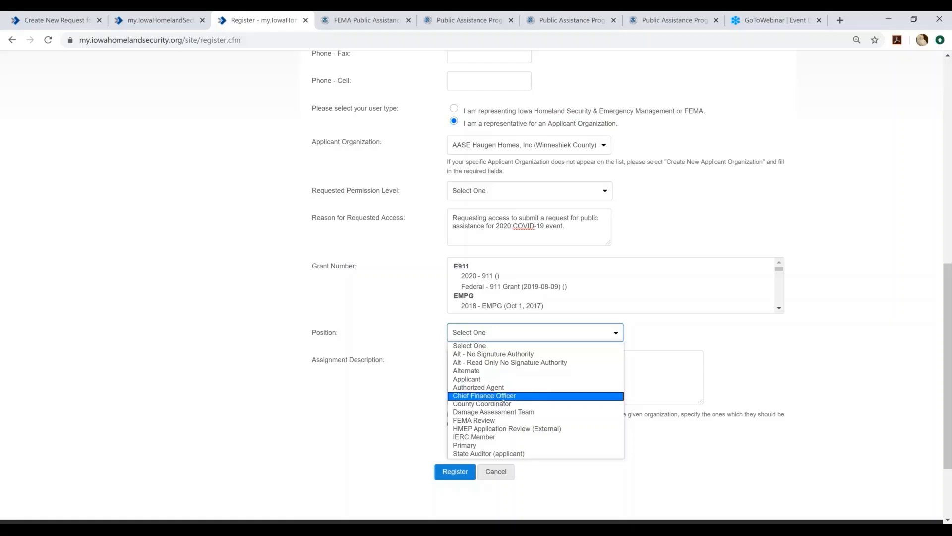
mouse_move(482, 404)
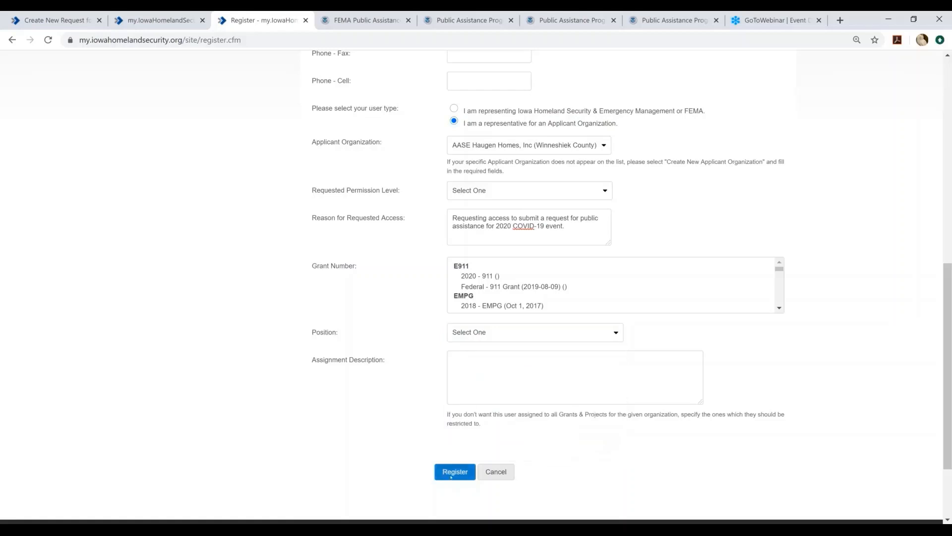
mouse_move(455, 473)
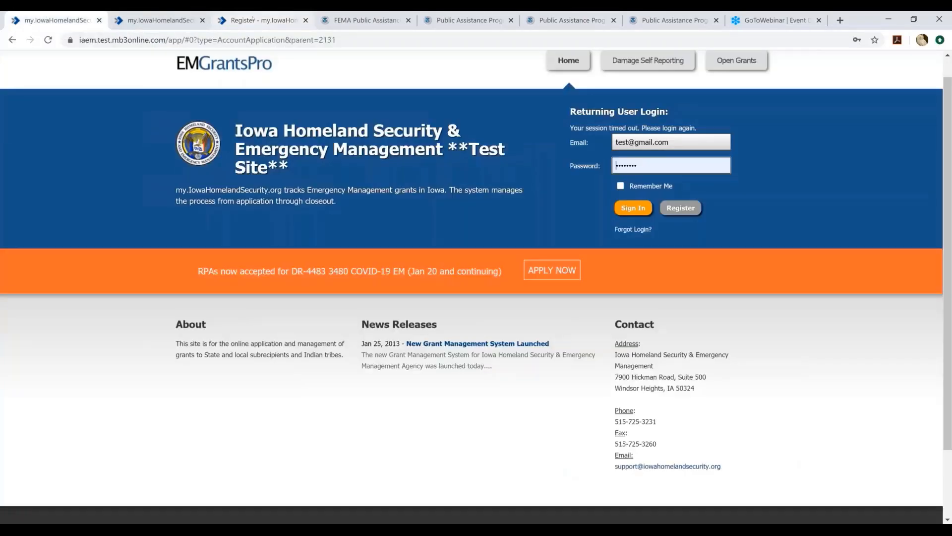
- Sign in to the test site, landing on Create New Request for Assistance for AASE Haugen Homes
left_click(262, 20)
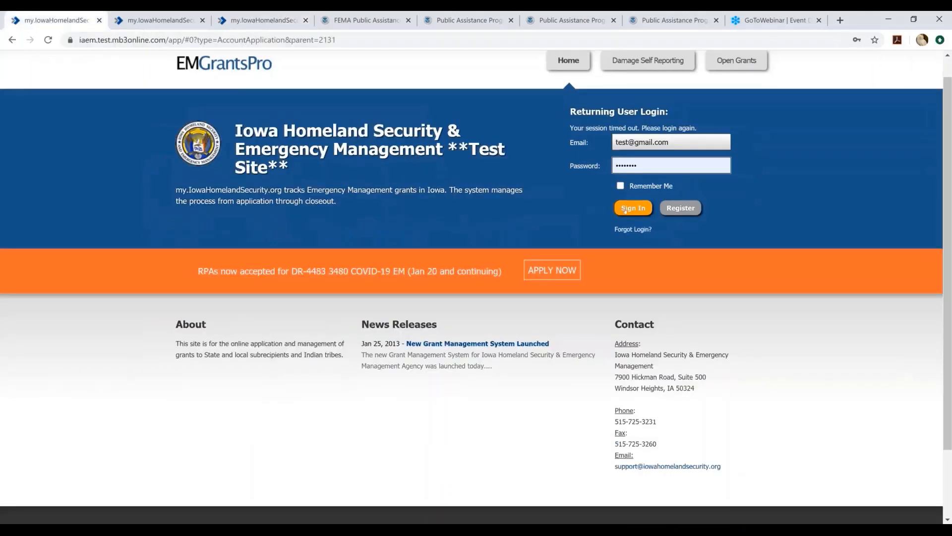
left_click(632, 208)
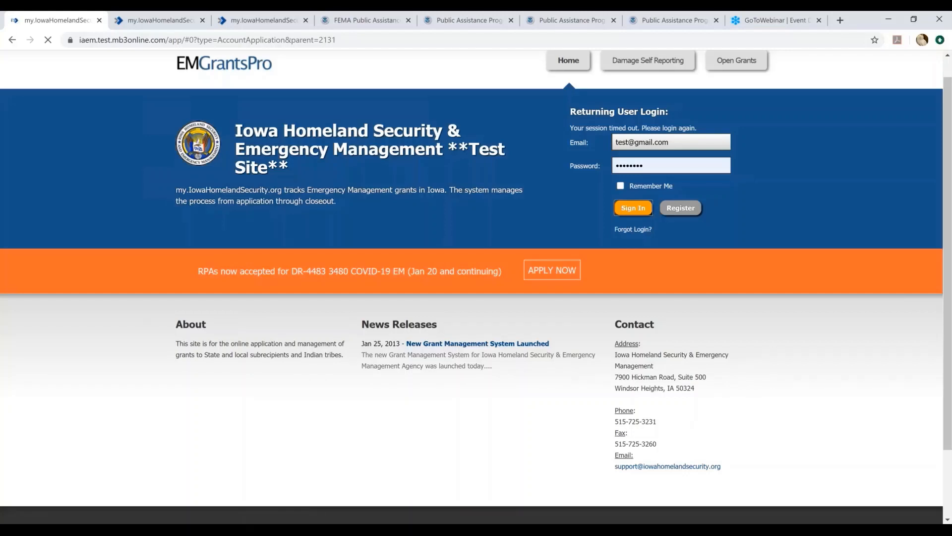
left_click(633, 208)
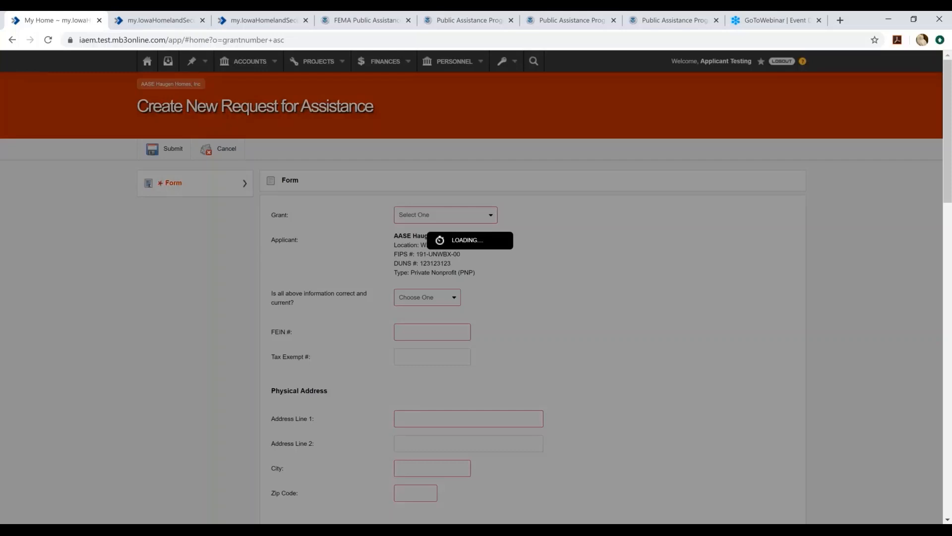
- Show the My Home dashboard listing open grants and represented applicants
left_click(147, 61)
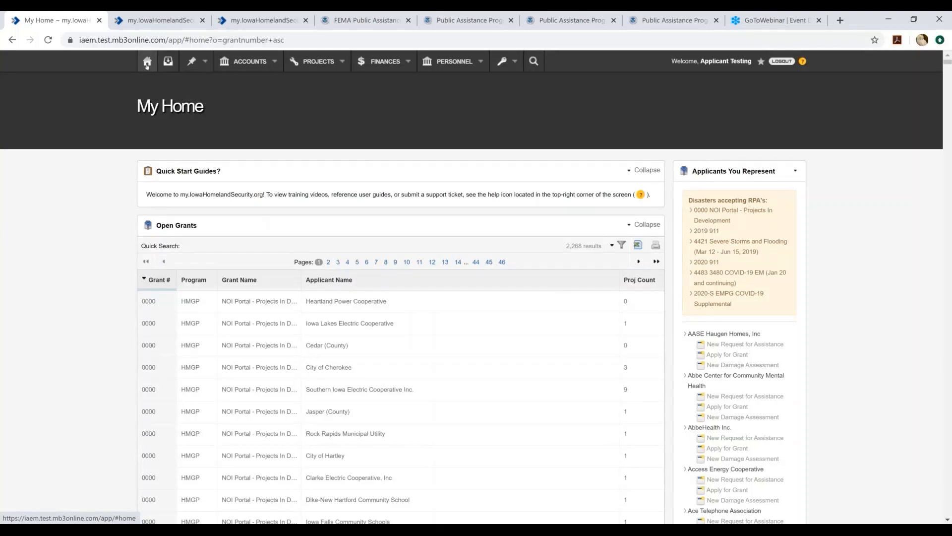
mouse_move(147, 62)
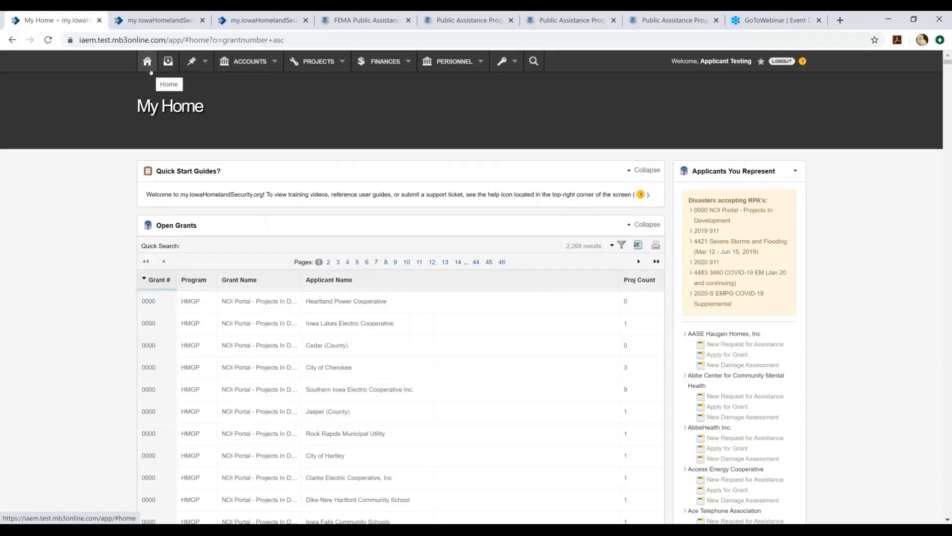
mouse_move(172, 121)
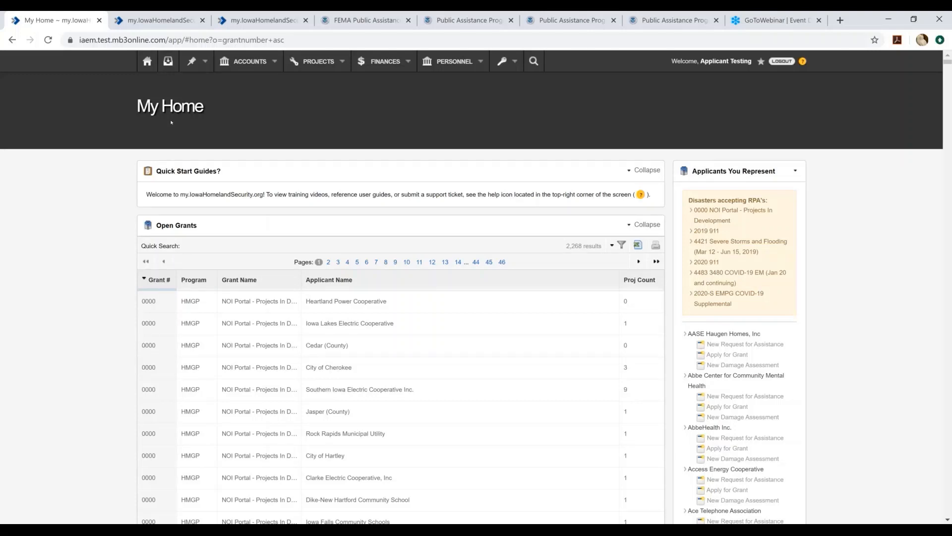
scroll("down", 3)
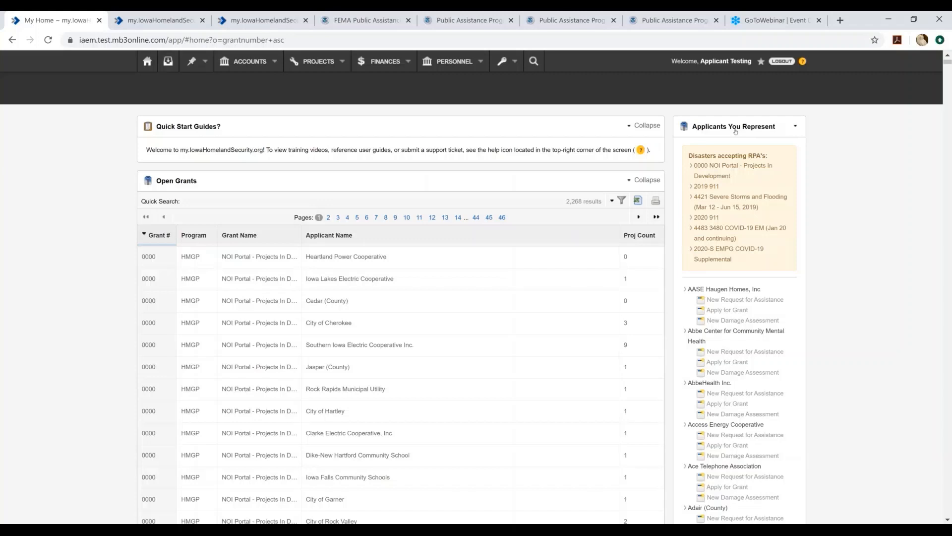
mouse_move(732, 304)
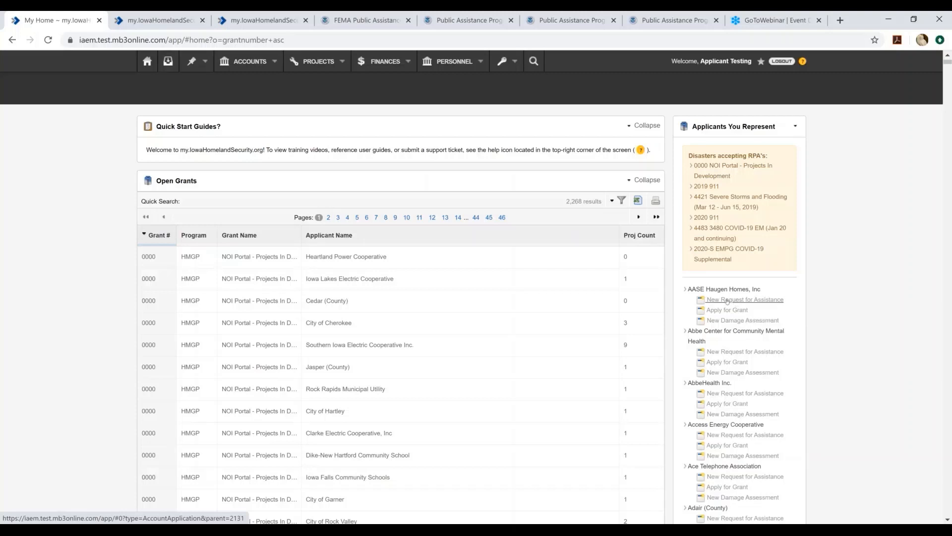
- Start a new request for AASE Haugen Homes under the 4483 3480 COVID-19 EM grant and try the information-correct answers
left_click(745, 300)
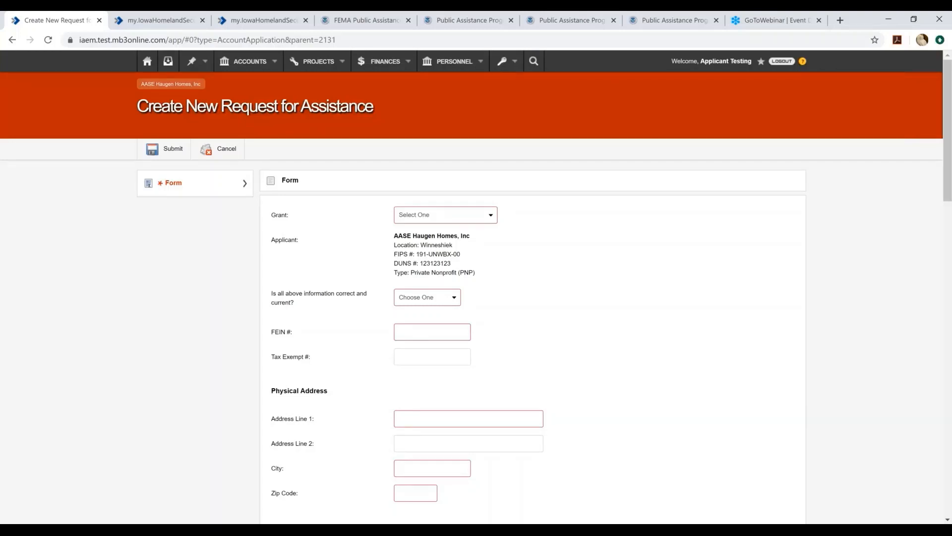
left_click(445, 214)
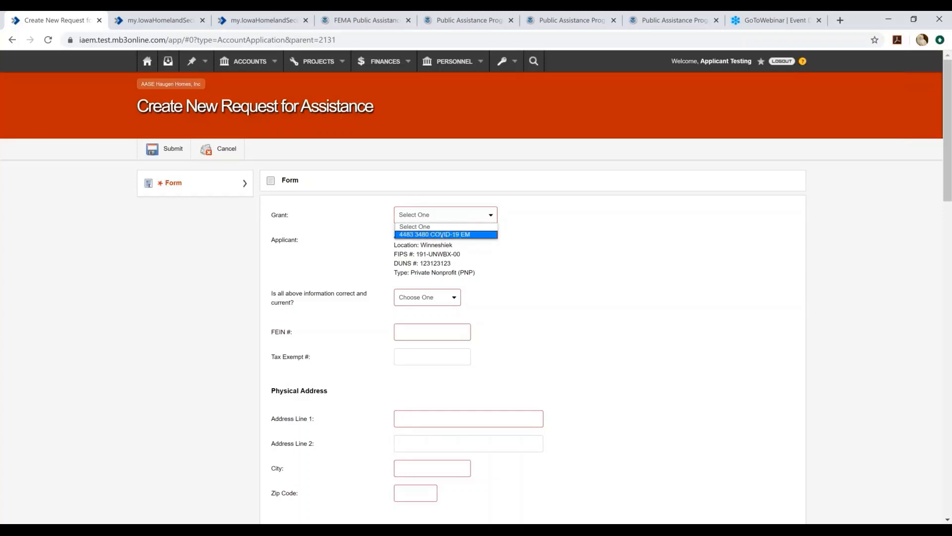
mouse_move(446, 234)
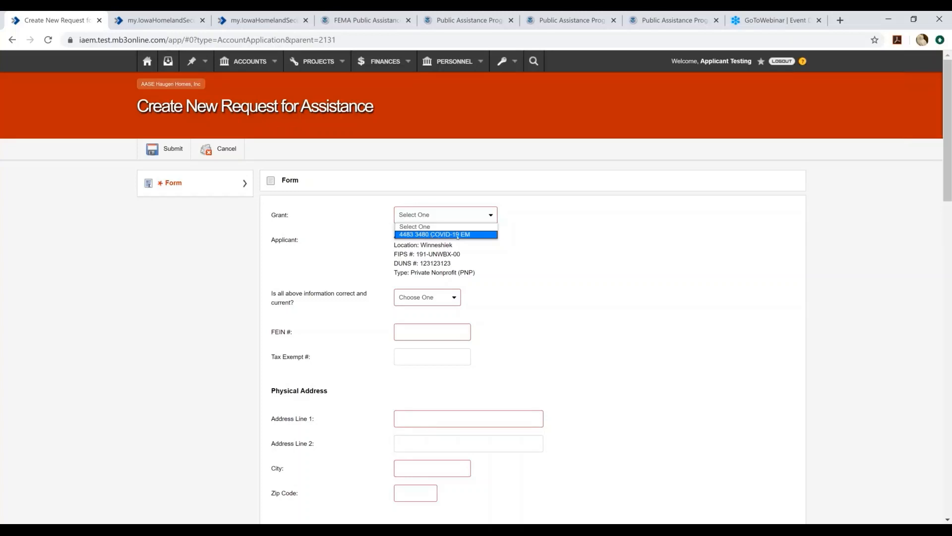
left_click(447, 234)
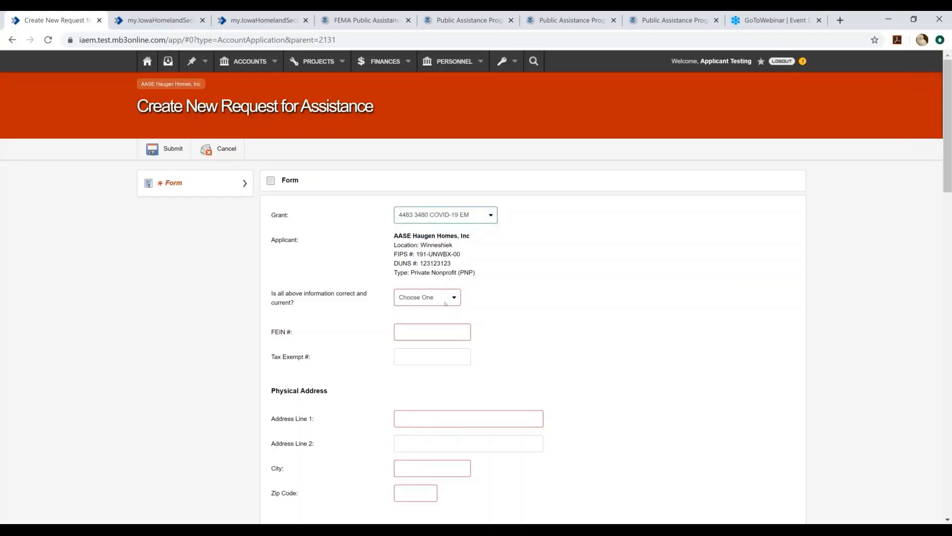
left_click(426, 298)
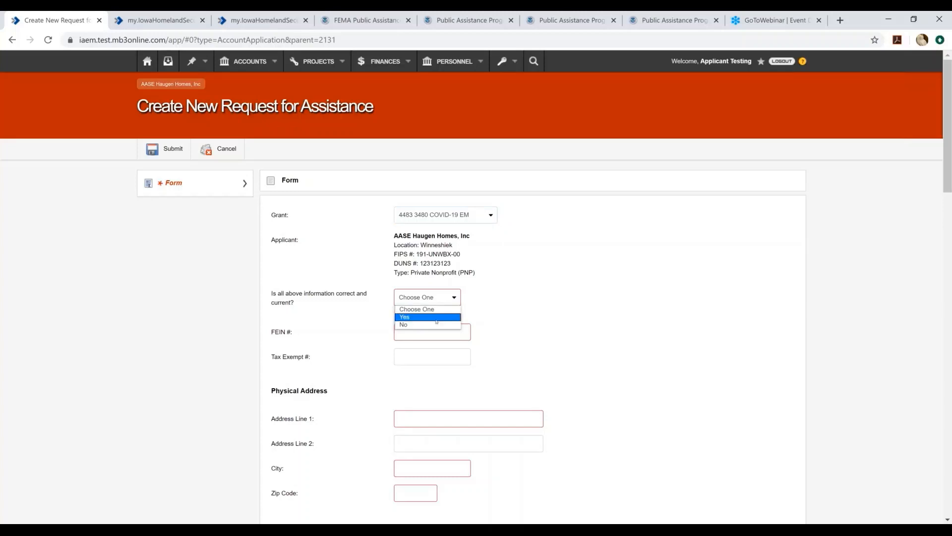
left_click(404, 316)
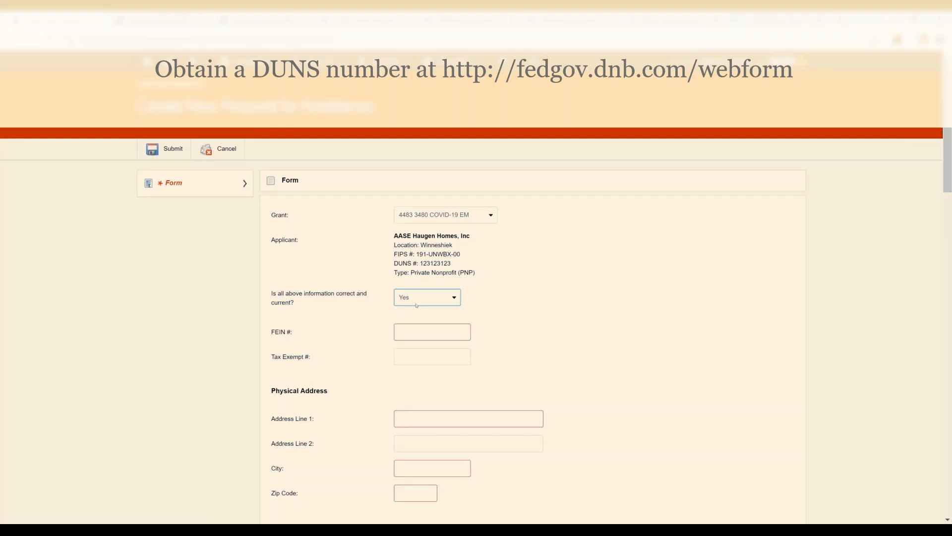
left_click(426, 297)
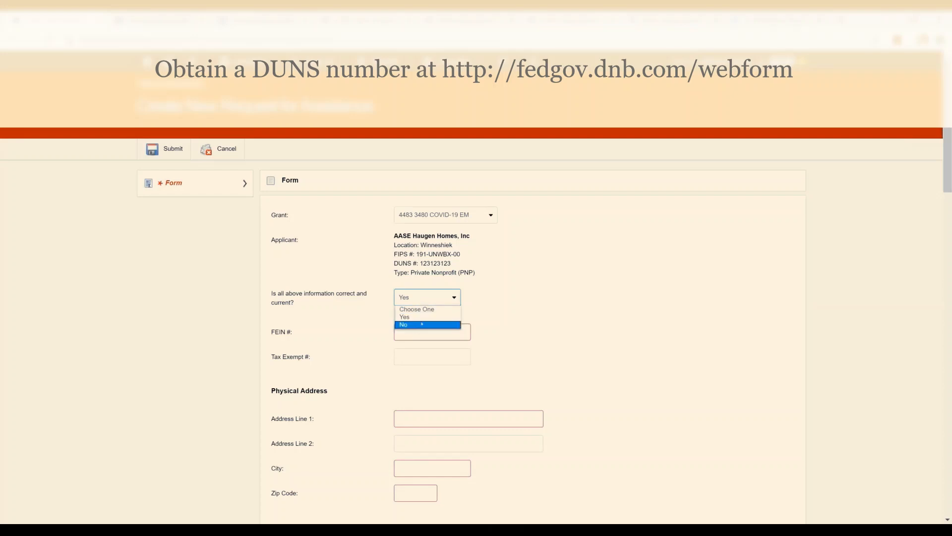
left_click(404, 325)
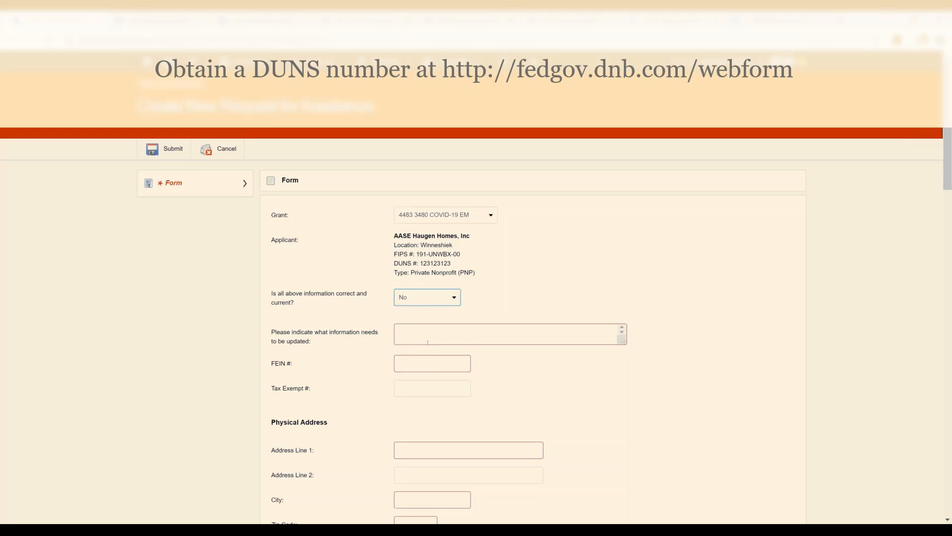
left_click(426, 298)
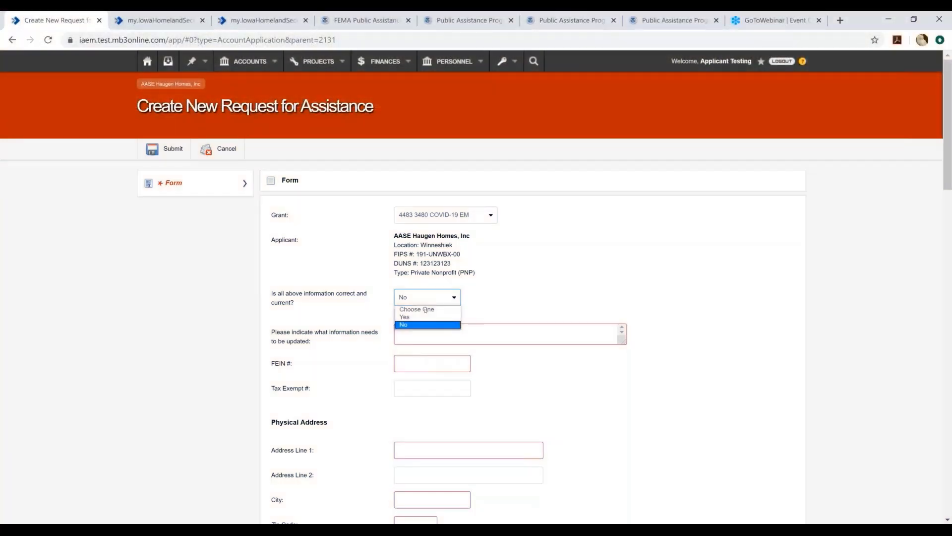
left_click(405, 317)
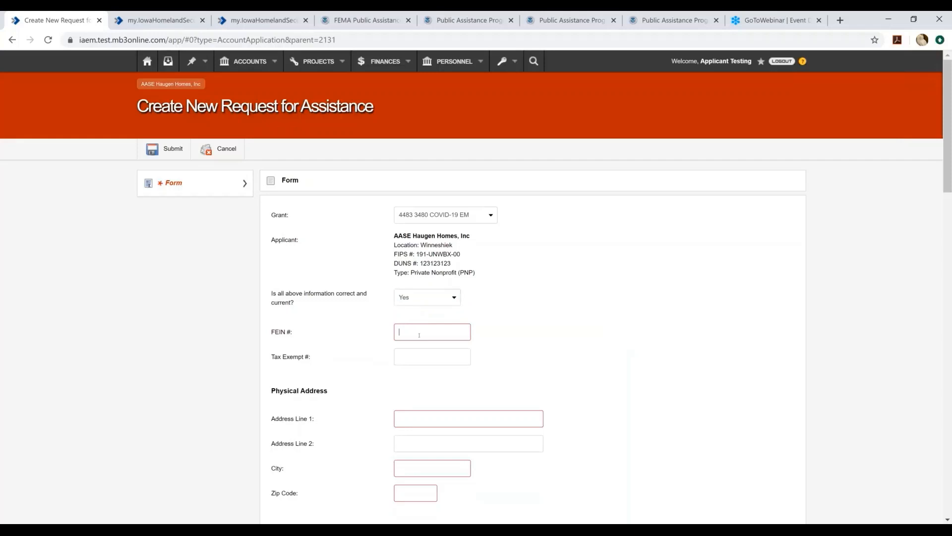
type("42-0000")
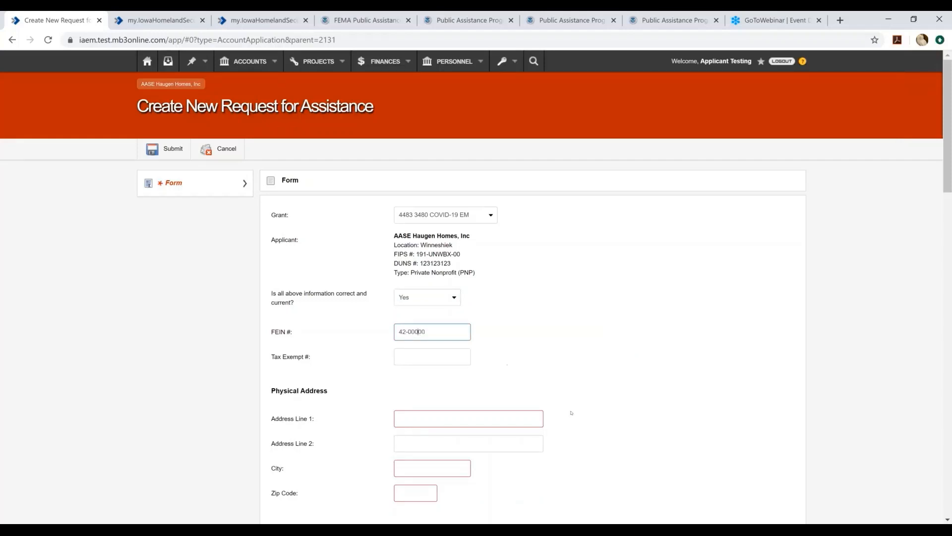
scroll("down", 3)
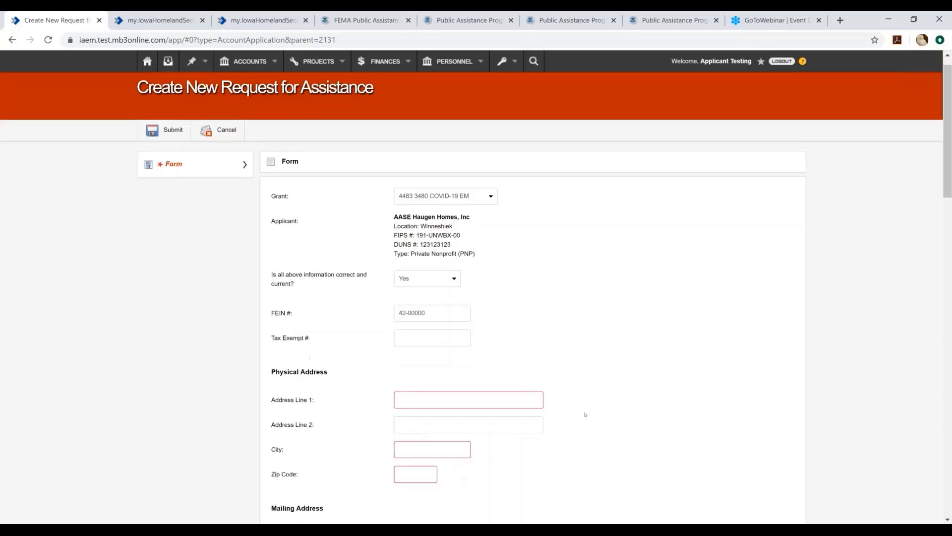
left_click(469, 399)
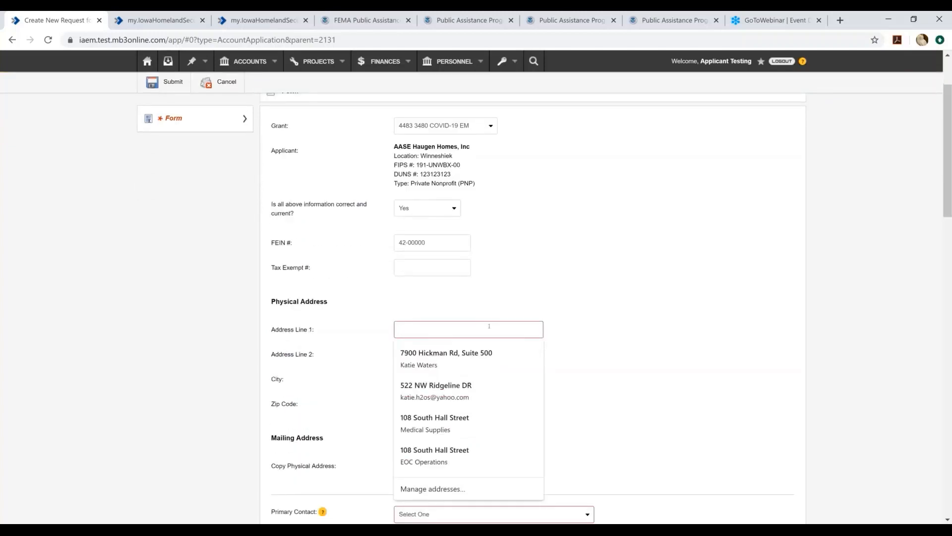
left_click(446, 358)
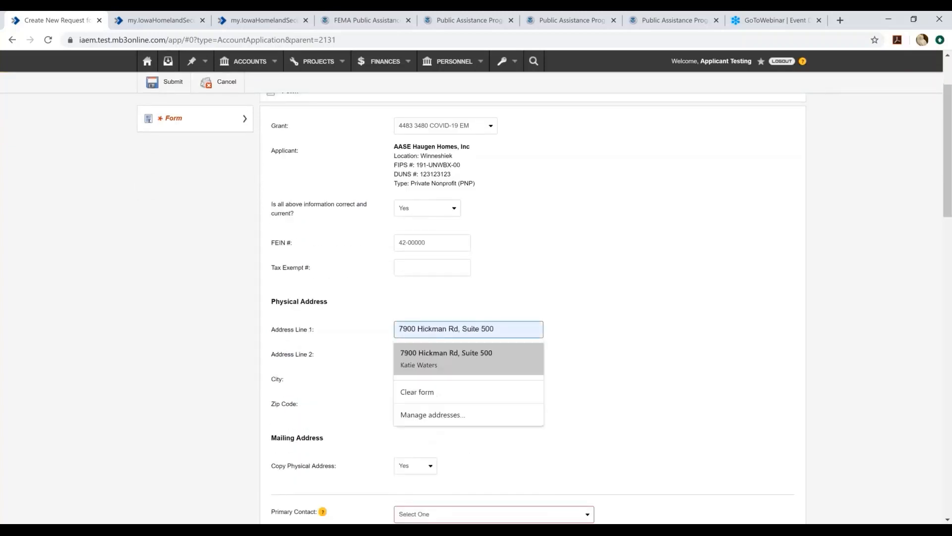
left_click(446, 359)
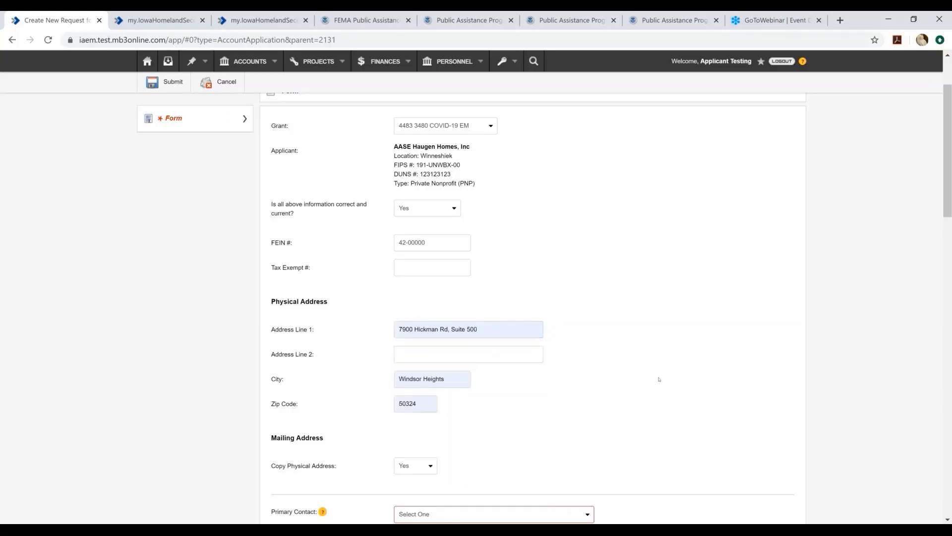
scroll("down", 3)
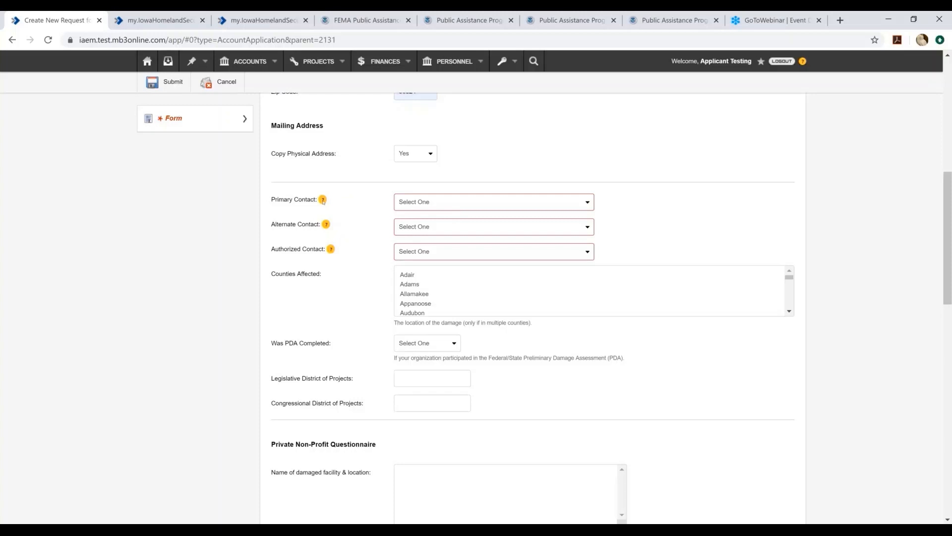
mouse_move(322, 199)
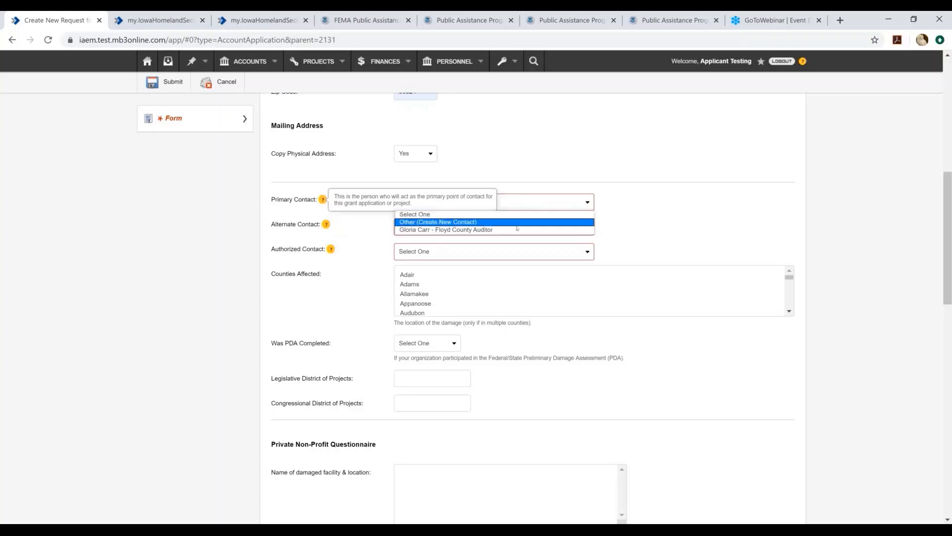
- Make Gloria Carr, Floyd County Auditor, the Primary Contact and dismiss the matching-contacts warning
left_click(444, 230)
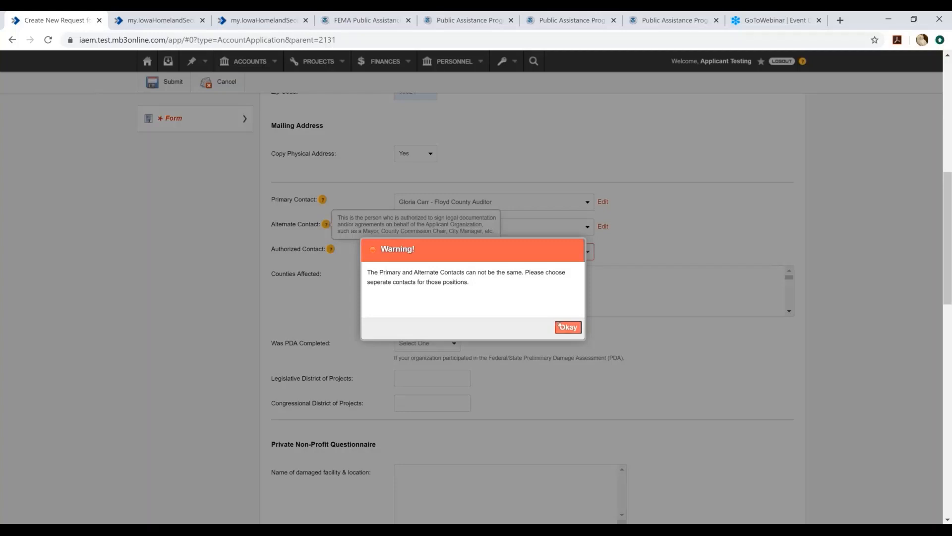
left_click(567, 327)
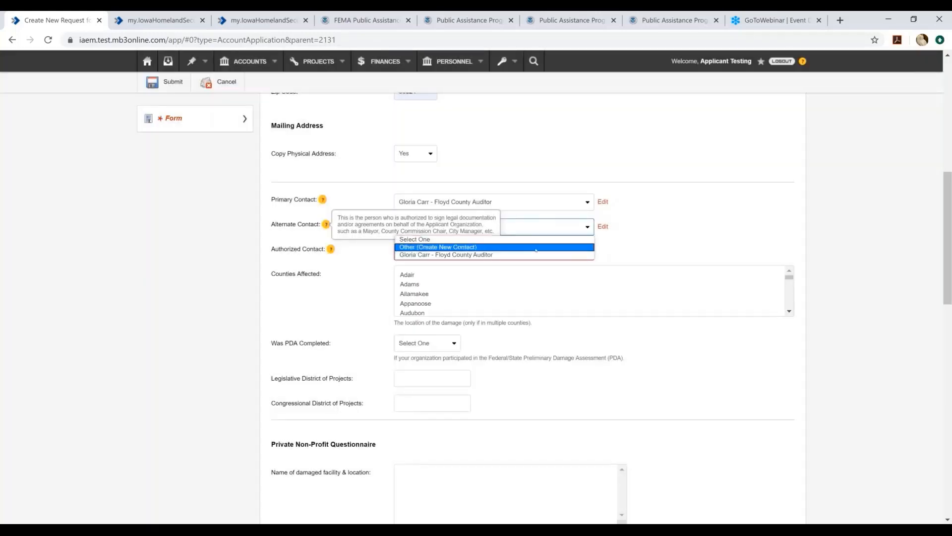
left_click(439, 246)
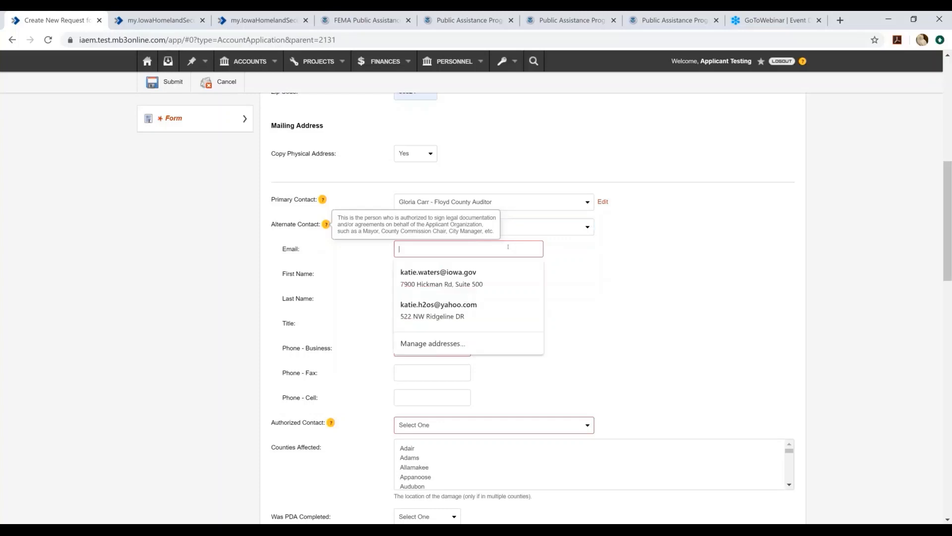
left_click(437, 272)
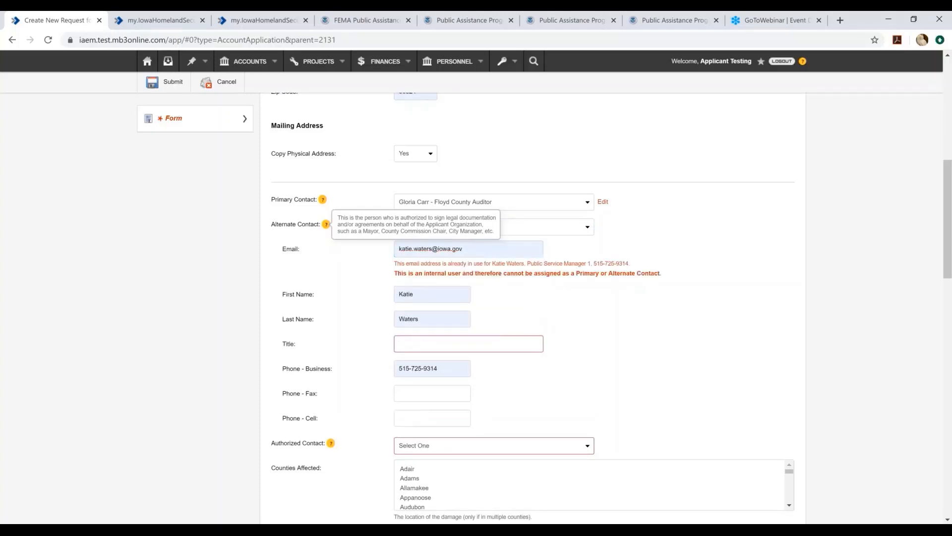
type("SPAO")
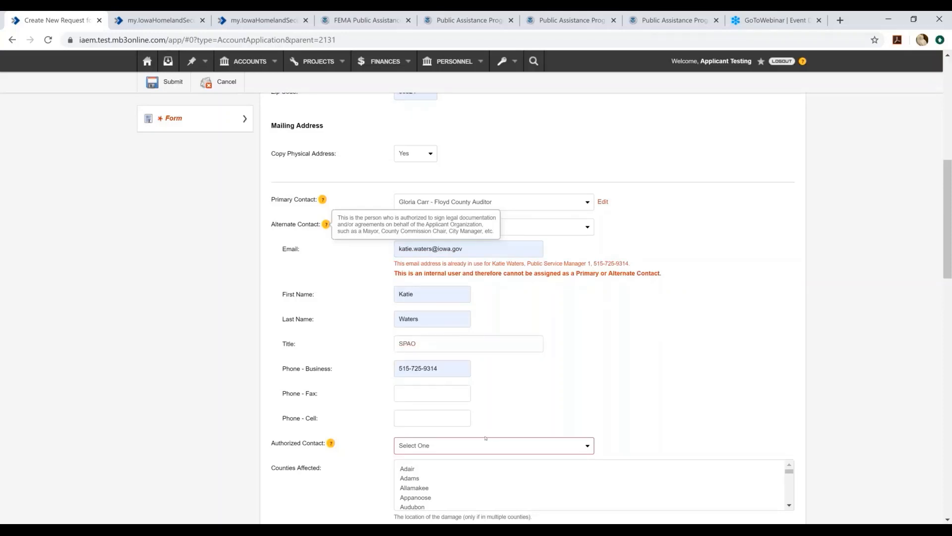
left_click(493, 445)
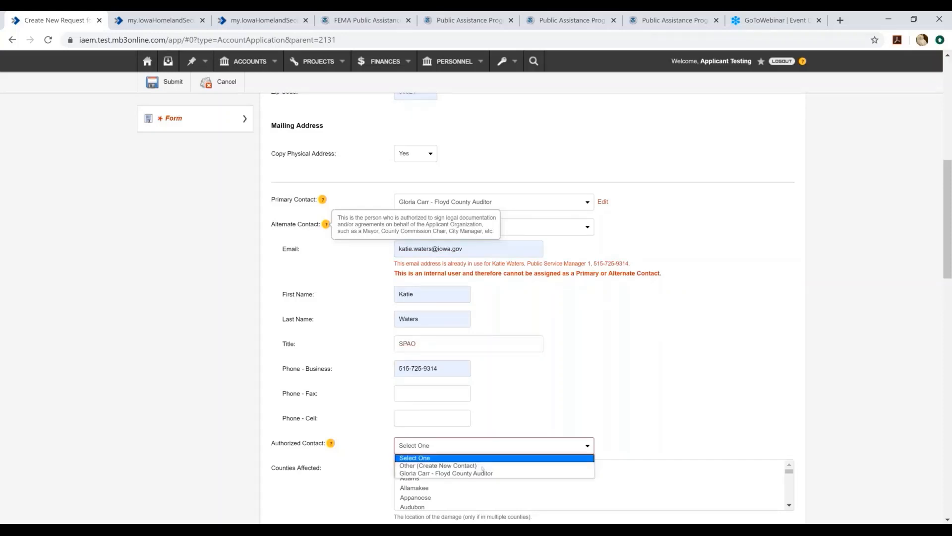
mouse_move(446, 473)
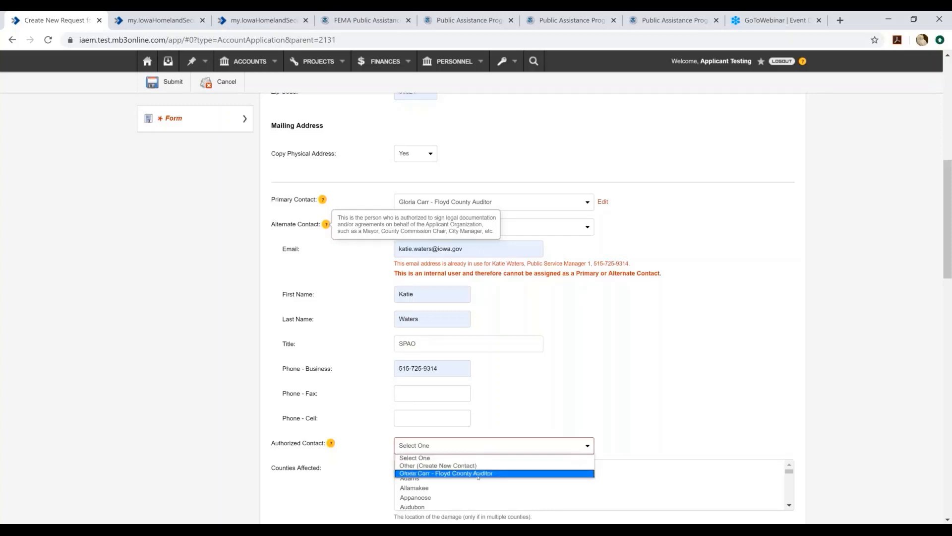
- Make Gloria Carr, Floyd County Auditor, the Authorized Contact
left_click(447, 472)
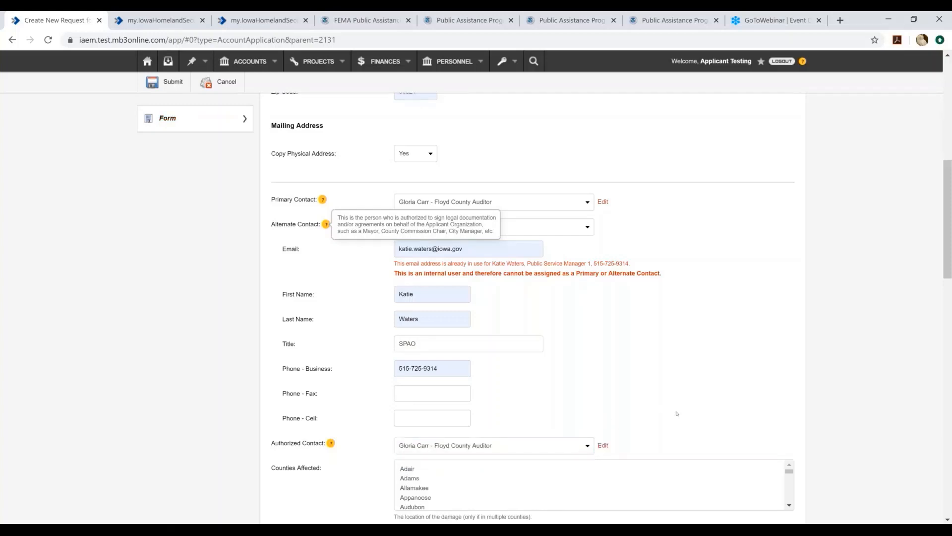
scroll("down", 3)
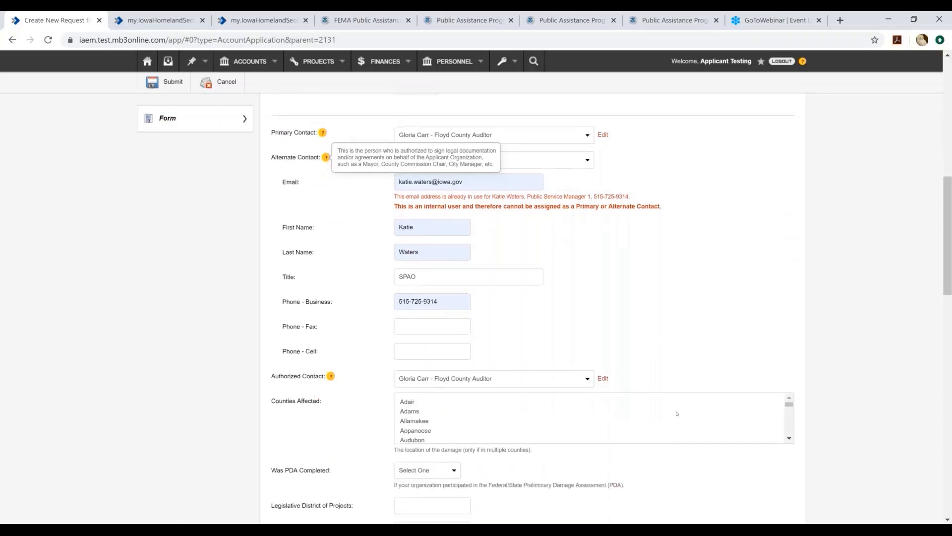
scroll("down", 3)
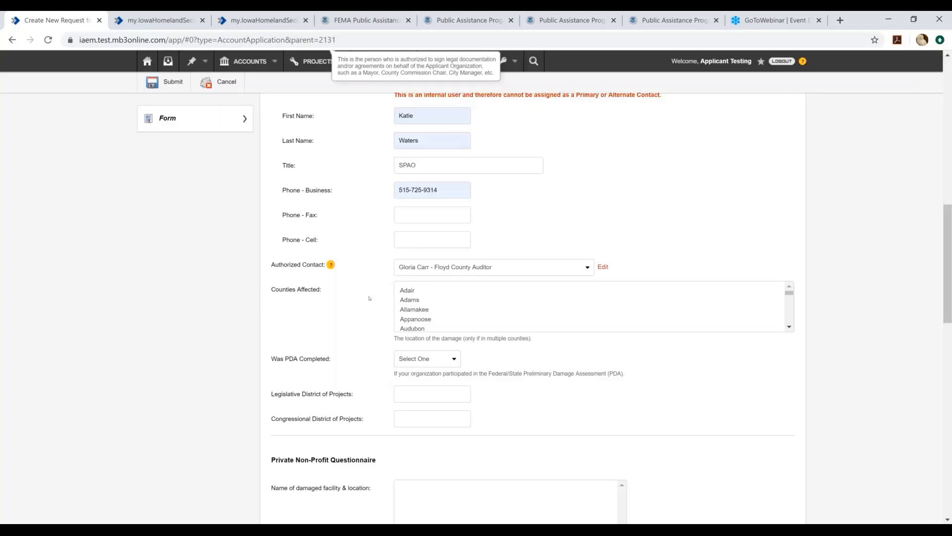
mouse_move(420, 290)
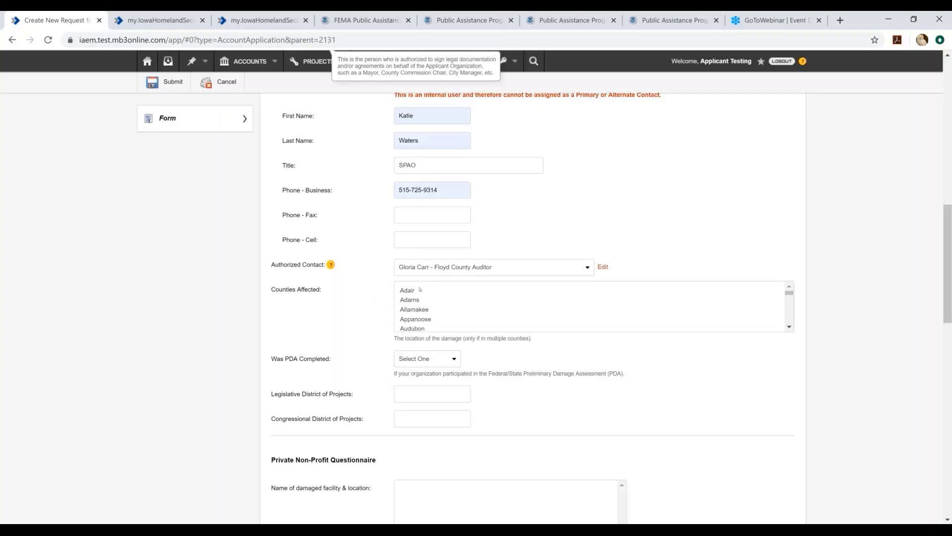
- Select Audubon and Benton in the Counties Affected list
left_click(407, 289)
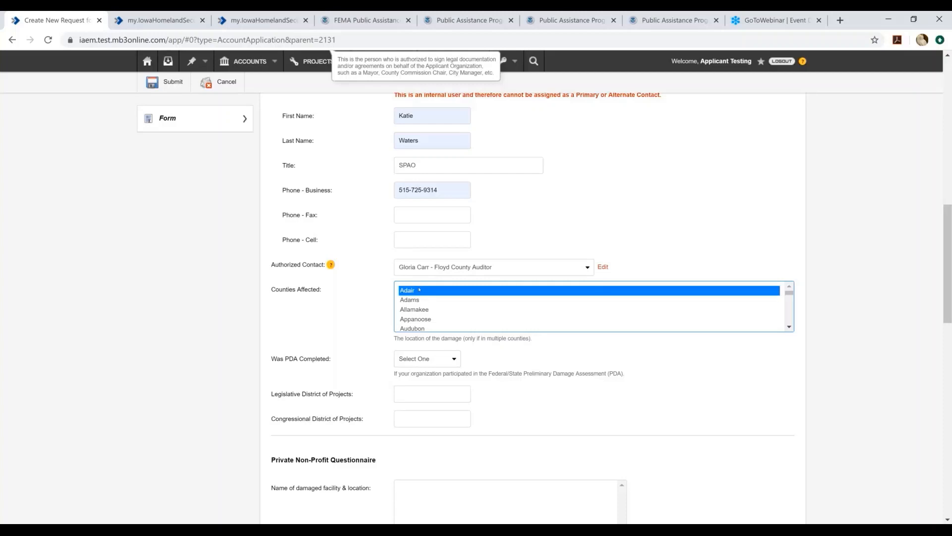
left_click(415, 319)
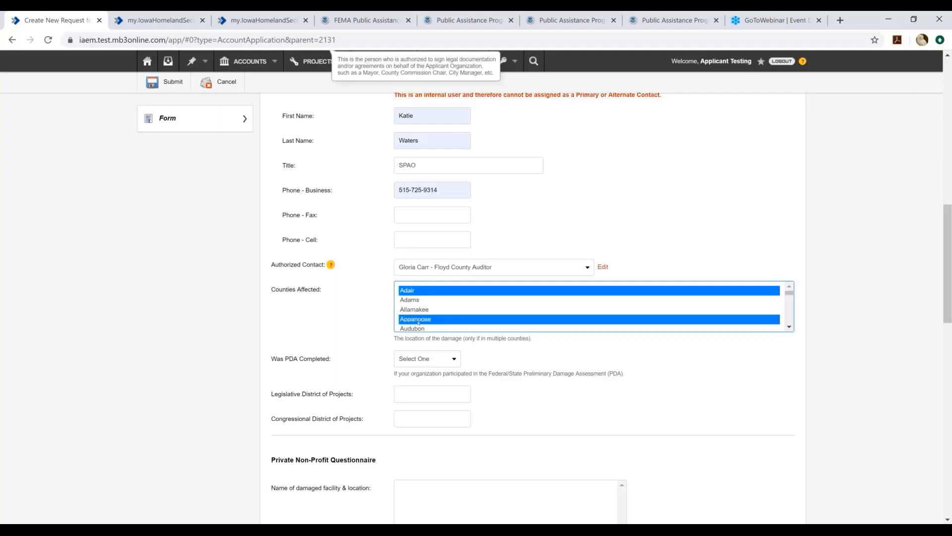
left_click(410, 325)
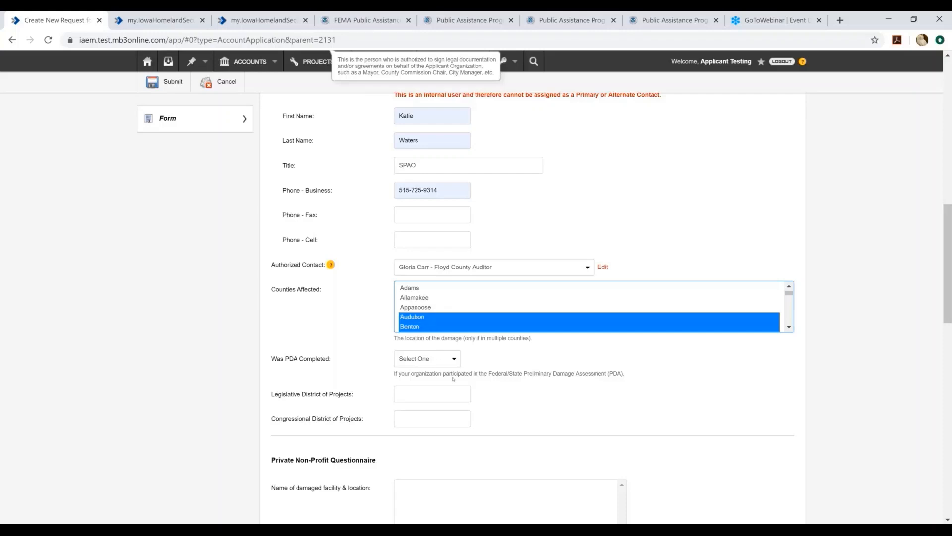
mouse_move(445, 361)
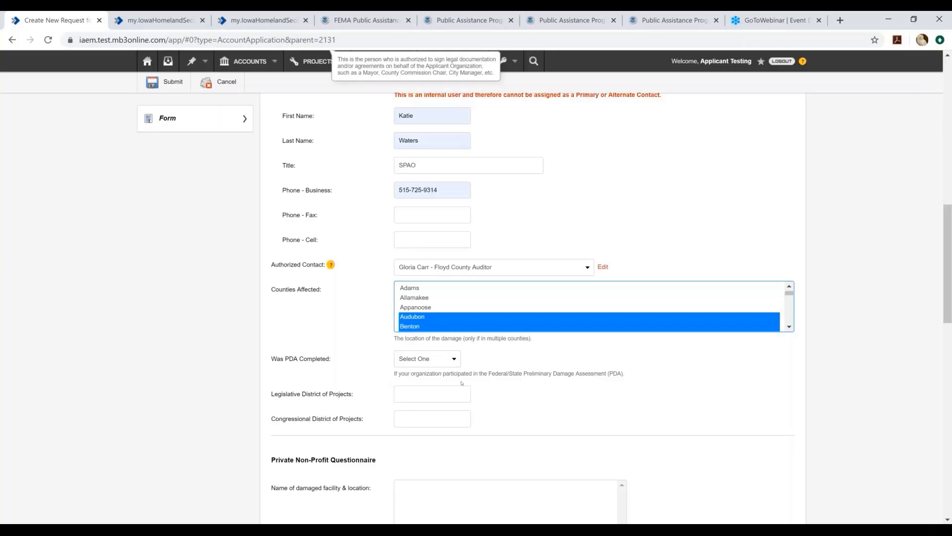
mouse_move(438, 361)
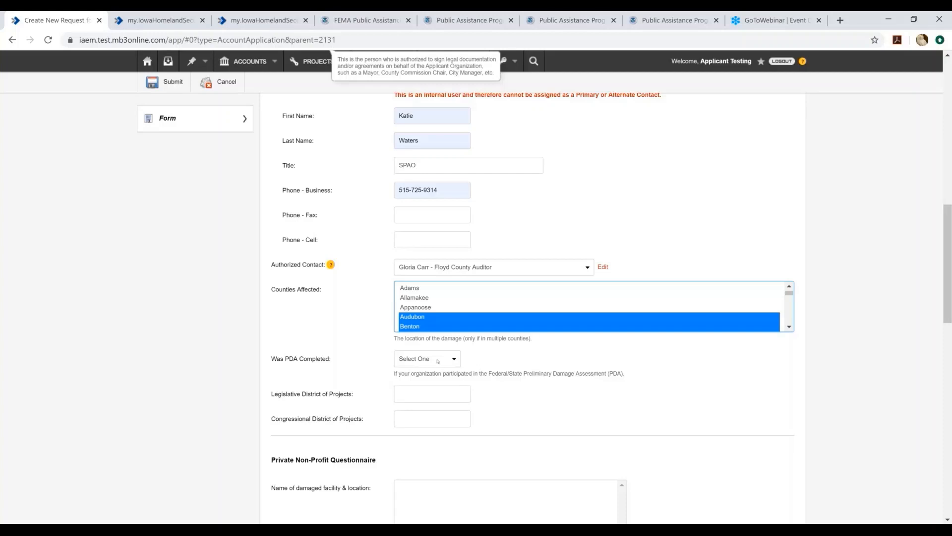
left_click(427, 359)
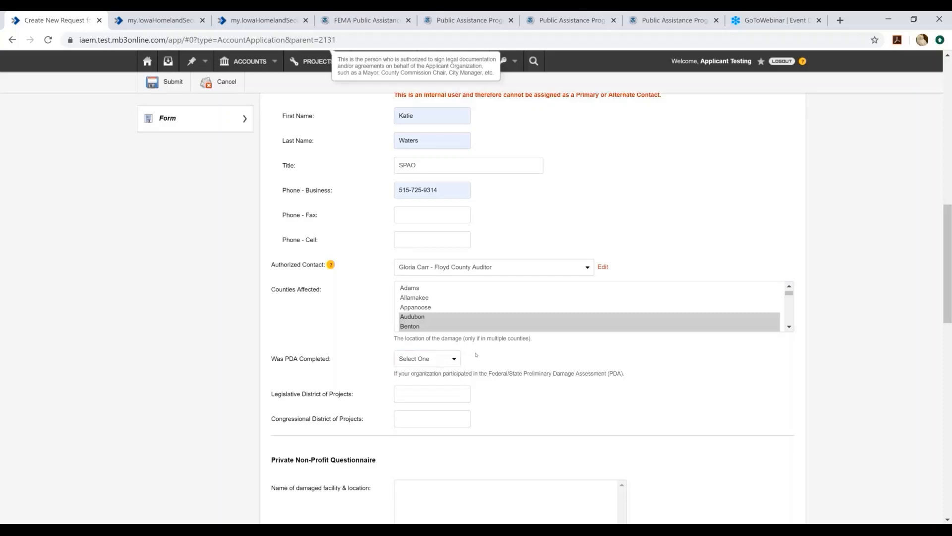
scroll("down", 3)
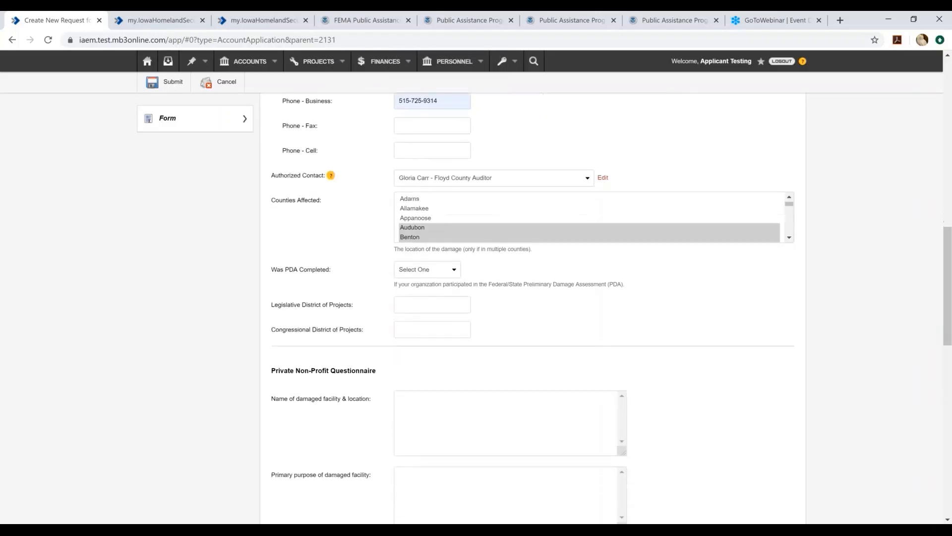
scroll("down", 3)
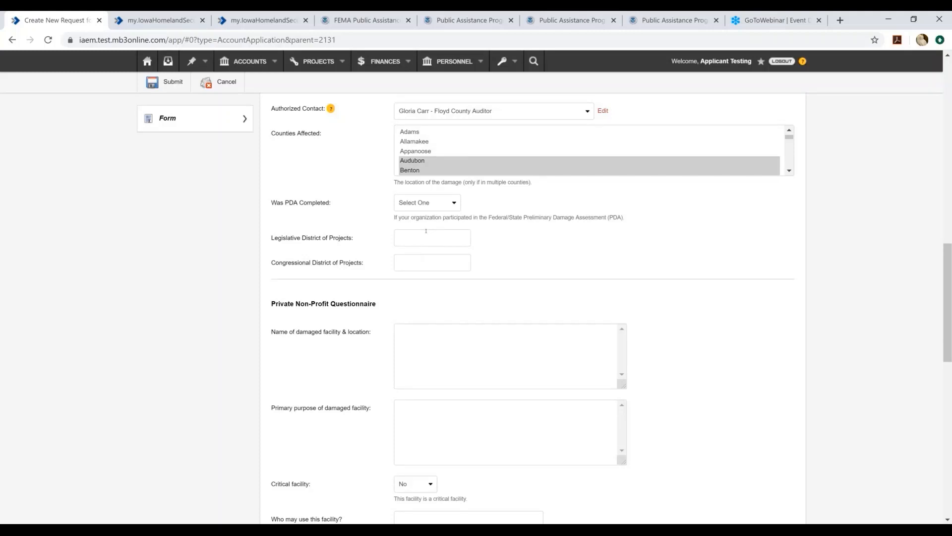
scroll("down", 3)
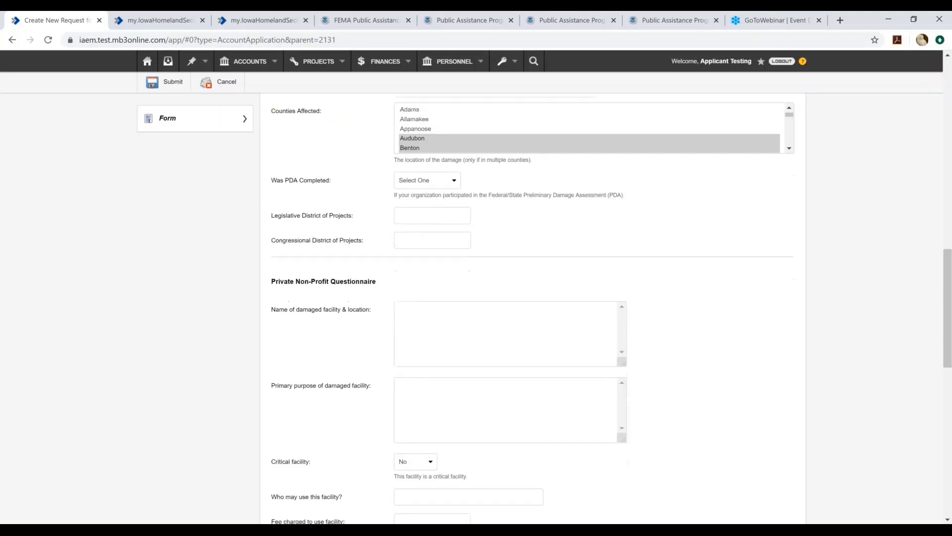
scroll("down", 3)
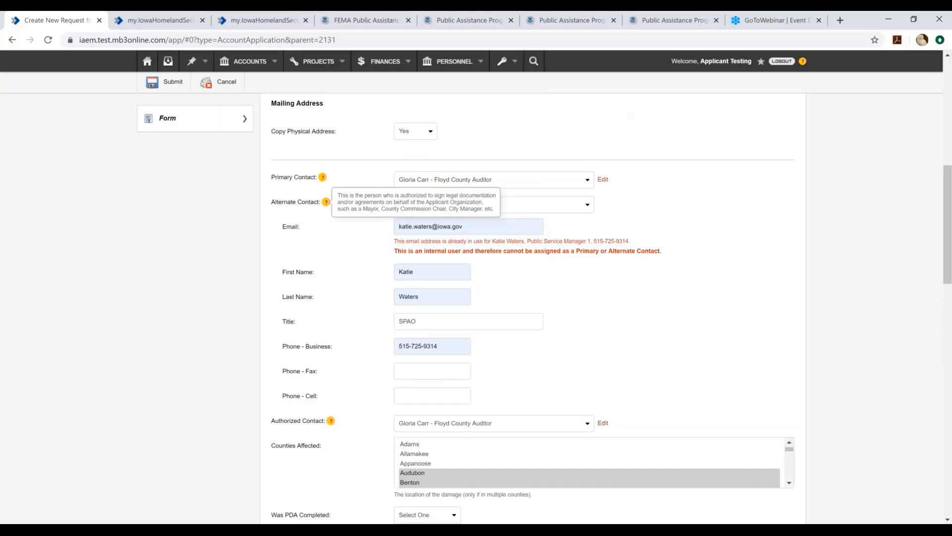
mouse_move(619, 233)
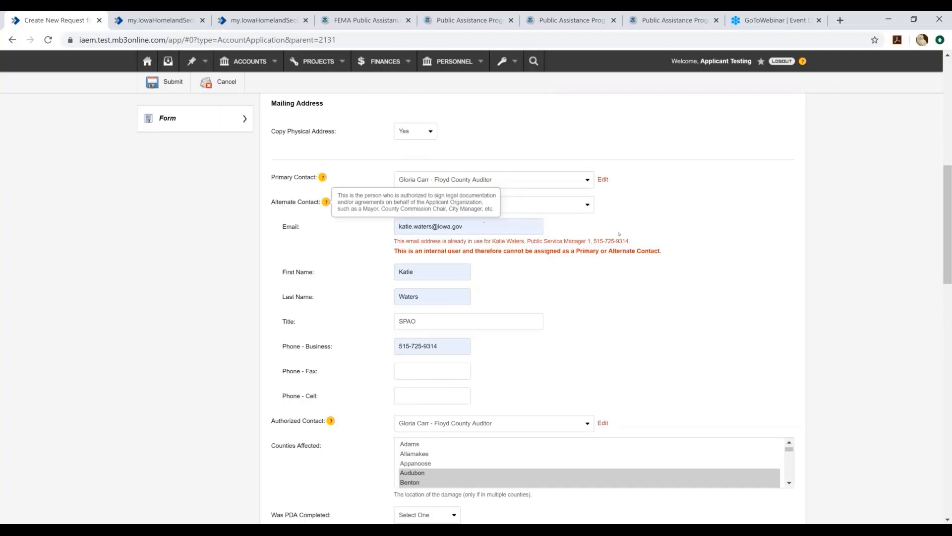
mouse_move(639, 209)
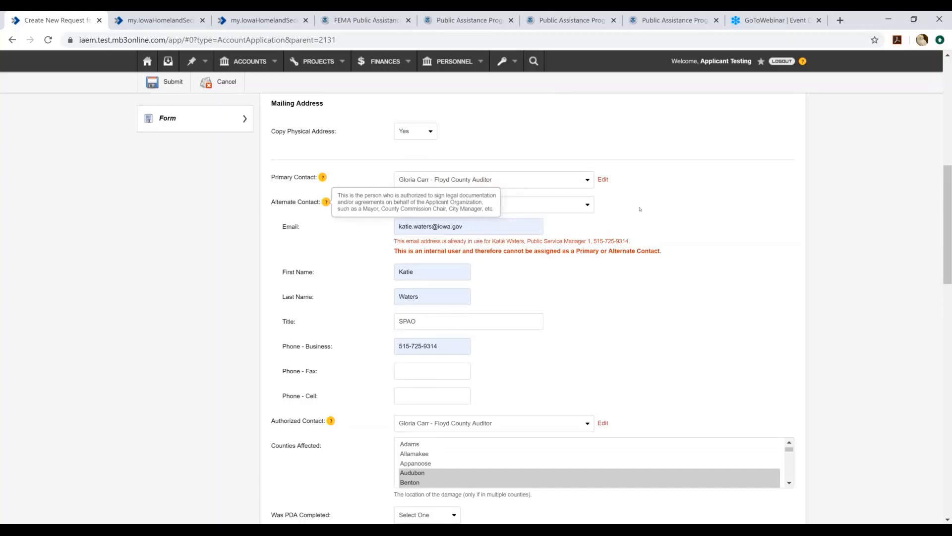
scroll("up", 3)
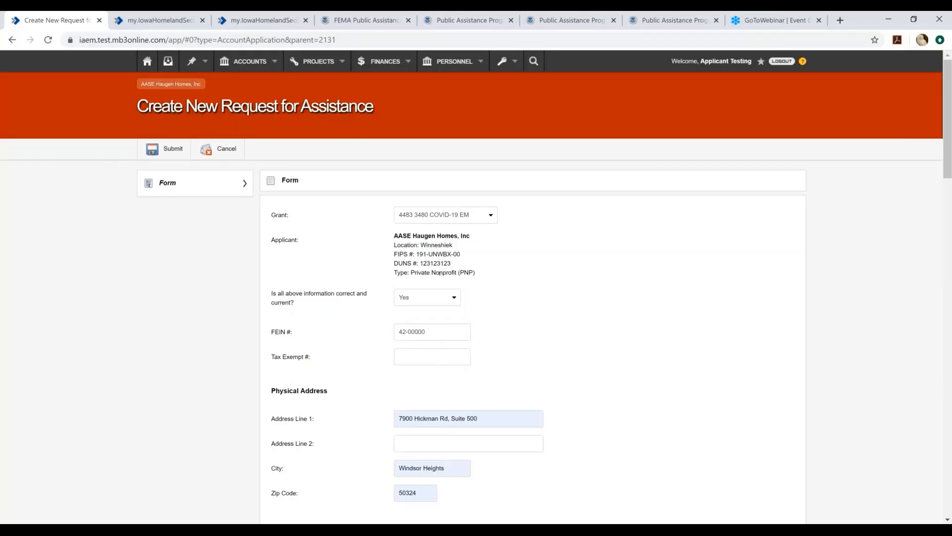
scroll("down", 3)
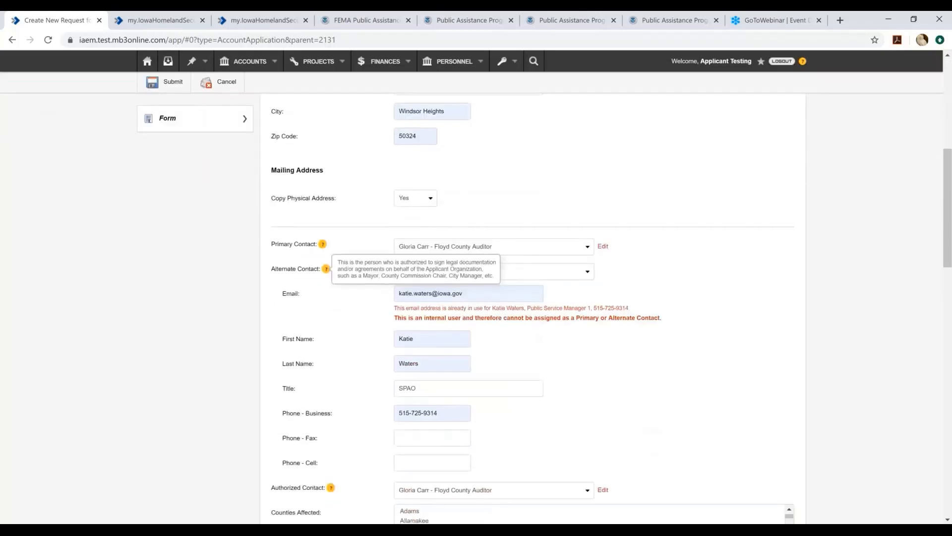
scroll("down", 3)
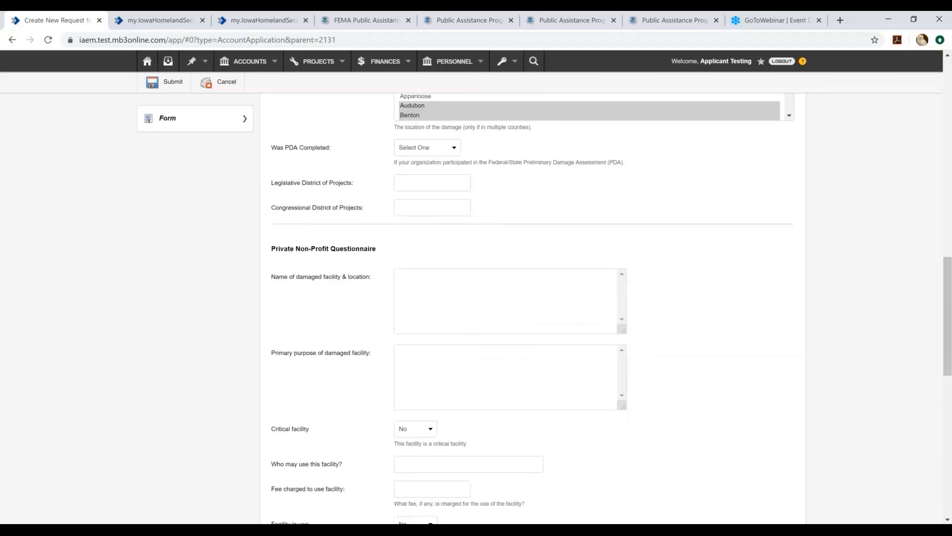
scroll("down", 3)
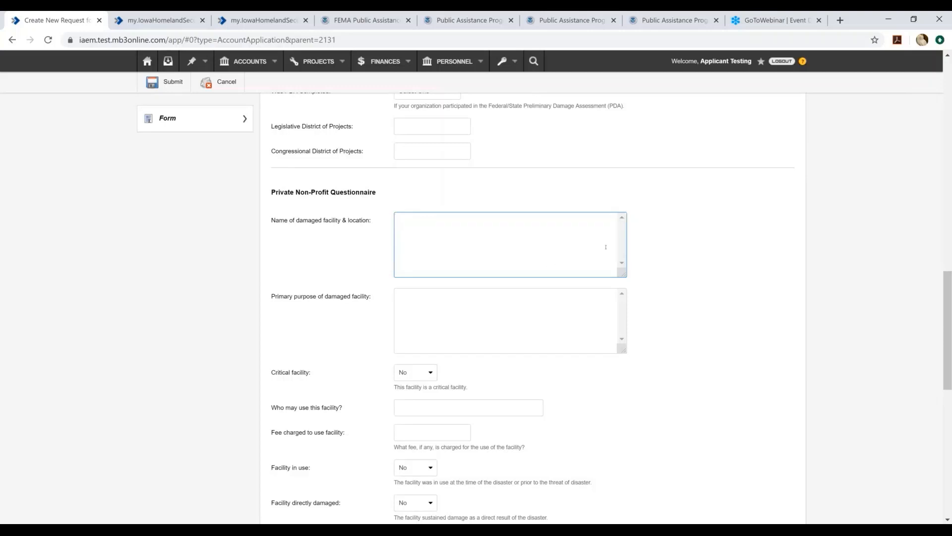
mouse_move(554, 288)
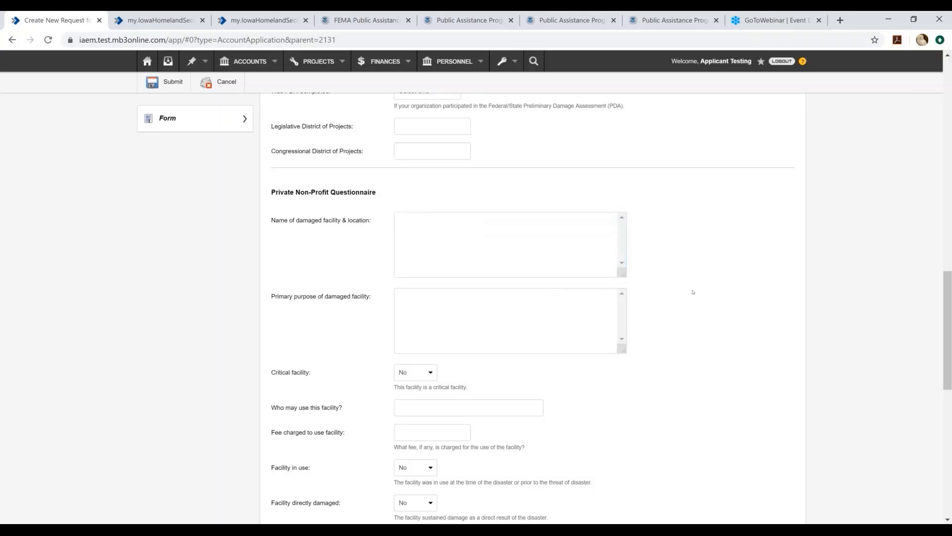
- Answer Yes to Facility owned and Legal responsibility for repairs
scroll("down", 3)
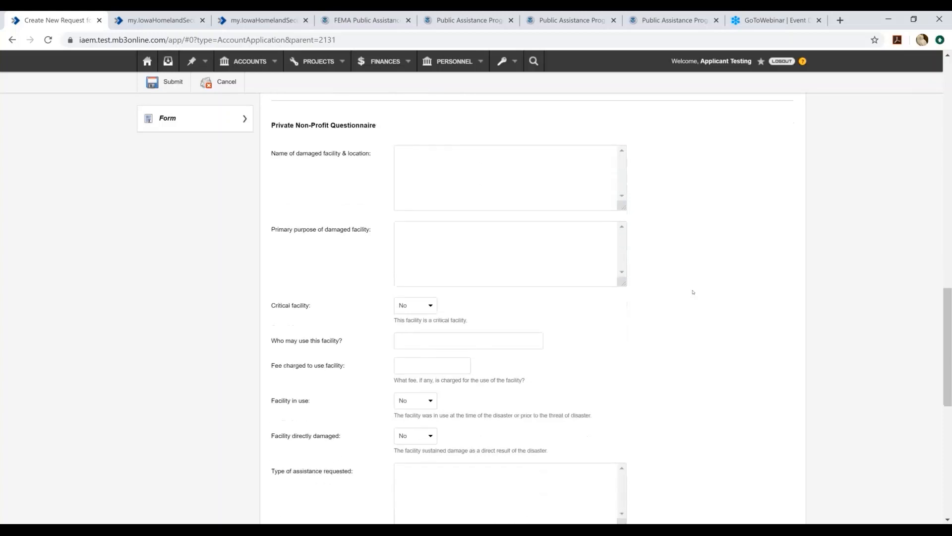
scroll("down", 3)
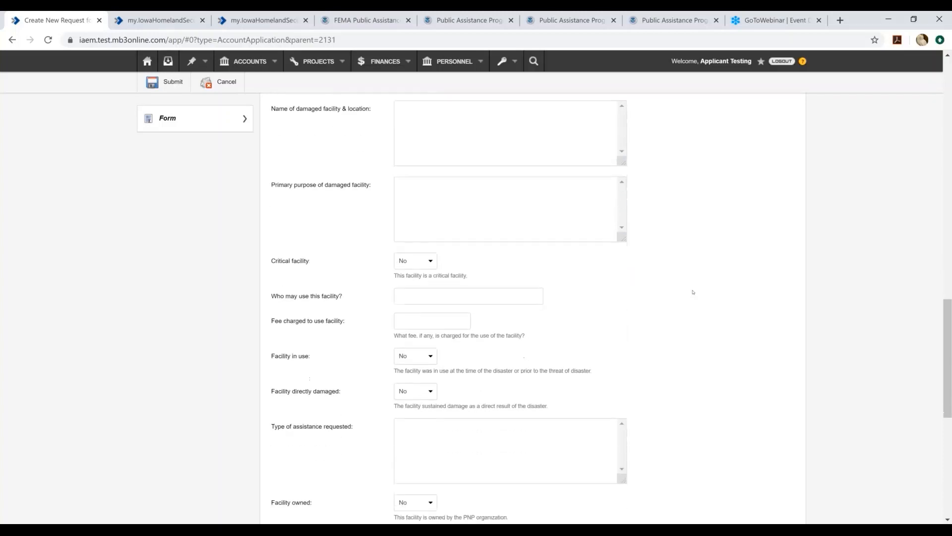
scroll("down", 3)
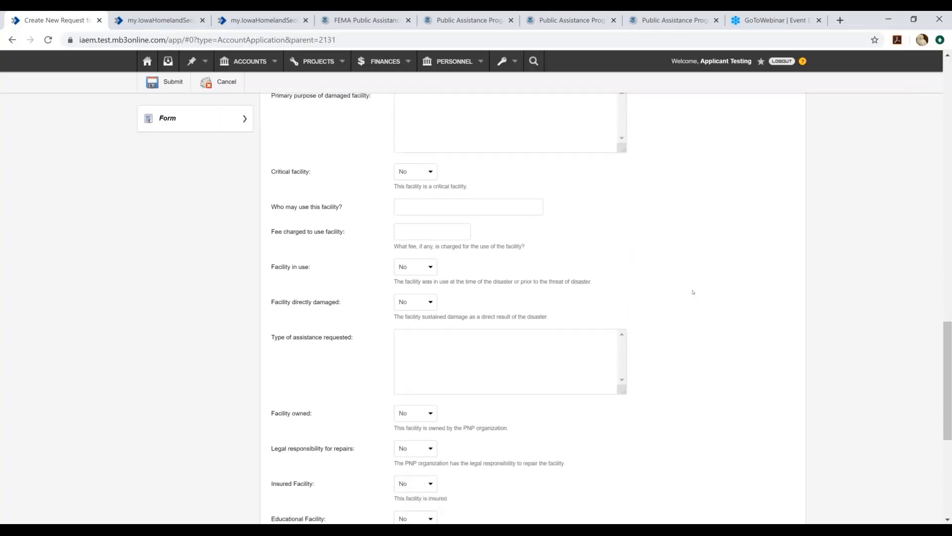
scroll("down", 3)
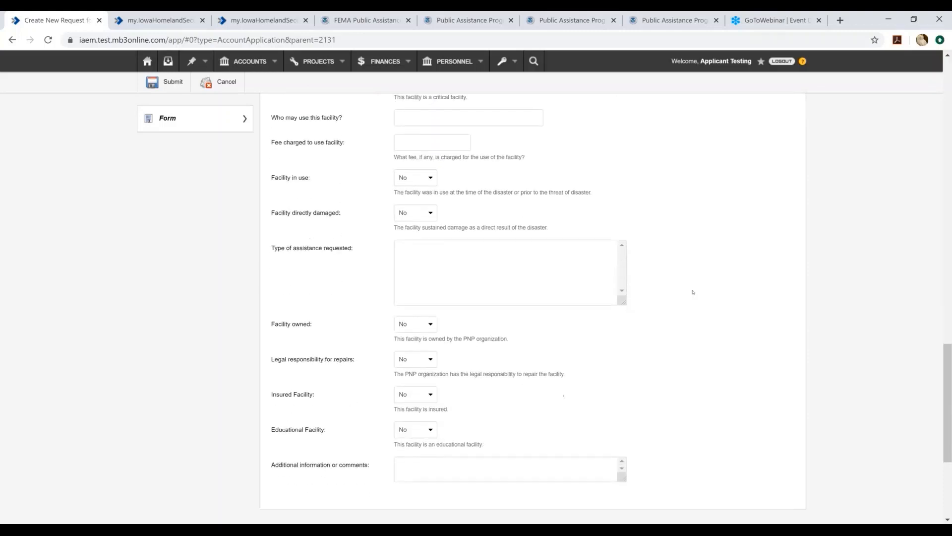
scroll("down", 3)
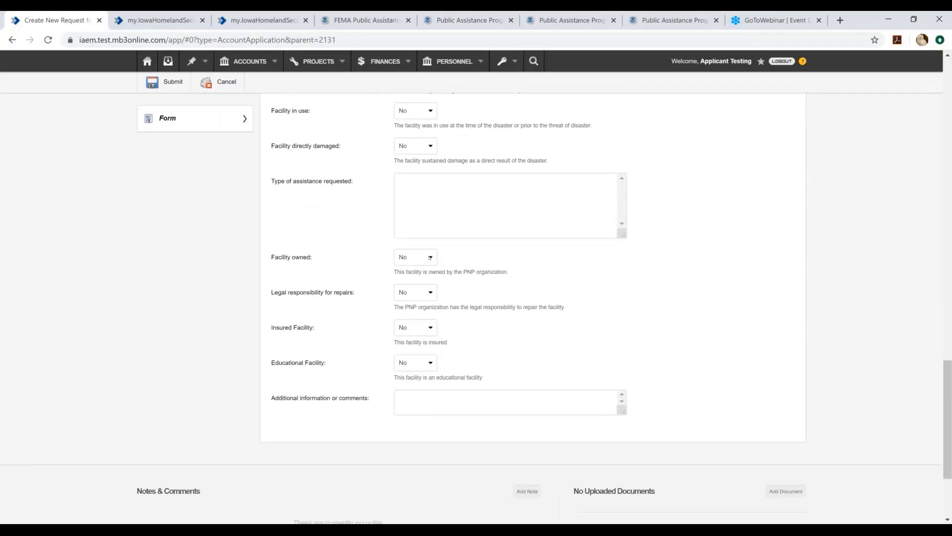
left_click(415, 257)
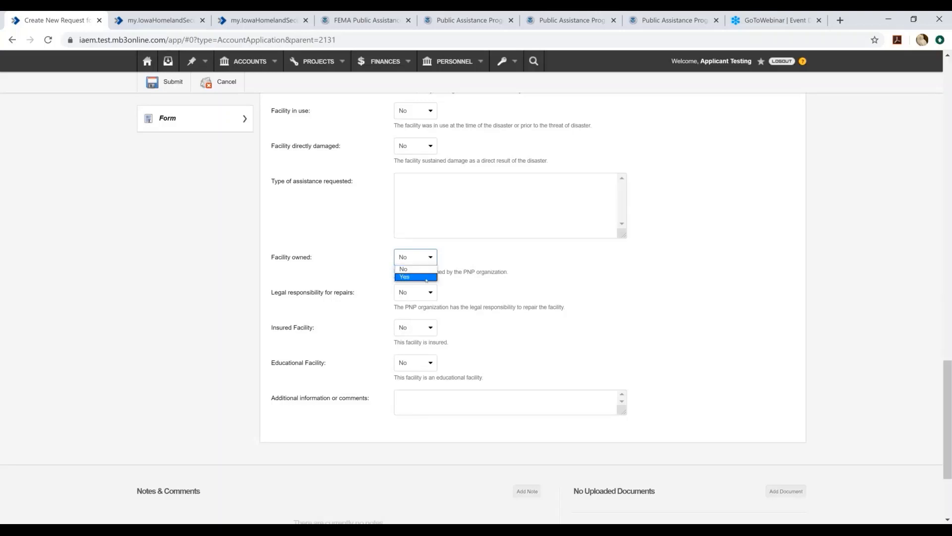
left_click(404, 276)
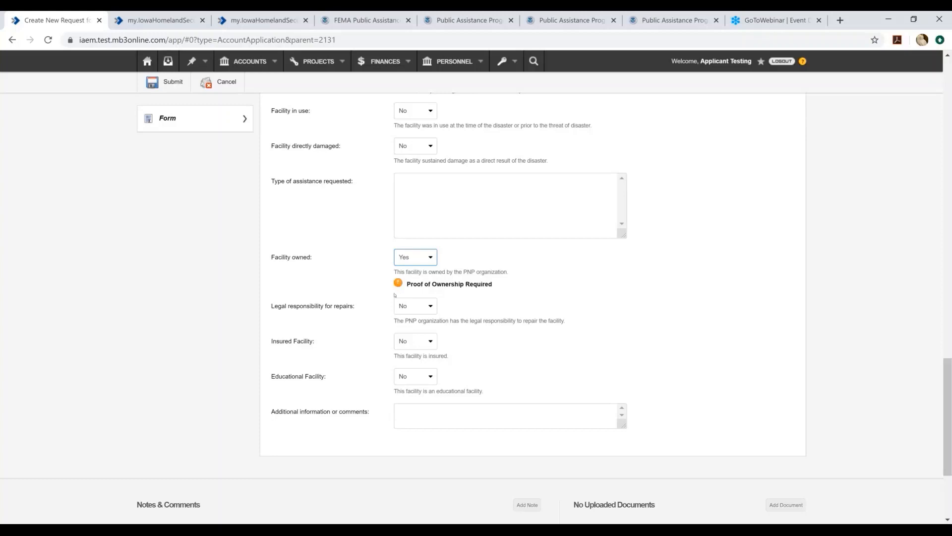
mouse_move(437, 290)
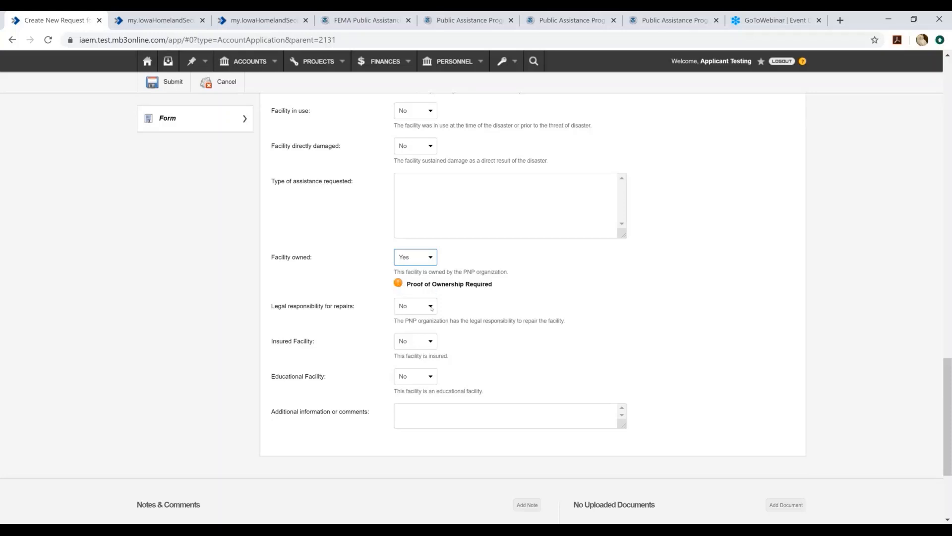
left_click(415, 305)
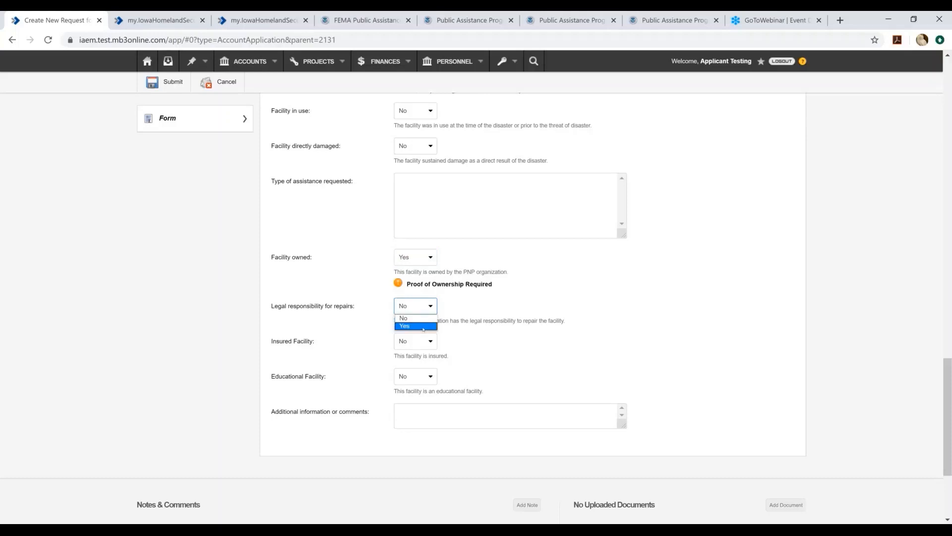
left_click(405, 325)
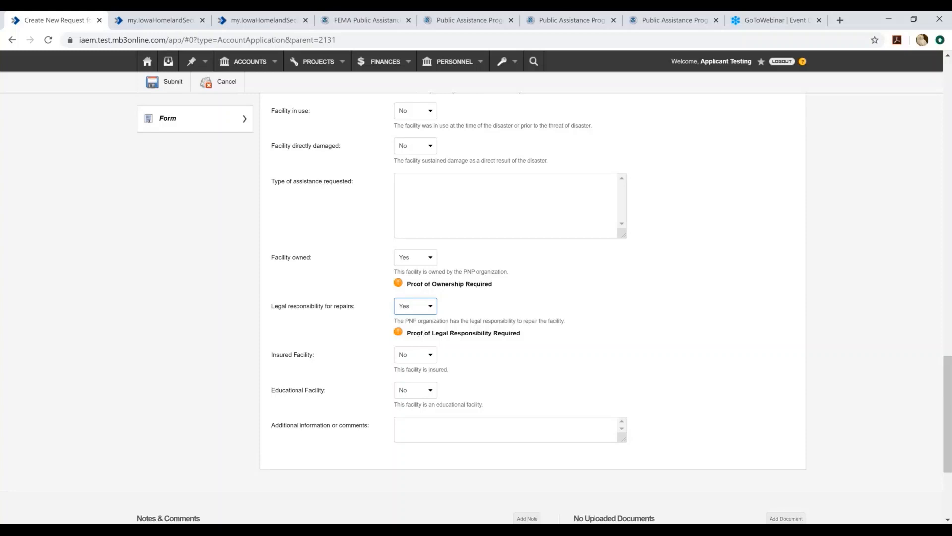
mouse_move(450, 348)
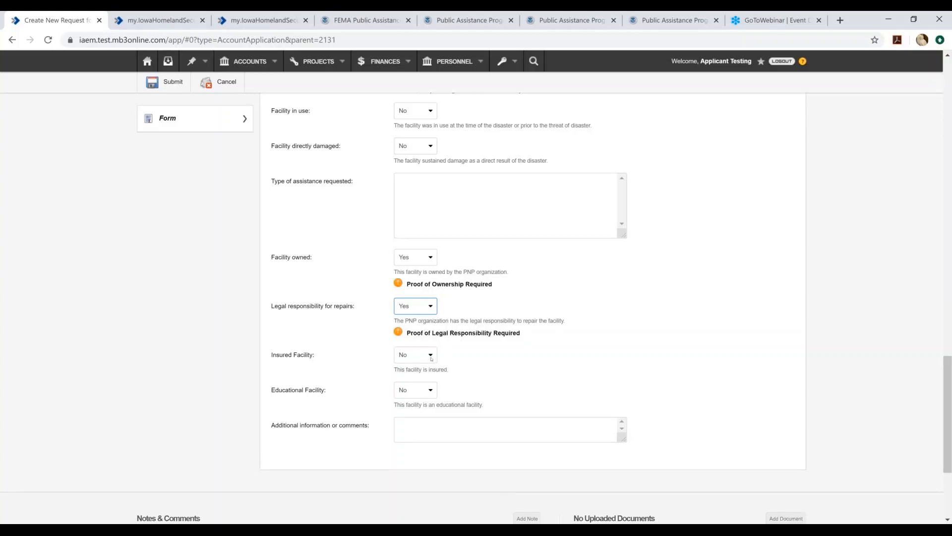
- Answer Yes to Insured Facility and Educational Facility
left_click(414, 355)
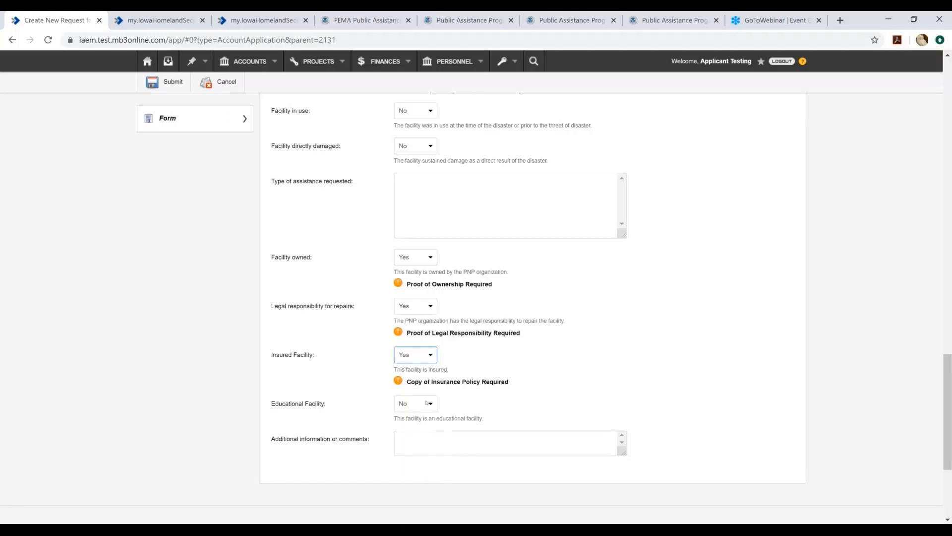
left_click(414, 403)
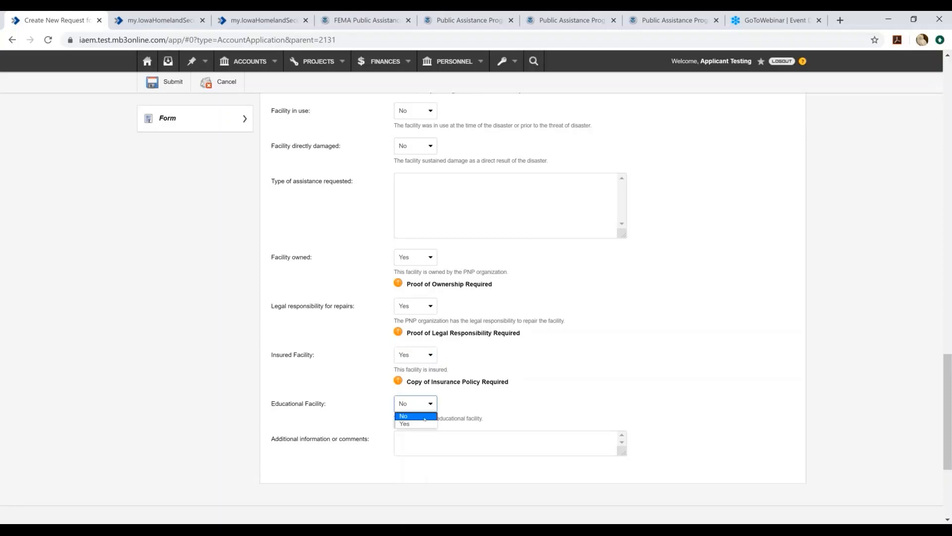
mouse_move(415, 424)
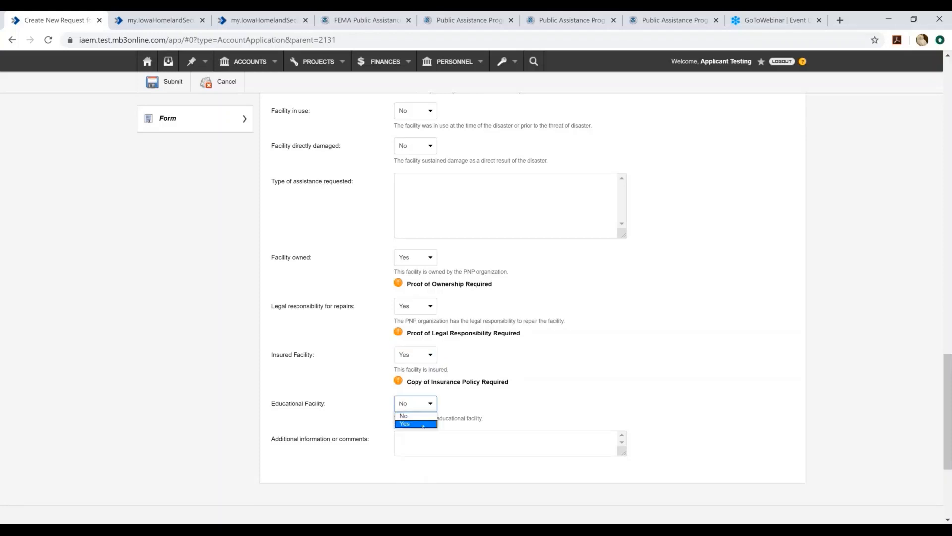
left_click(405, 423)
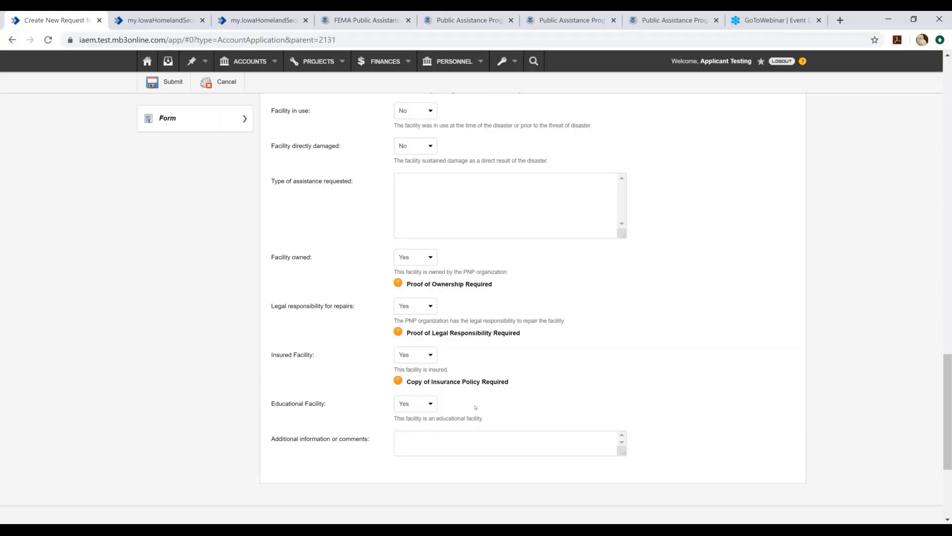
scroll("down", 3)
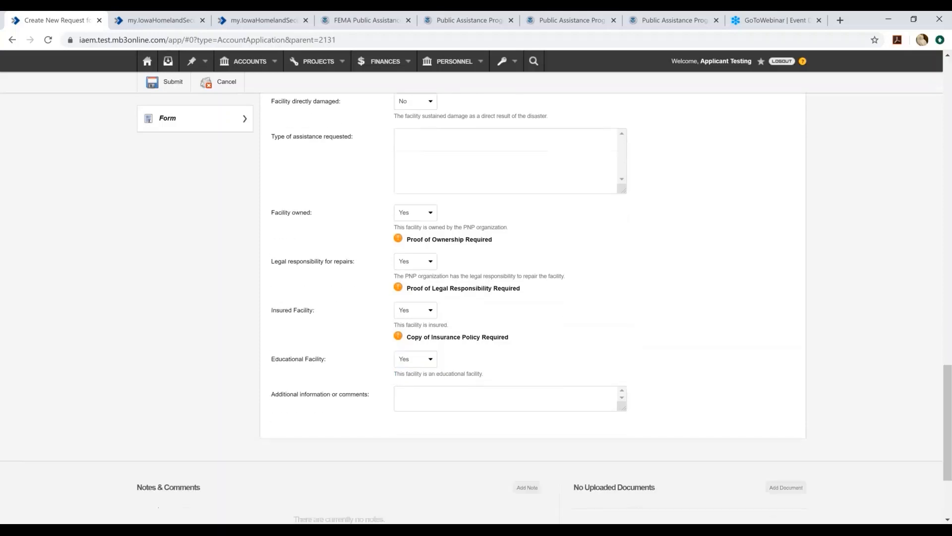
left_click(504, 397)
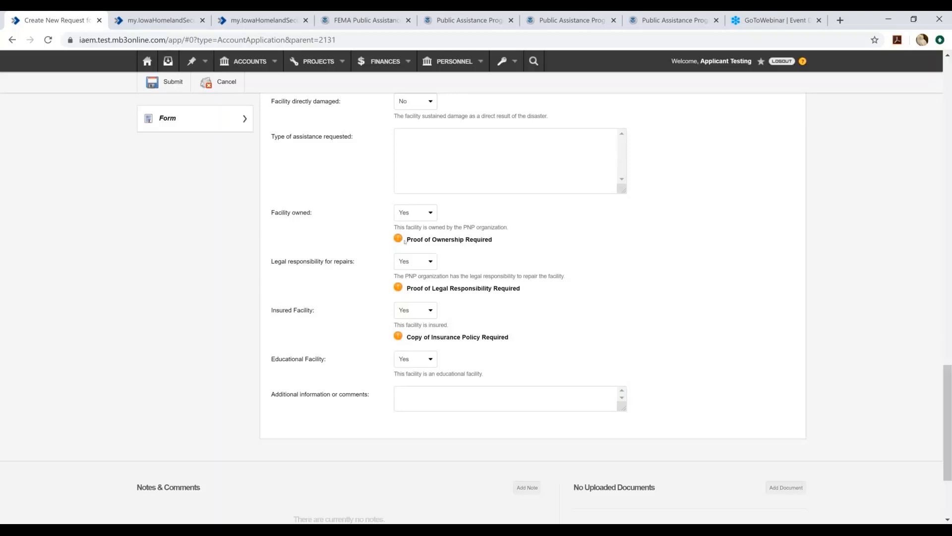
mouse_move(672, 464)
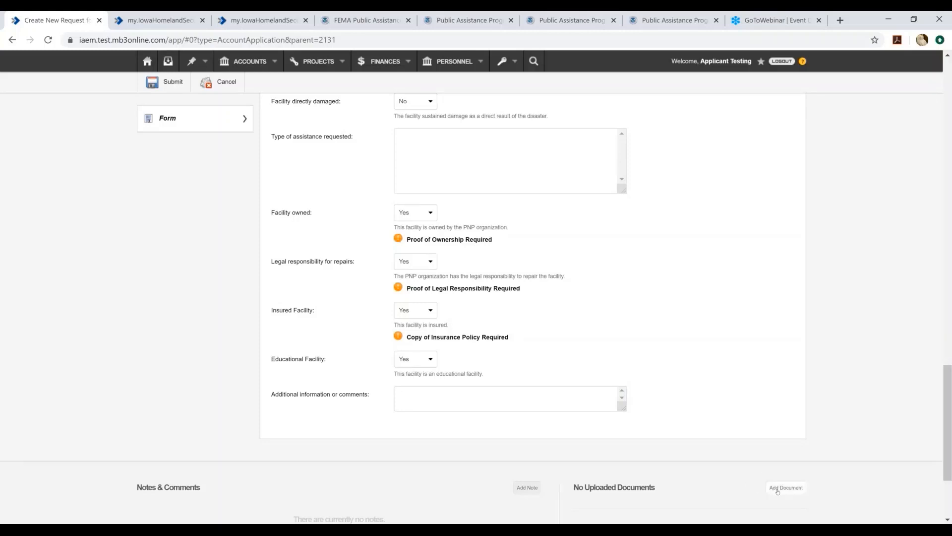
scroll("down", 3)
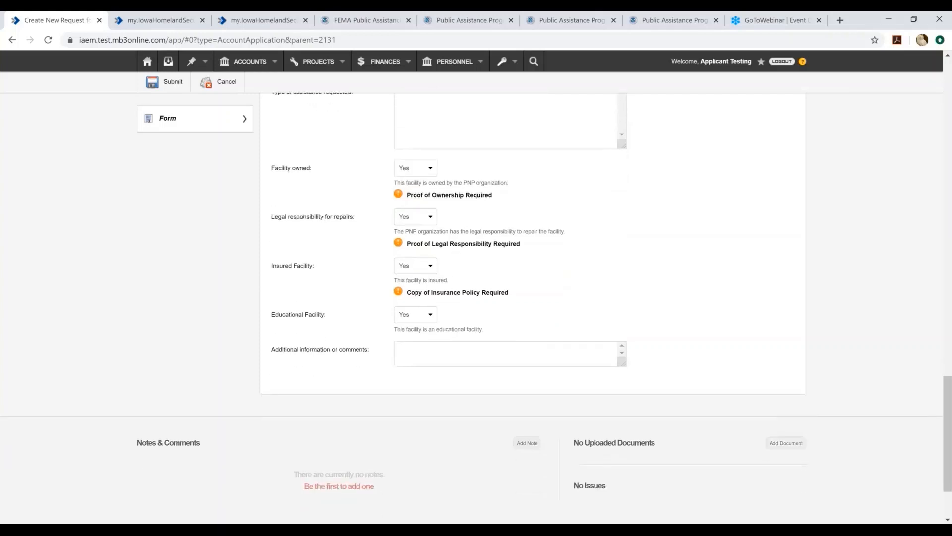
scroll("down", 3)
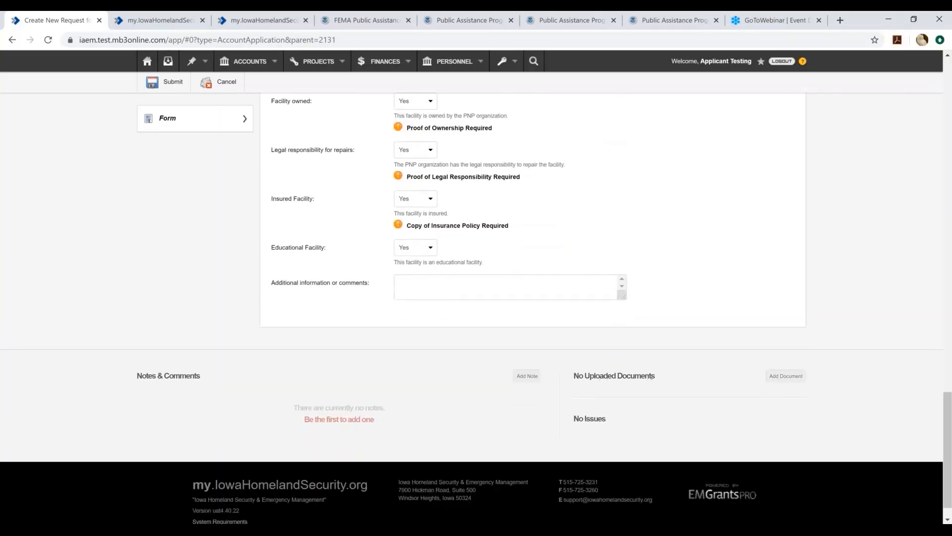
mouse_move(774, 382)
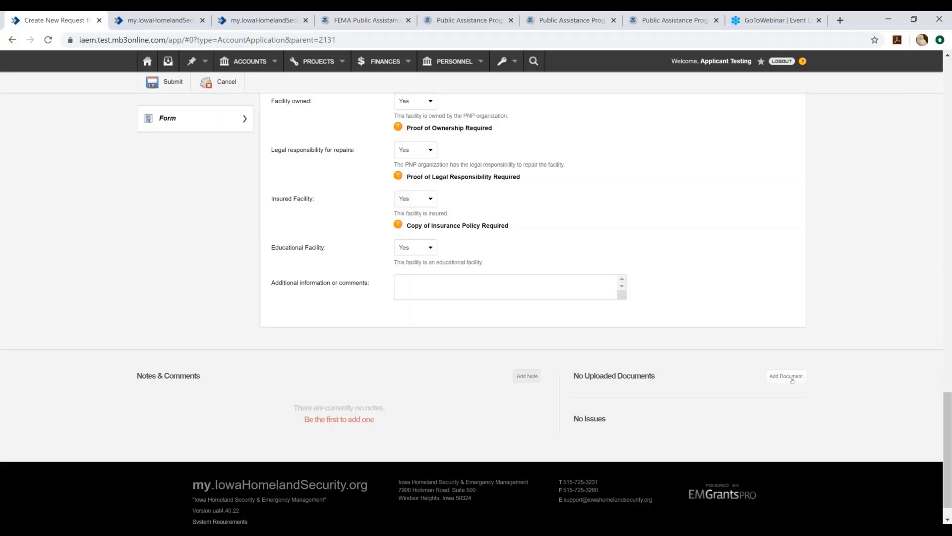
left_click(786, 376)
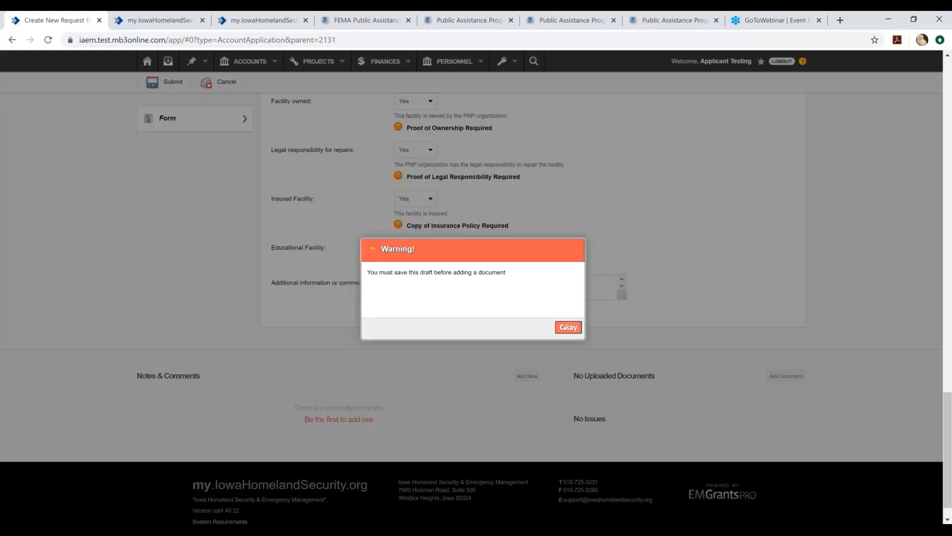
left_click(568, 326)
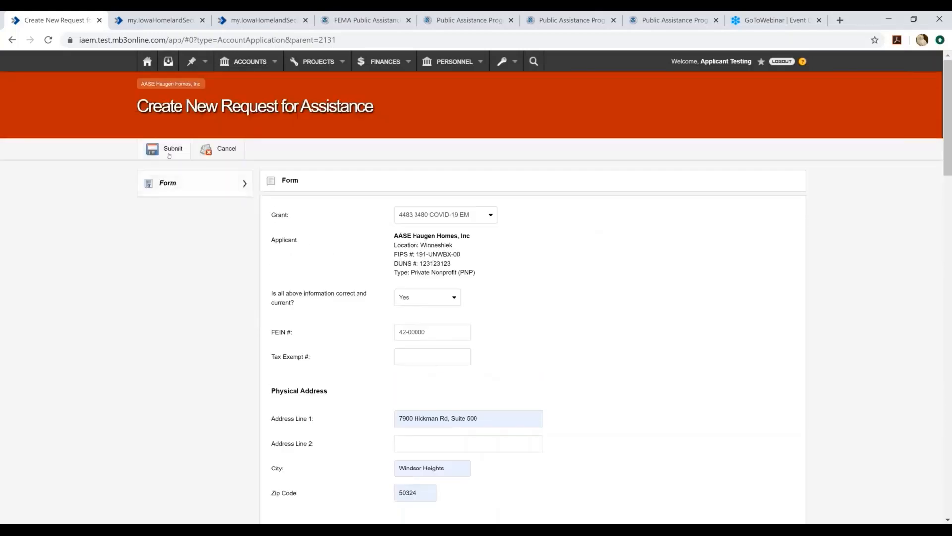
- Submit the new request, saving it as Request for Assistance #1244 forwarded to the State
left_click(169, 149)
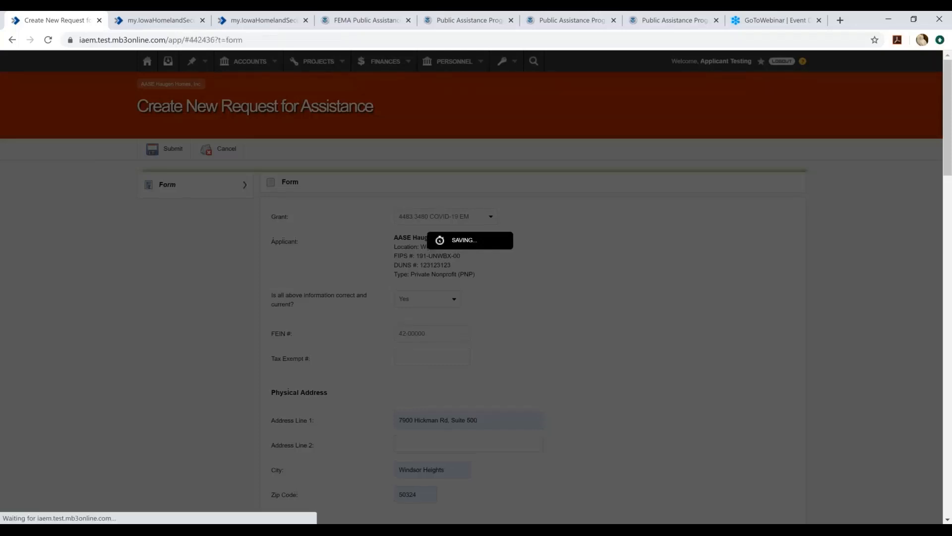
left_click(173, 149)
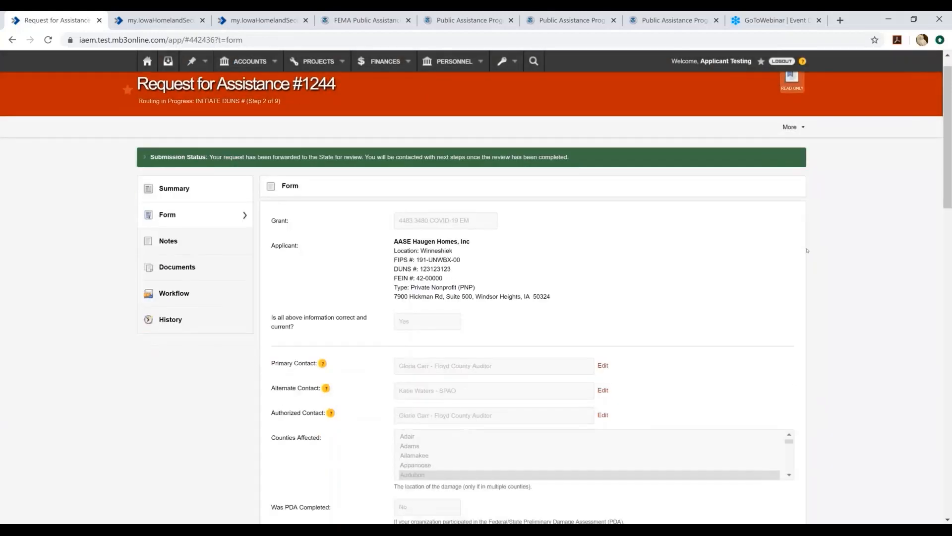
scroll("down", 3)
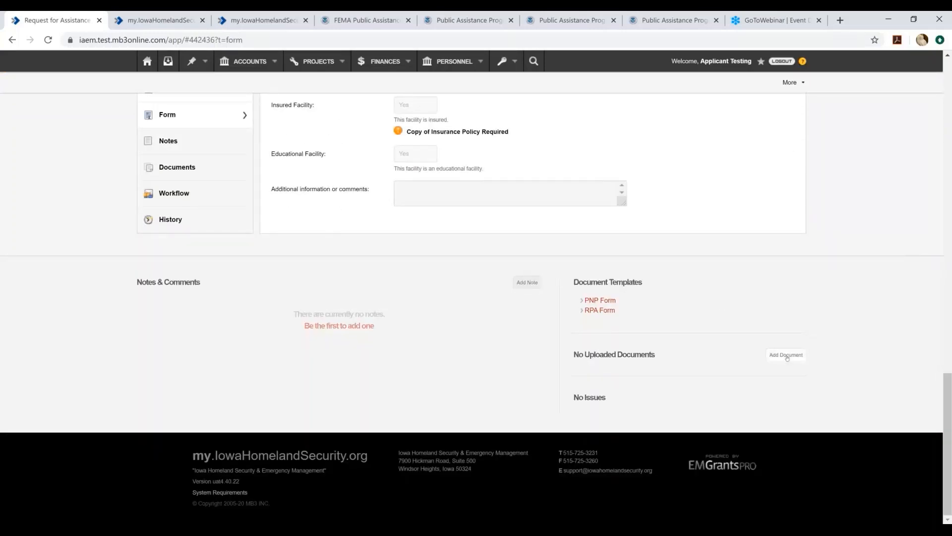
- Upload the Order.for.noncongregate.housing PDF classified as Critical Document Forms
left_click(785, 354)
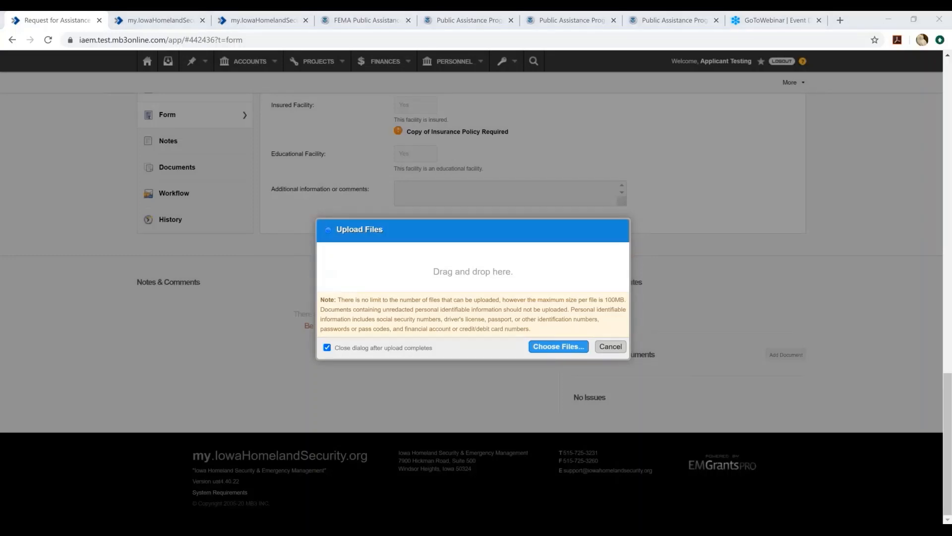
left_click(558, 346)
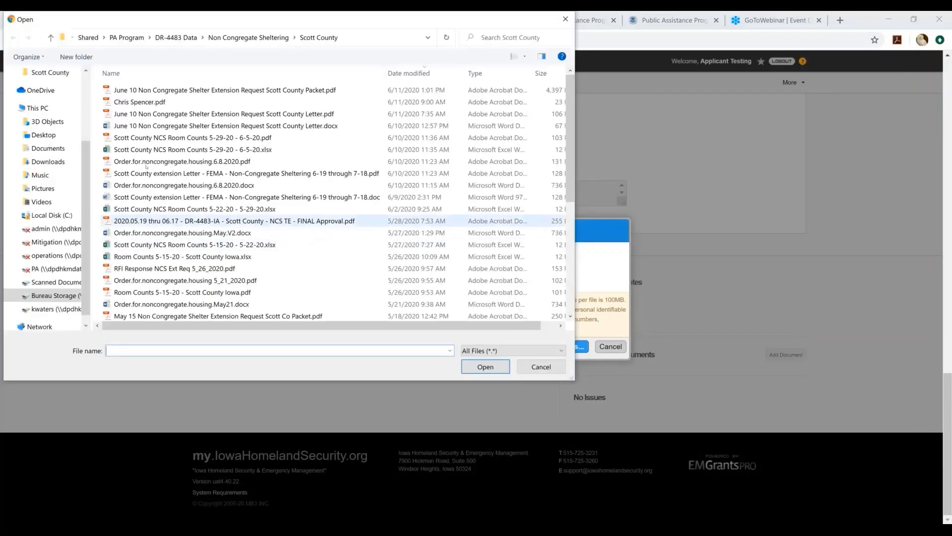
left_click(180, 161)
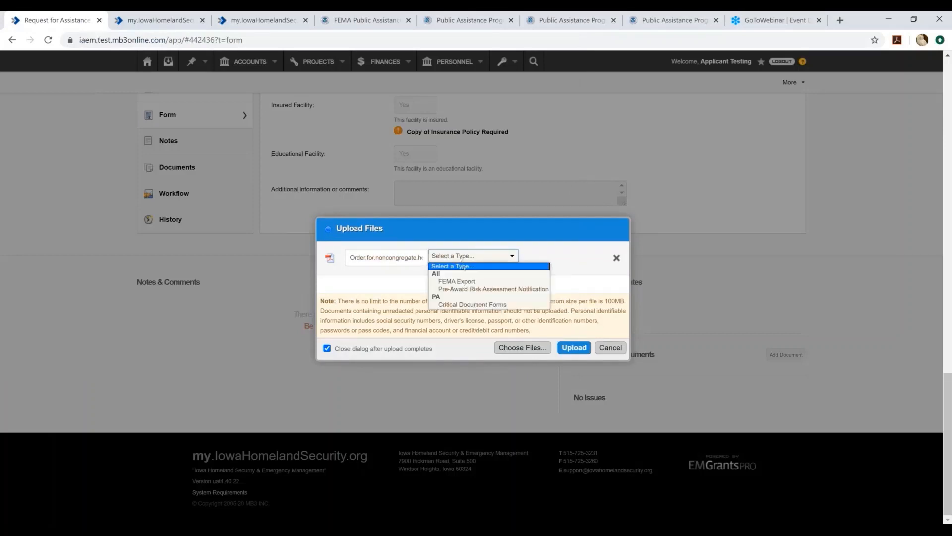
left_click(472, 305)
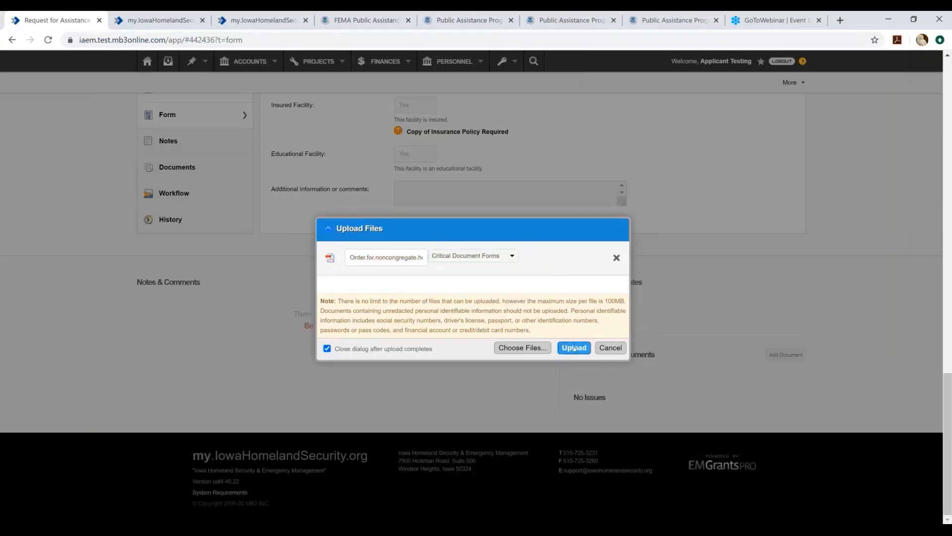
left_click(573, 348)
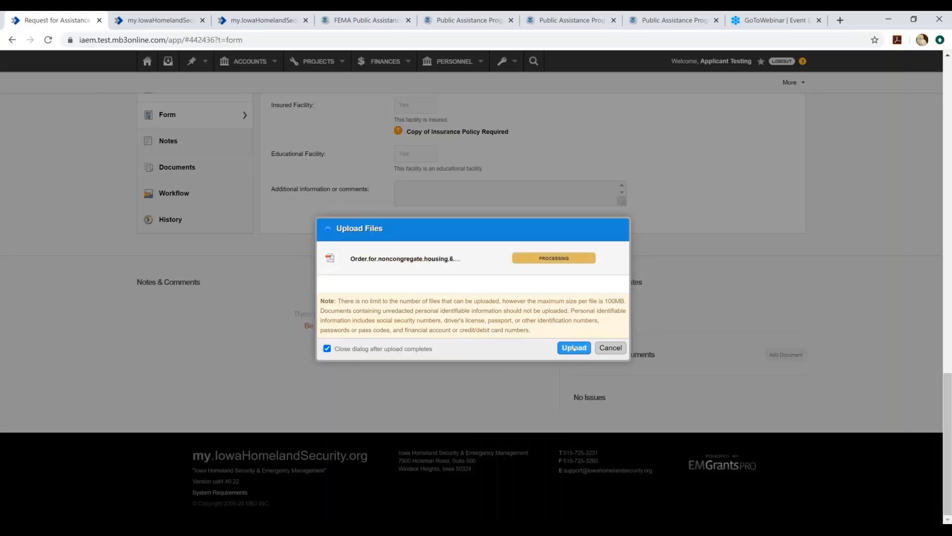
left_click(573, 348)
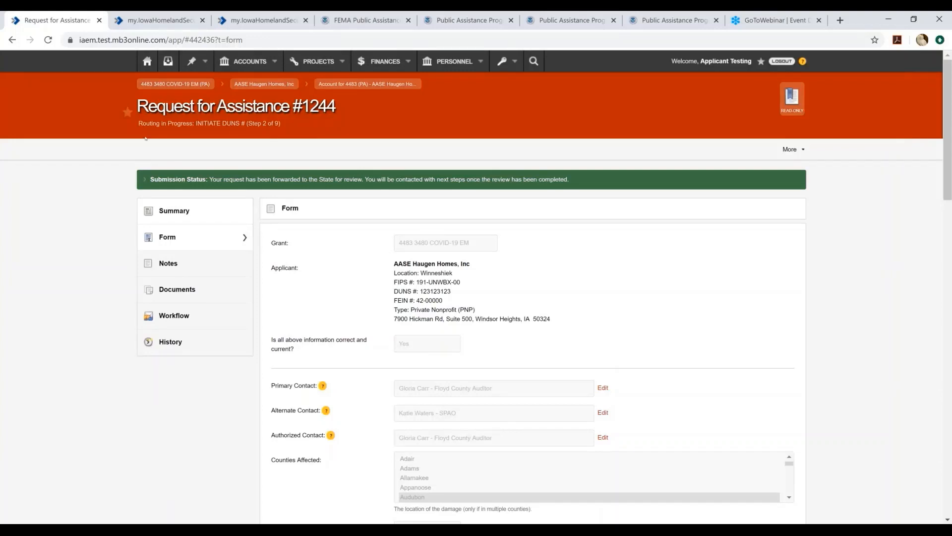
mouse_move(154, 150)
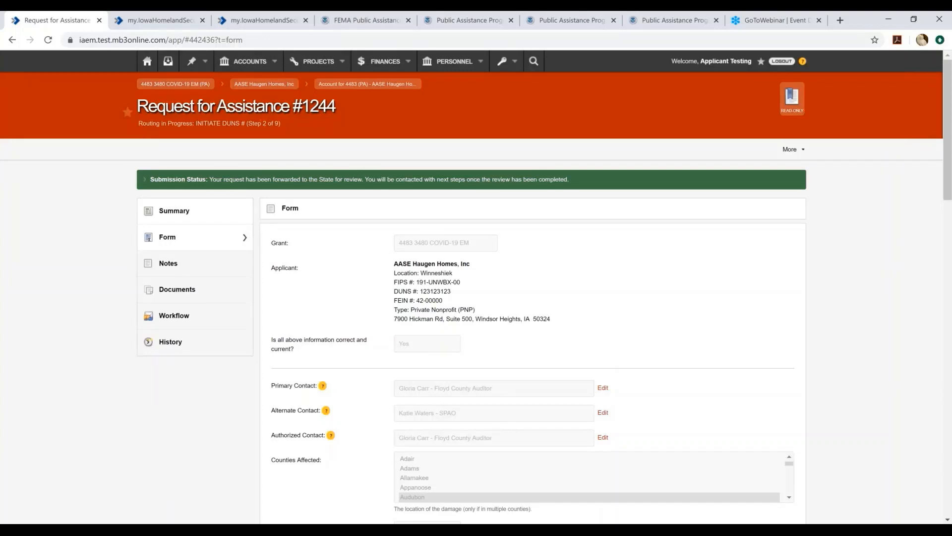
mouse_move(156, 157)
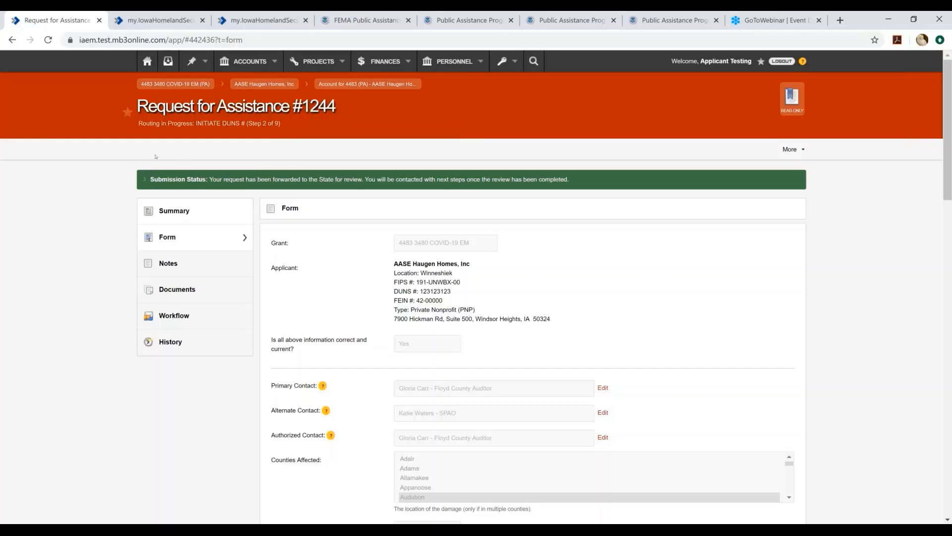
mouse_move(211, 133)
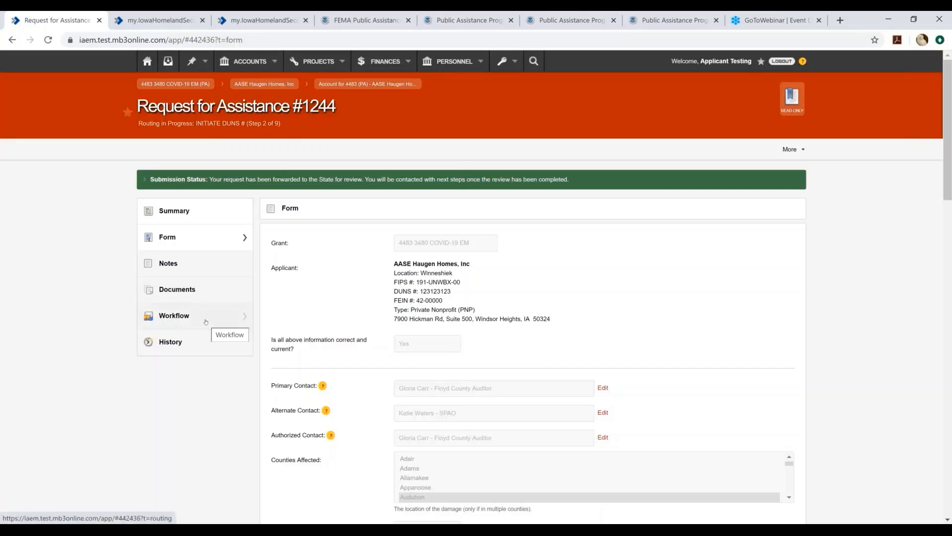
- Show Request #1244's Item Workflow with the INITIATE DUNS # step routed to the Monitoring Officer
left_click(175, 316)
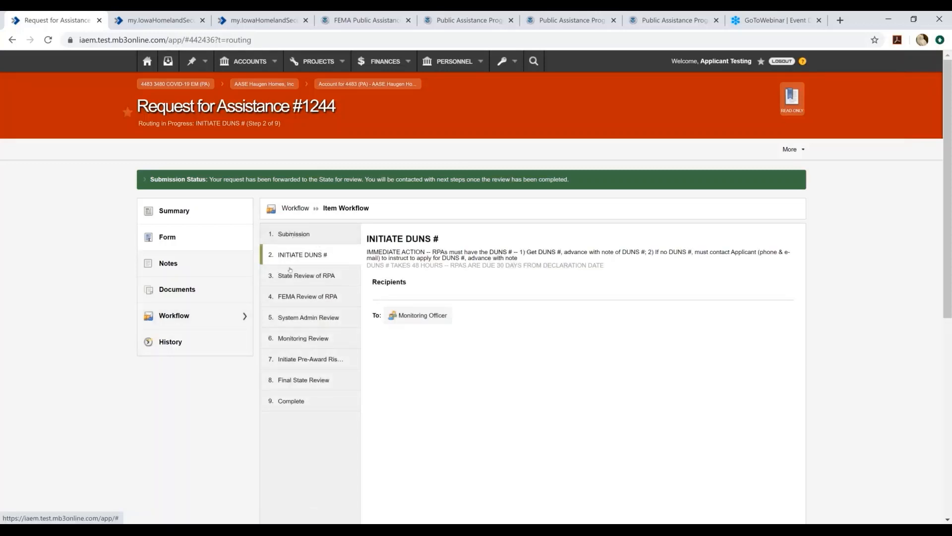
mouse_move(302, 401)
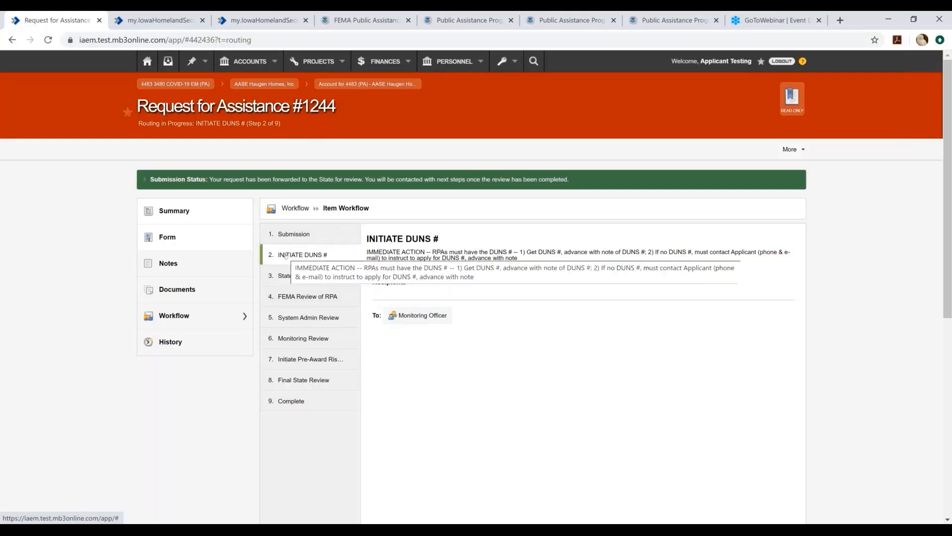
mouse_move(501, 357)
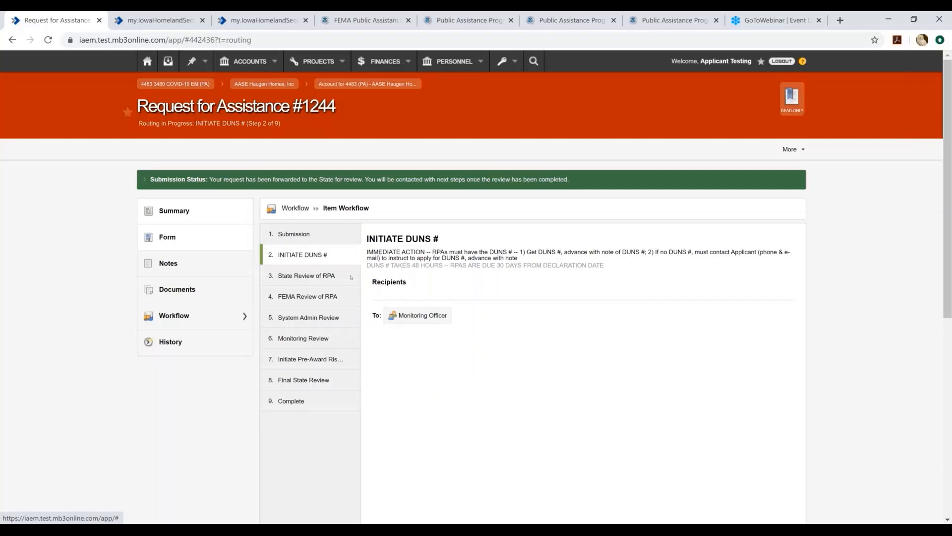
- Review the State Review of RPA, FEMA Review of RPA and System Admin Review steps
left_click(306, 276)
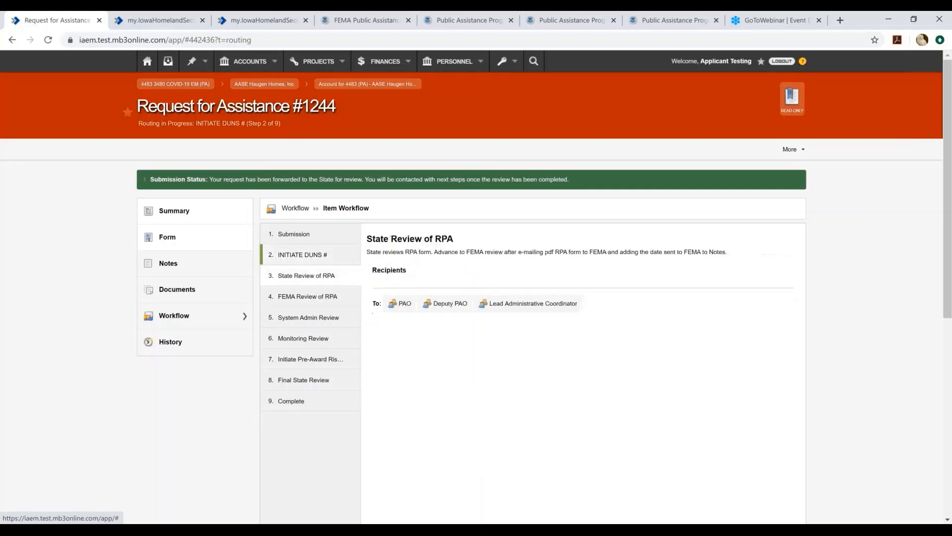
mouse_move(320, 276)
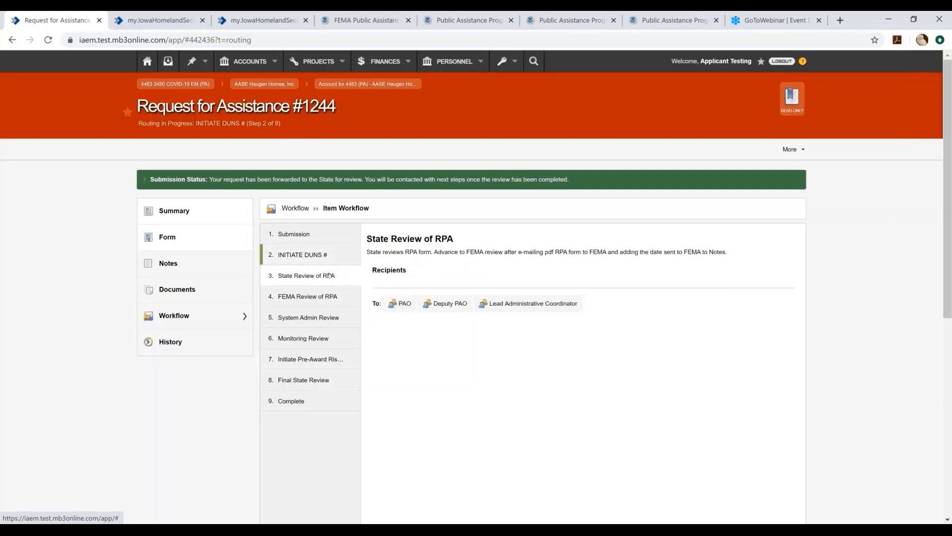
mouse_move(333, 280)
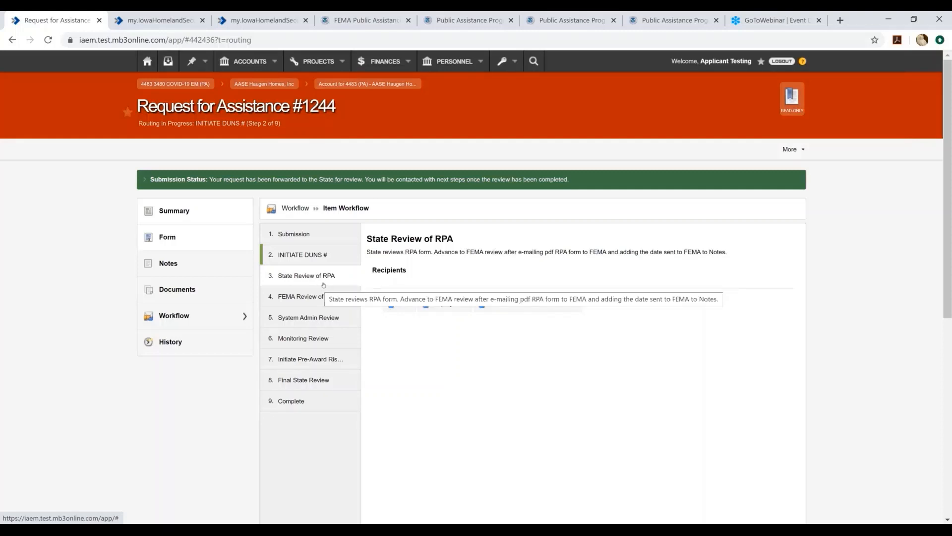
mouse_move(331, 282)
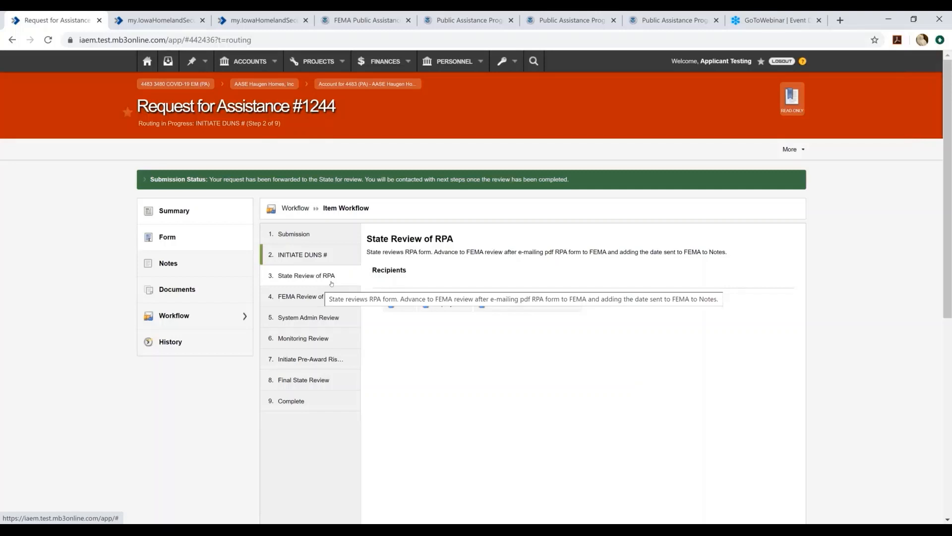
mouse_move(313, 298)
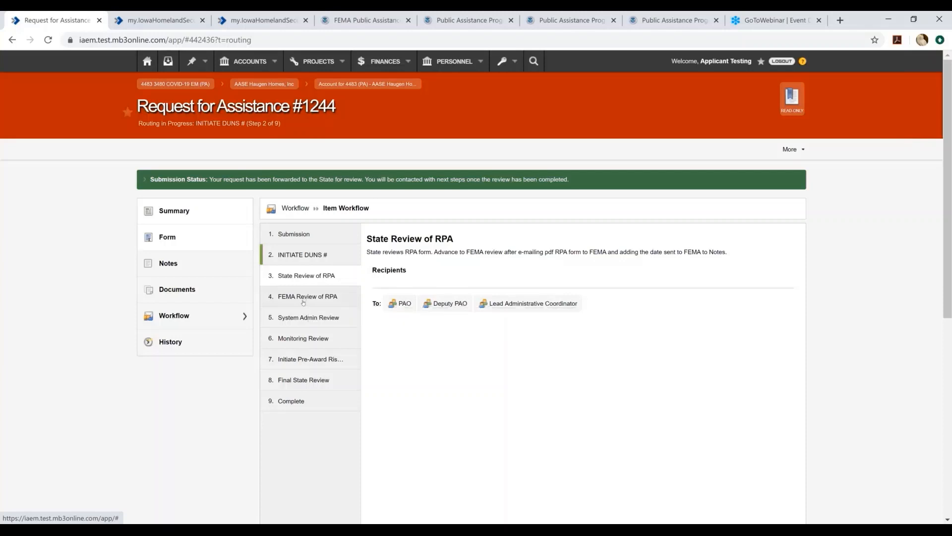
left_click(308, 296)
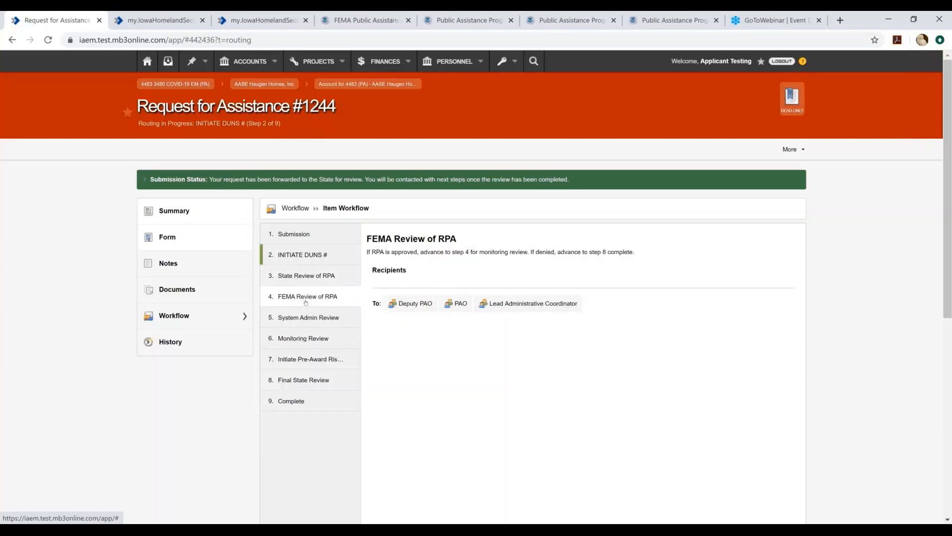
mouse_move(307, 300)
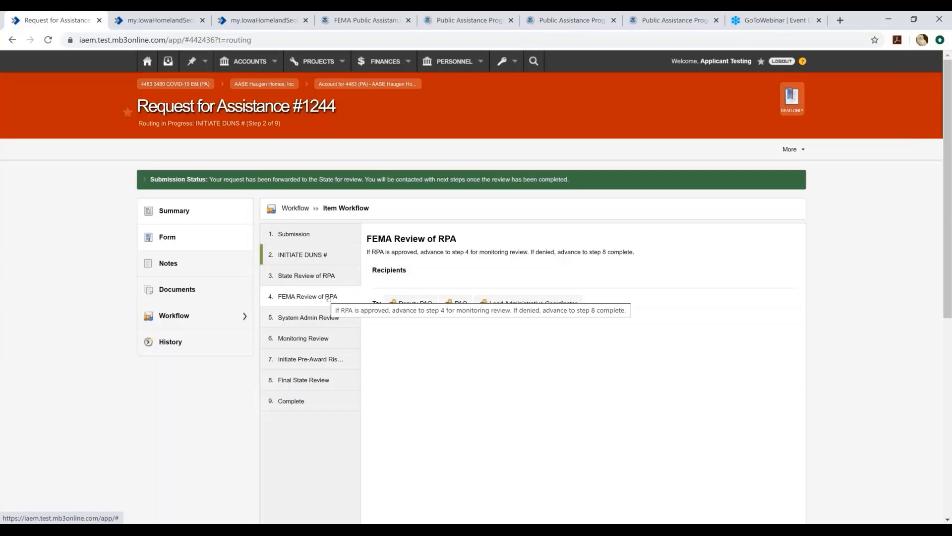
mouse_move(309, 317)
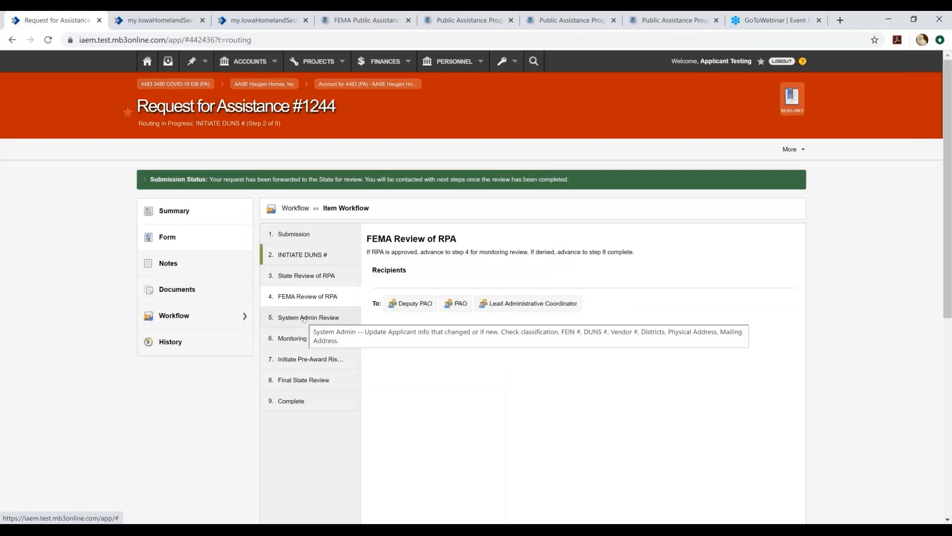
left_click(308, 318)
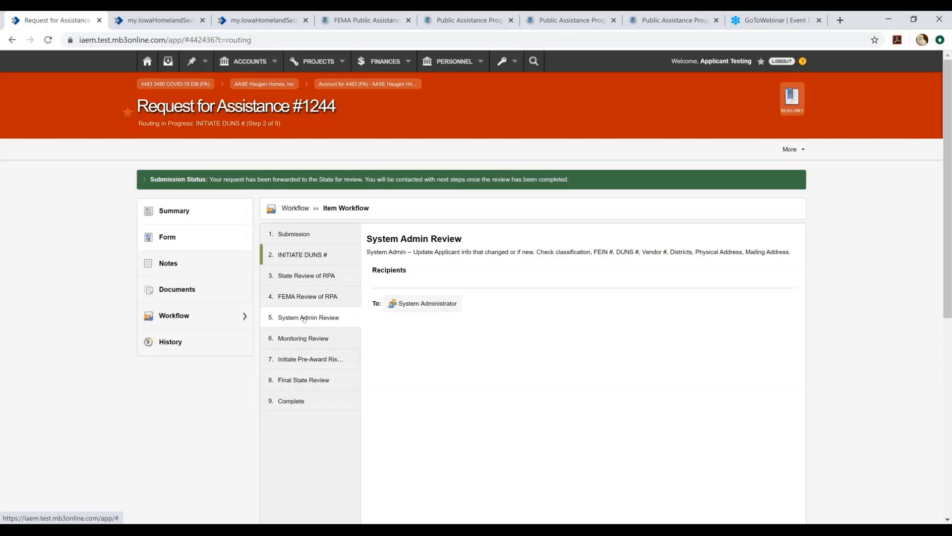
mouse_move(309, 332)
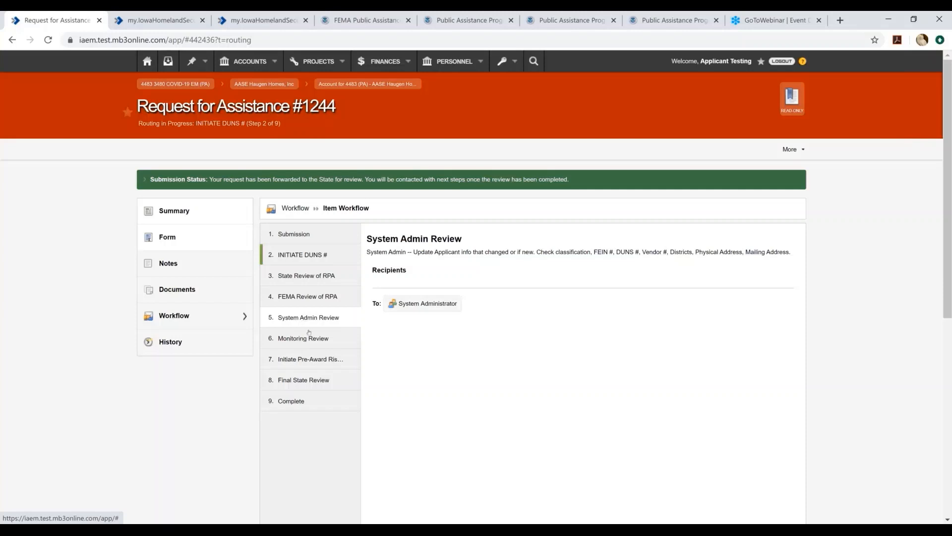
mouse_move(298, 347)
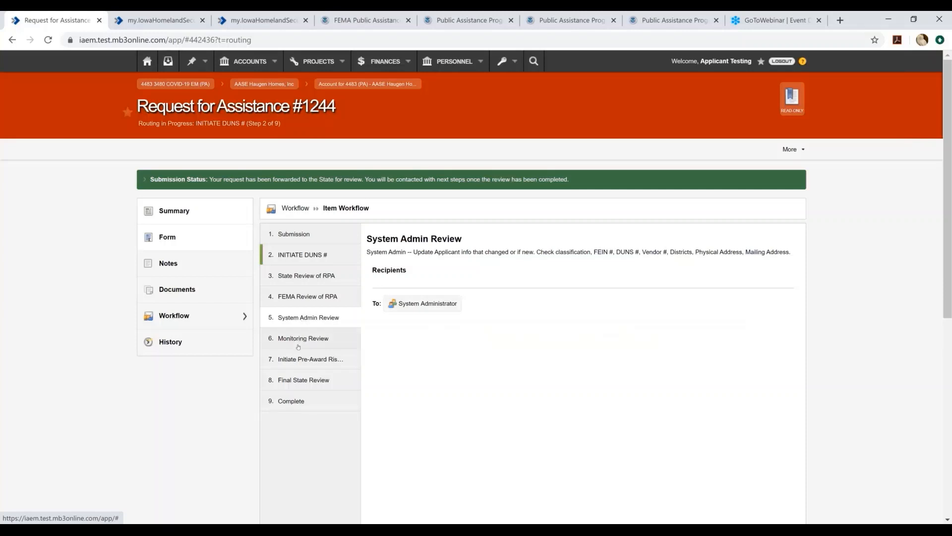
- Review the Monitoring Review, Initiate Pre-Award Risk Assessment and Final State Review steps
left_click(302, 337)
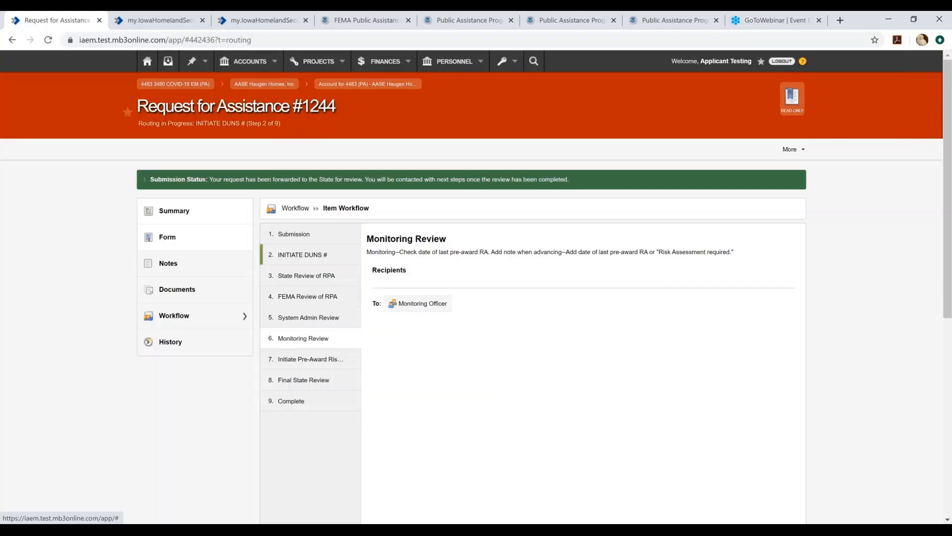
mouse_move(295, 365)
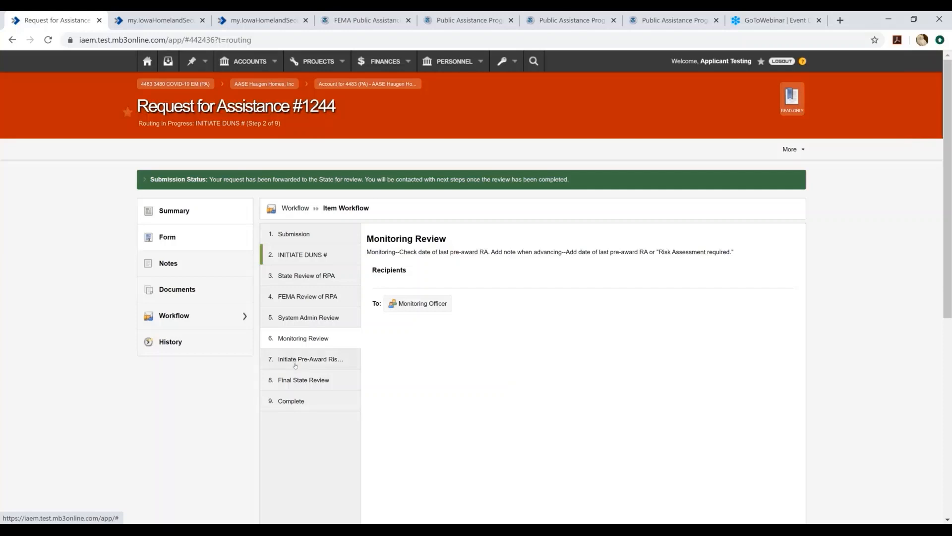
left_click(309, 359)
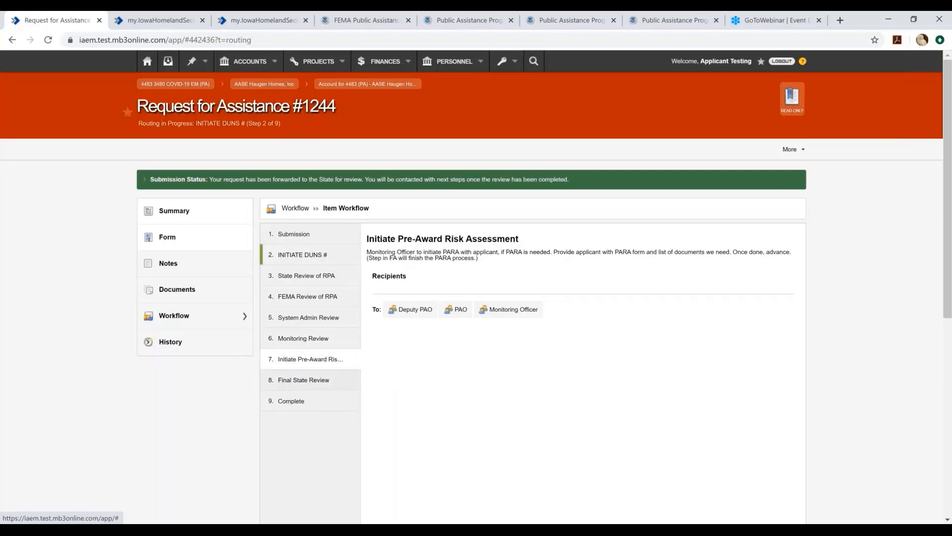
left_click(304, 379)
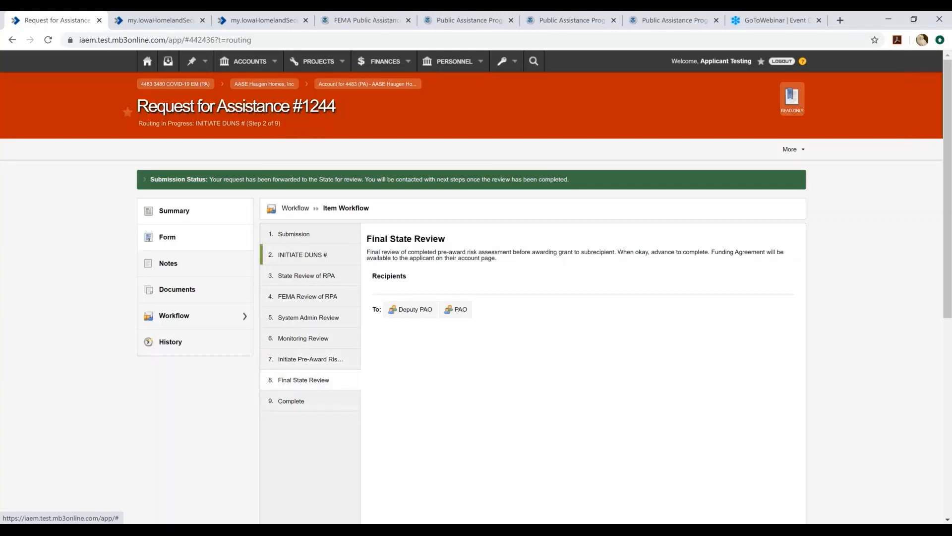
mouse_move(303, 405)
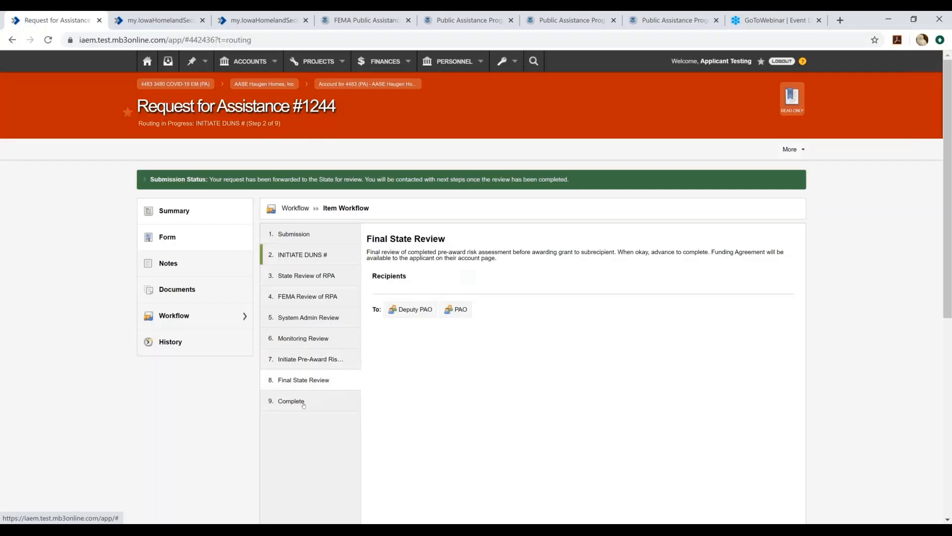
mouse_move(310, 379)
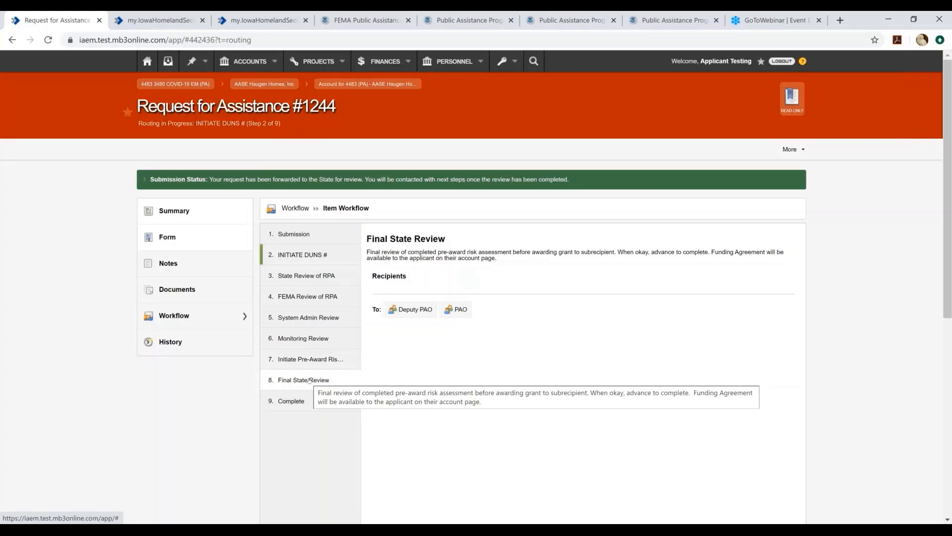
mouse_move(298, 407)
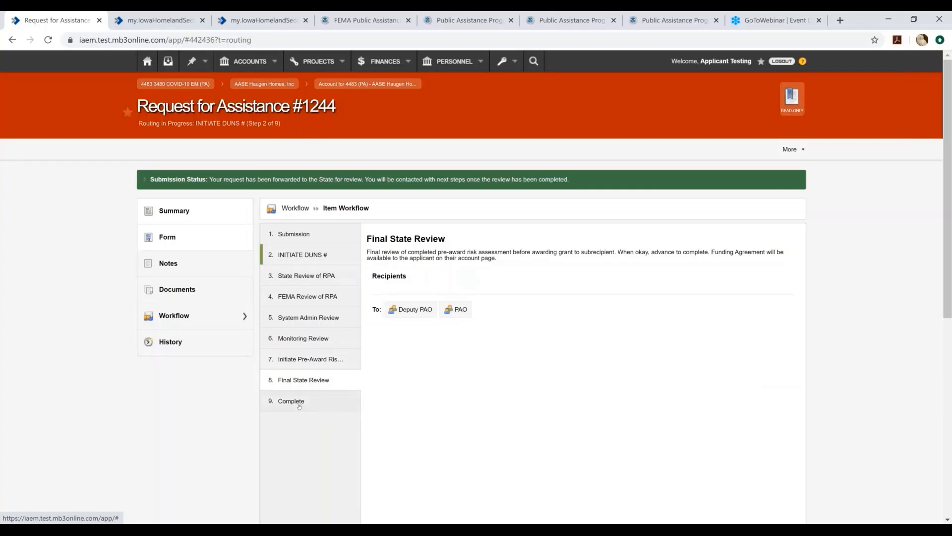